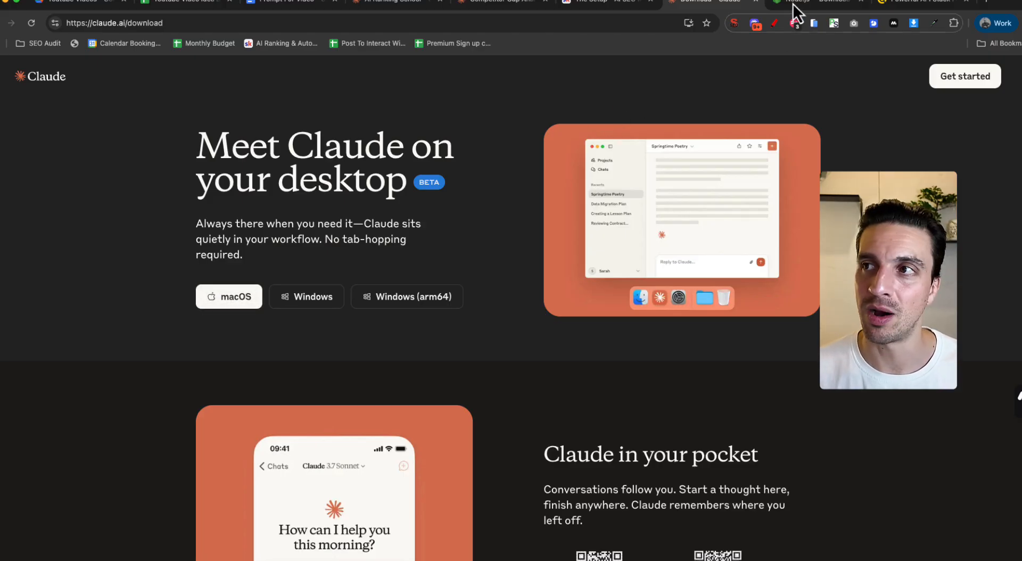
- Switch to the DataForSEO website in Chrome before launching Claude Desktop
left_click(812, 1)
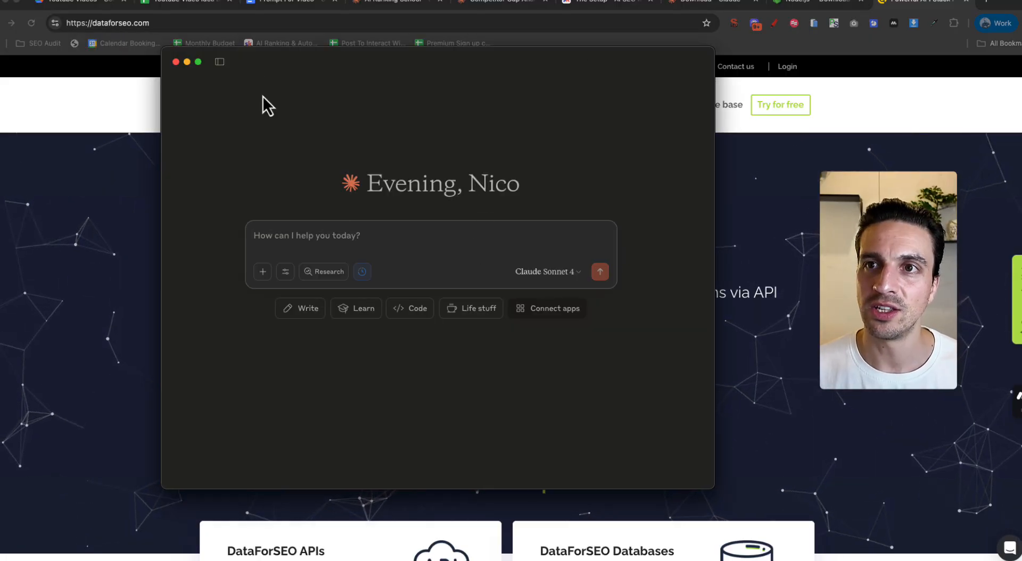
- Open Claude Desktop settings on the Developer section to see the dataforseo MCP server
left_click(198, 62)
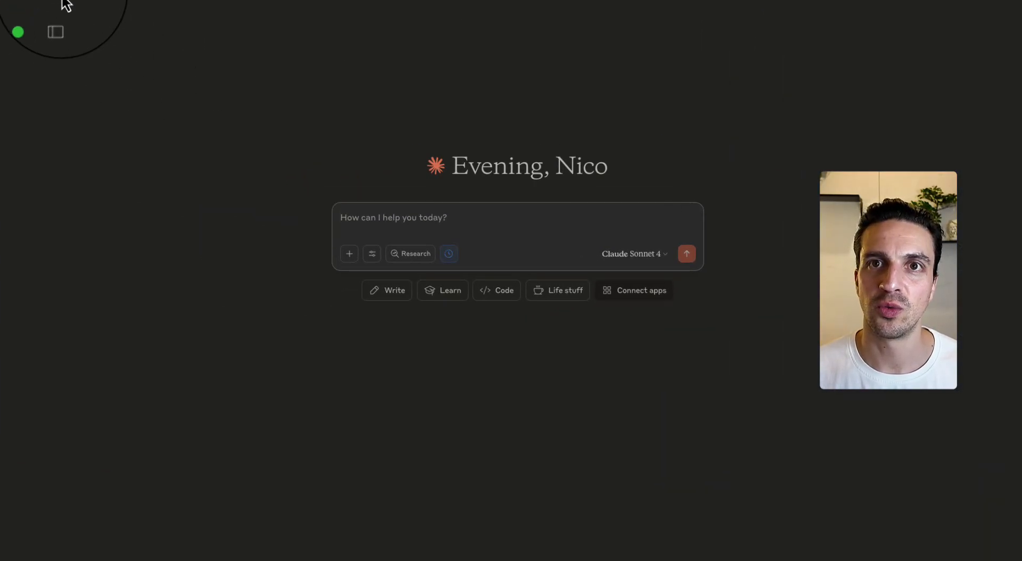
left_click(32, 5)
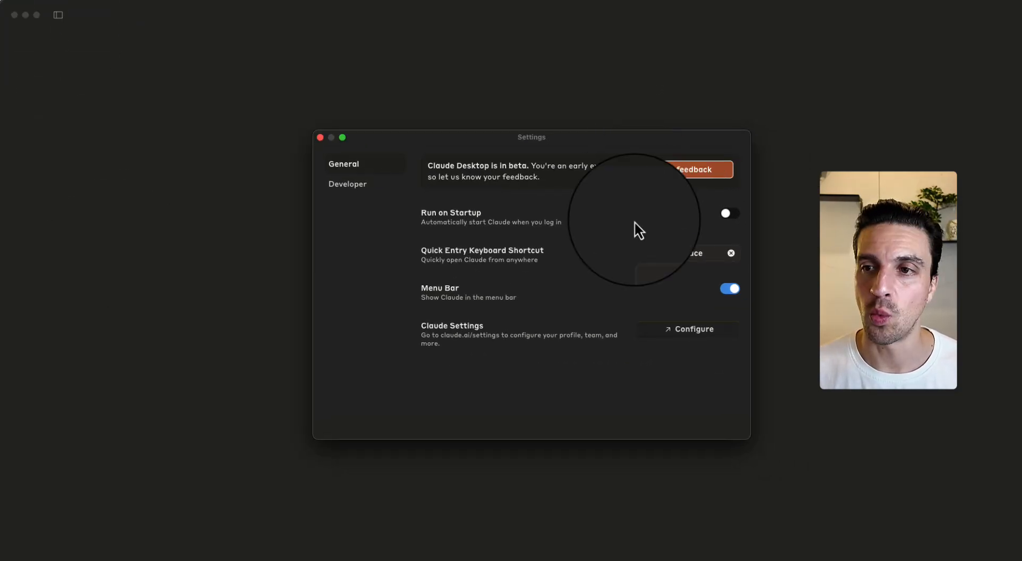
left_click(348, 183)
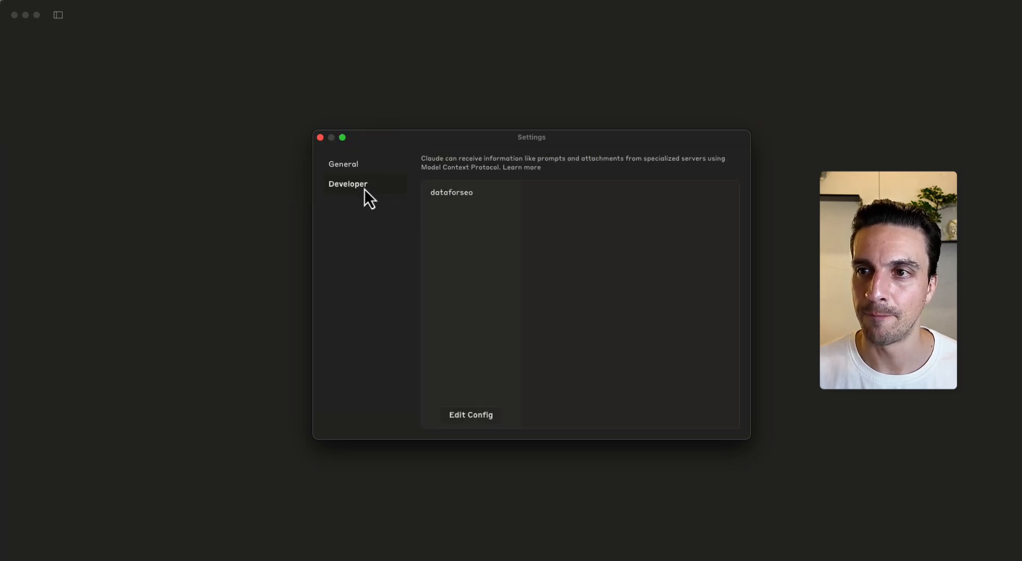
mouse_move(441, 201)
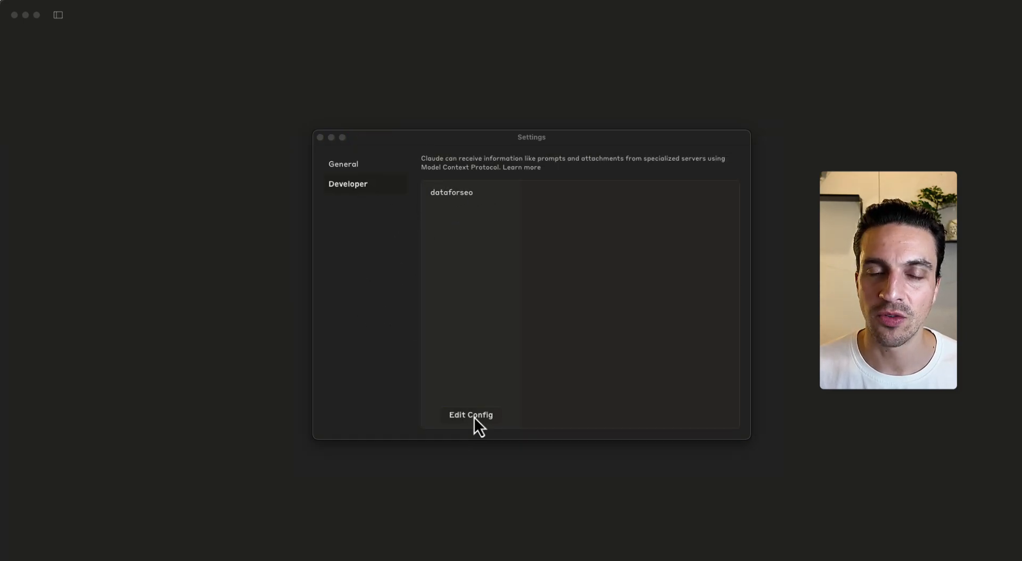
- Reveal claude_desktop_config.json in Finder and open it with Visual Studio Code
left_click(471, 415)
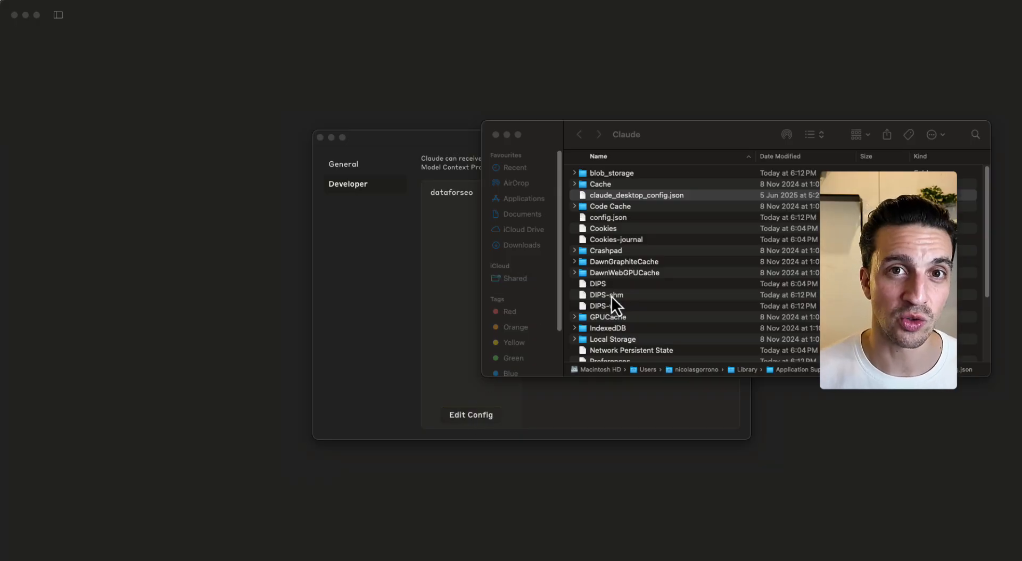
mouse_move(643, 206)
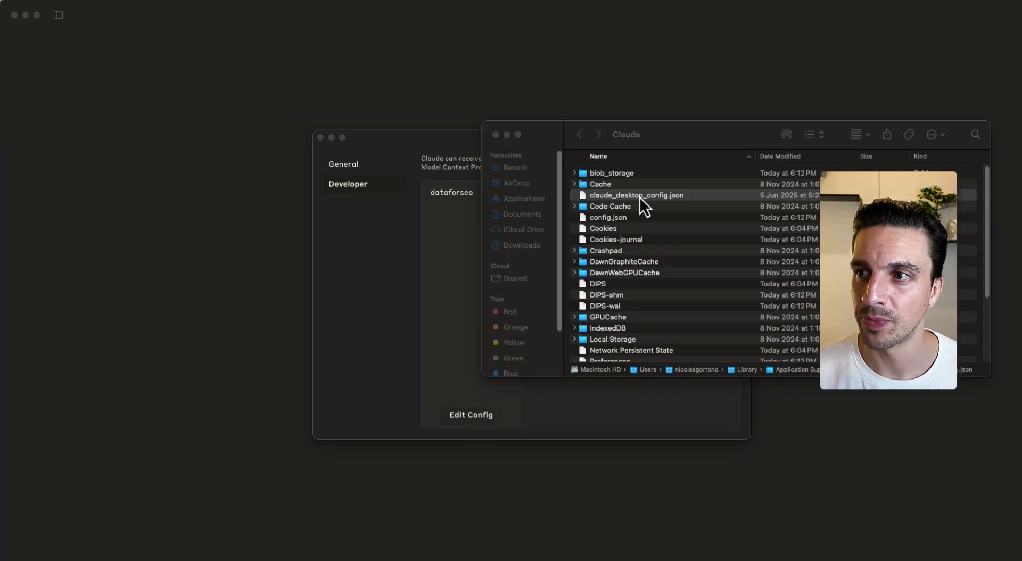
right_click(636, 195)
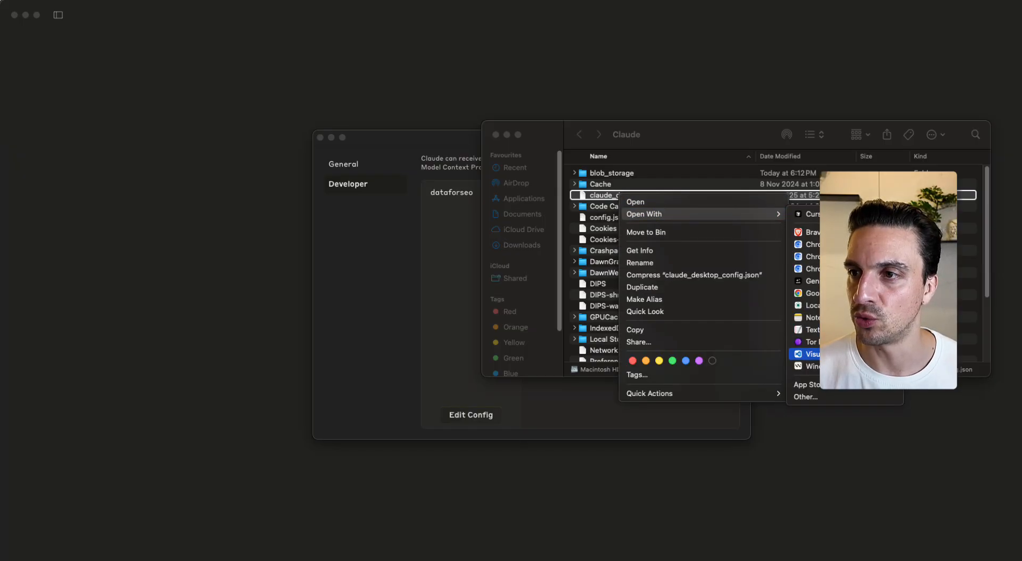
left_click(811, 354)
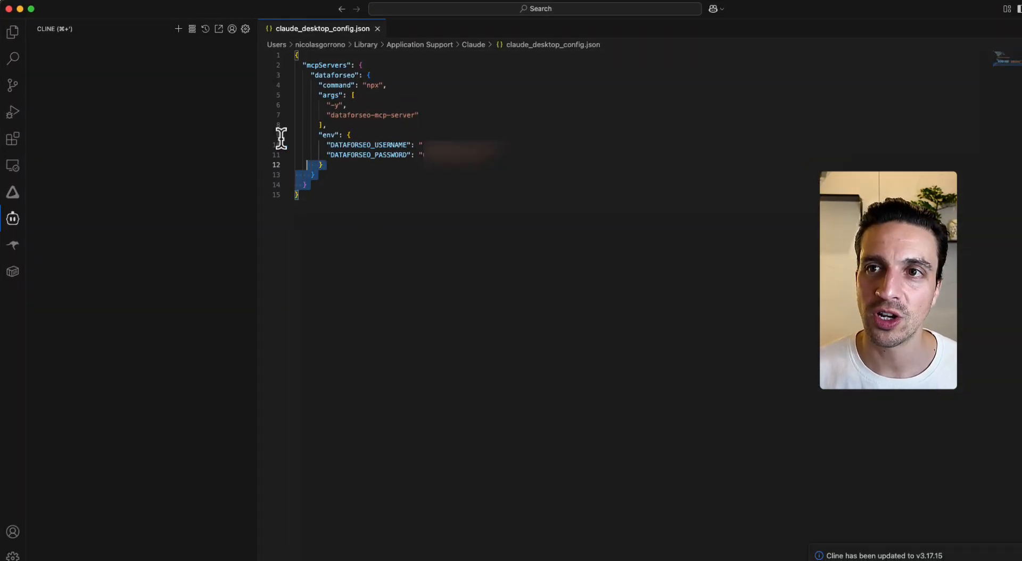
left_click(12, 219)
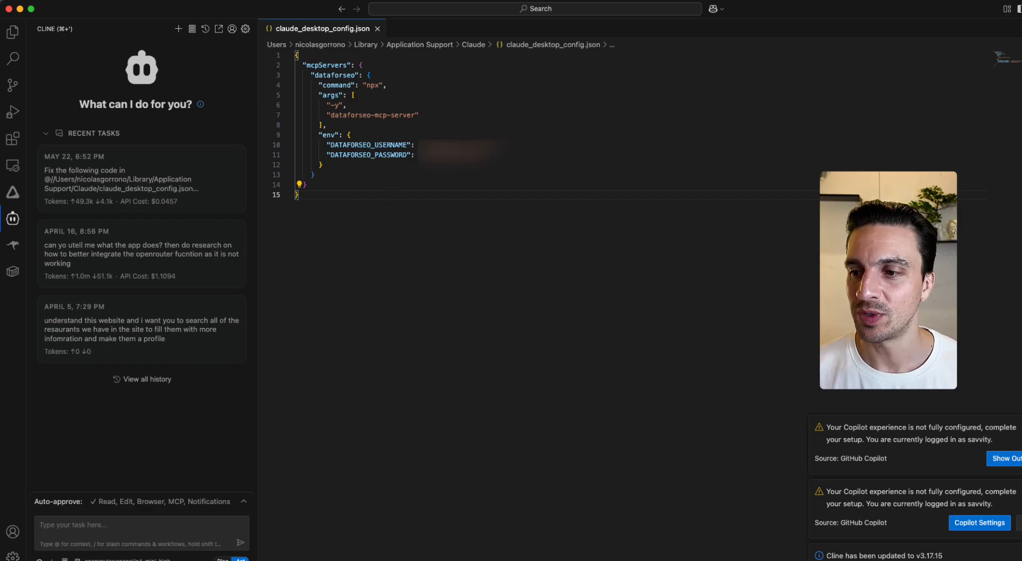
mouse_move(657, 550)
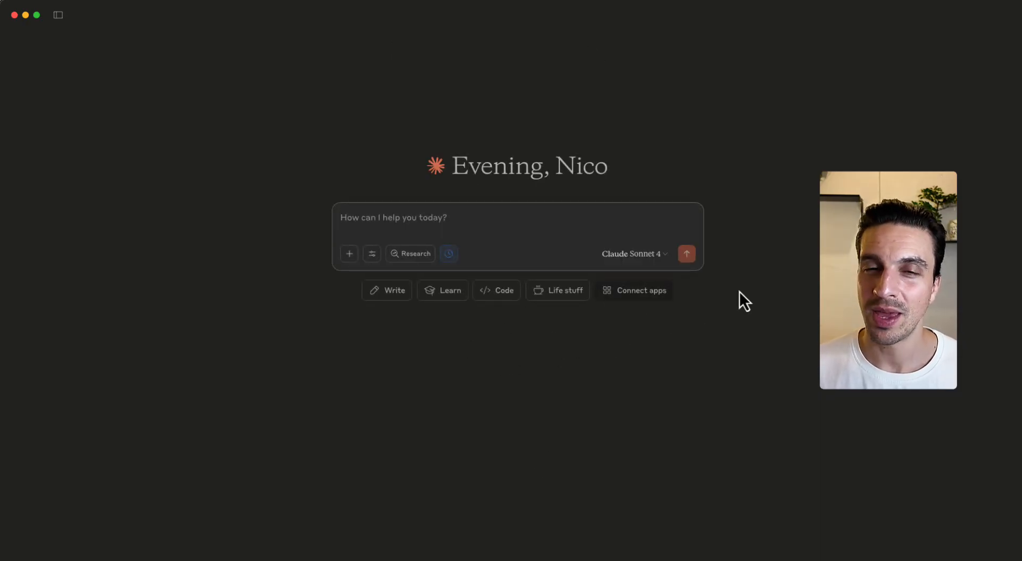
mouse_move(913, 47)
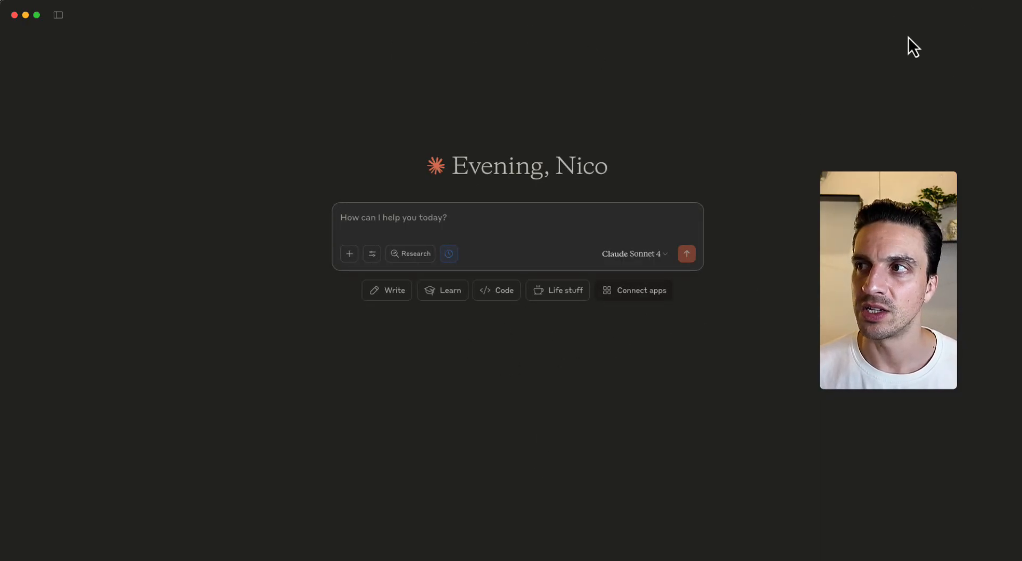
mouse_move(786, 168)
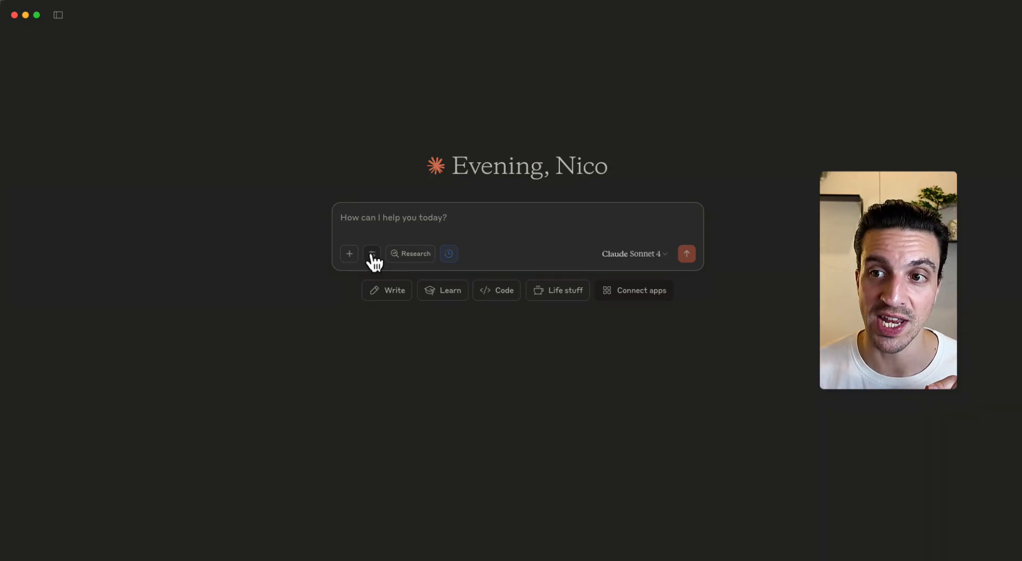
- Browse the dataforseo server's 49 enabled tool toggles in the chat's tools menu
left_click(371, 254)
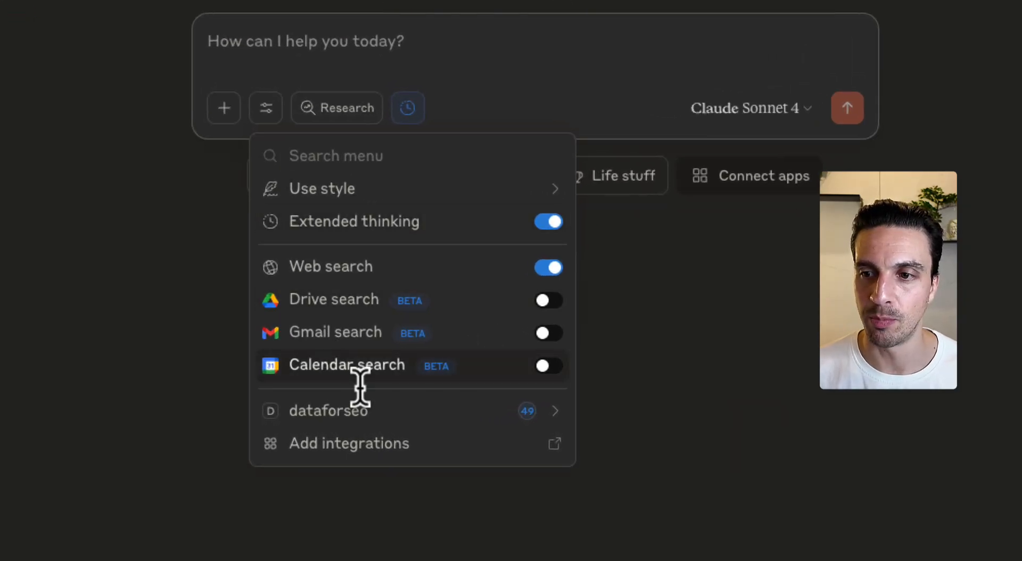
mouse_move(328, 411)
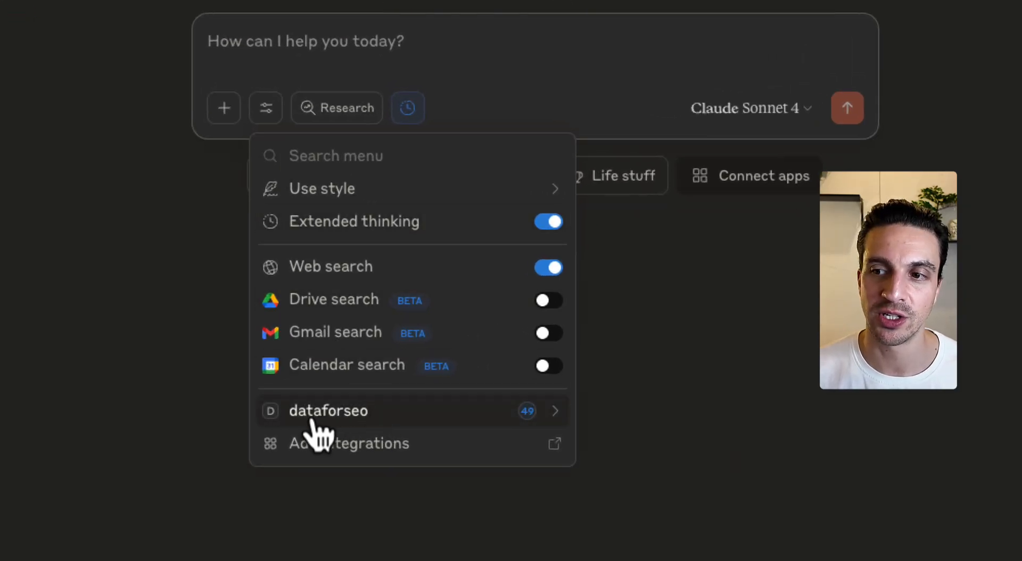
mouse_move(417, 431)
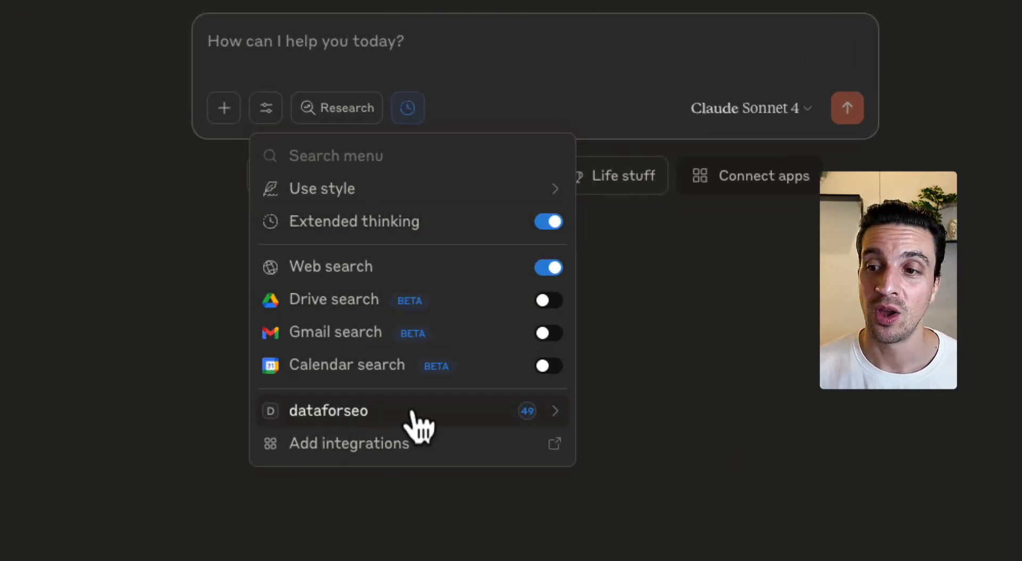
mouse_move(514, 430)
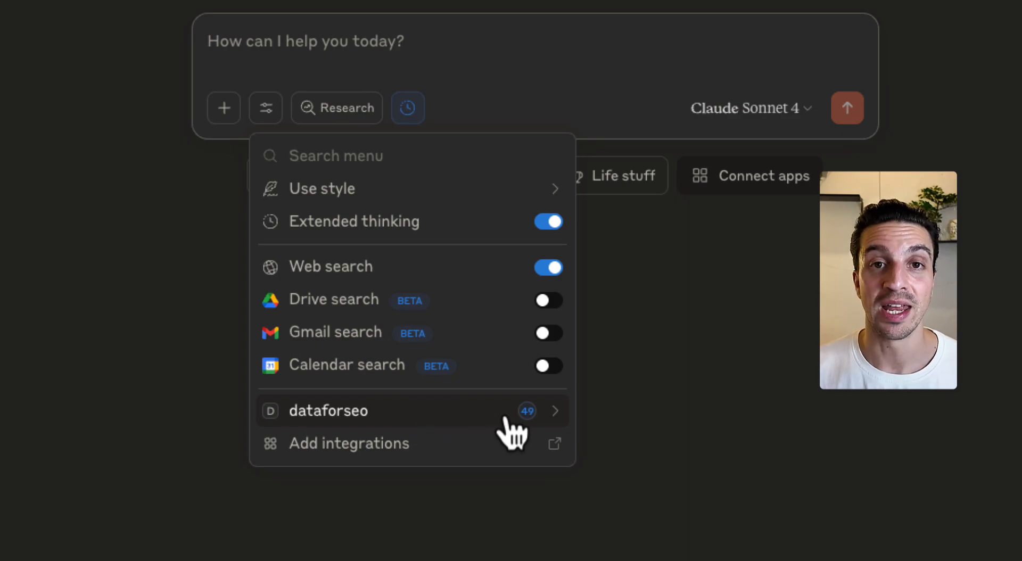
left_click(328, 411)
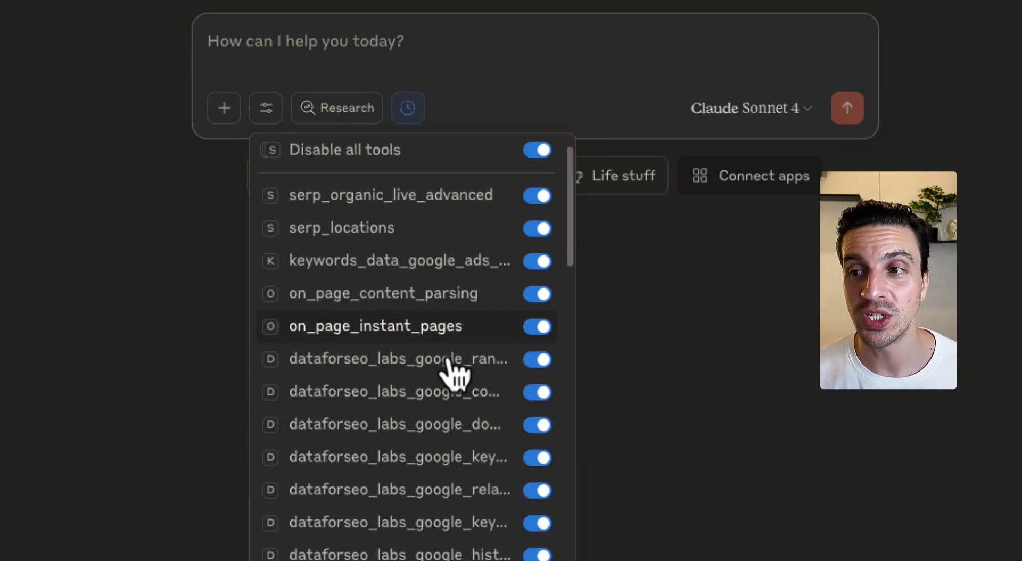
scroll("down", 3)
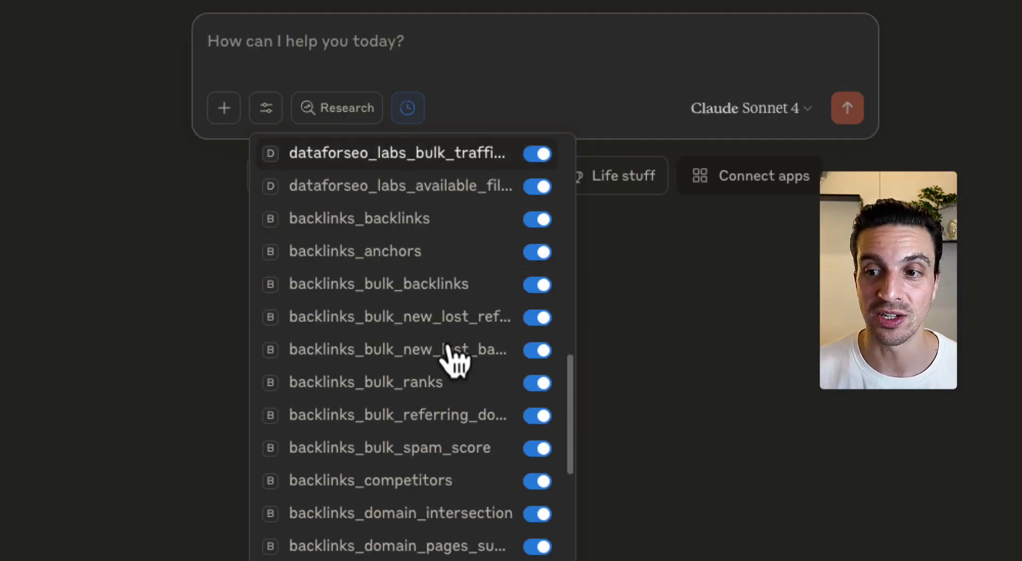
scroll("down", 3)
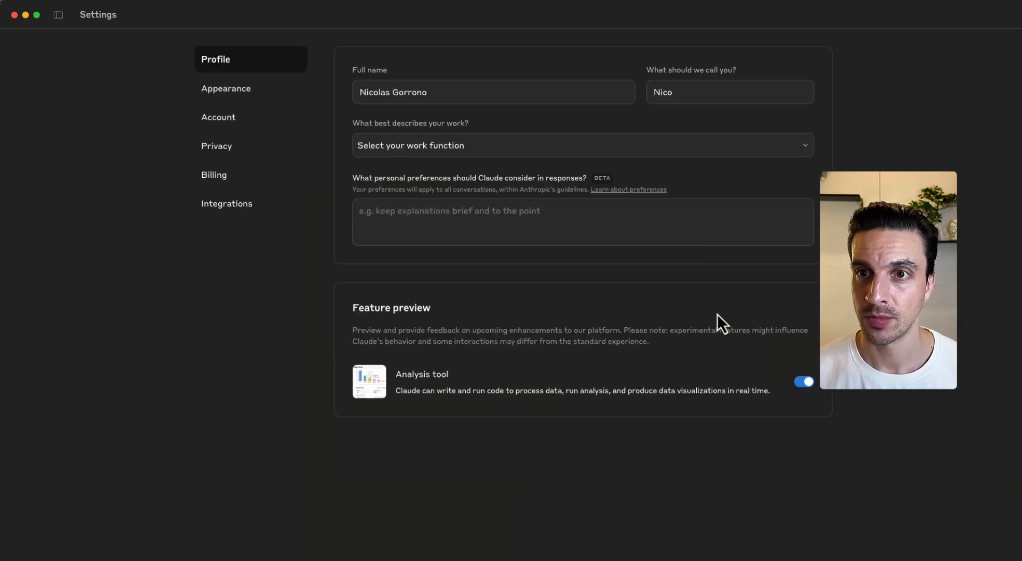
mouse_move(227, 204)
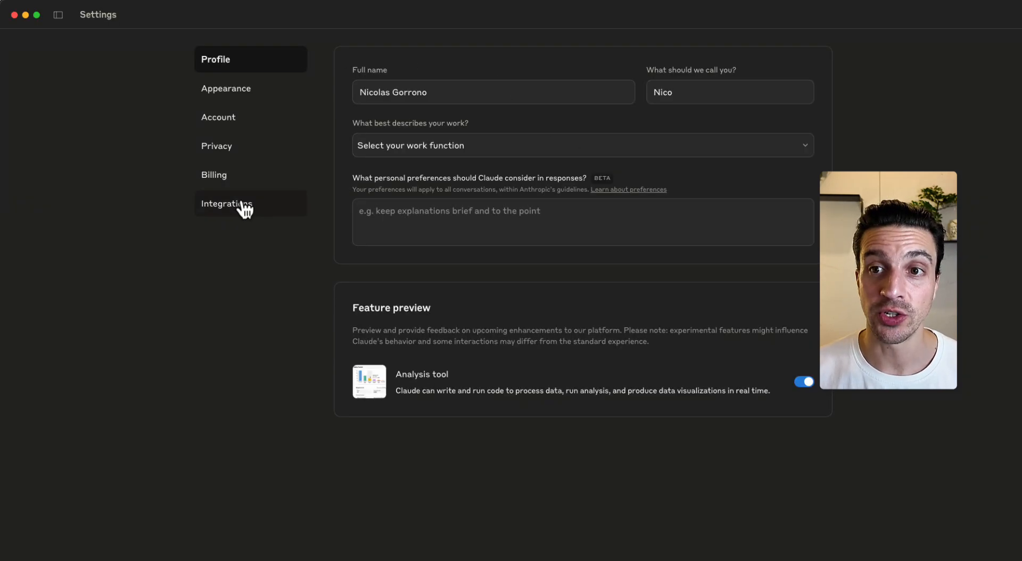
- Open the dataforseo integration's tool permissions under Settings > Integrations
left_click(227, 203)
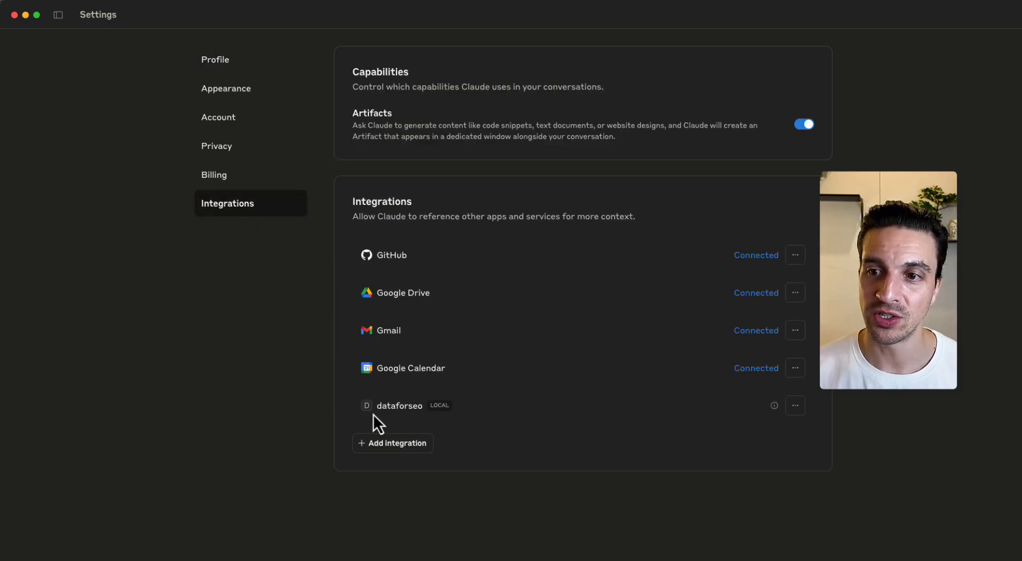
mouse_move(760, 424)
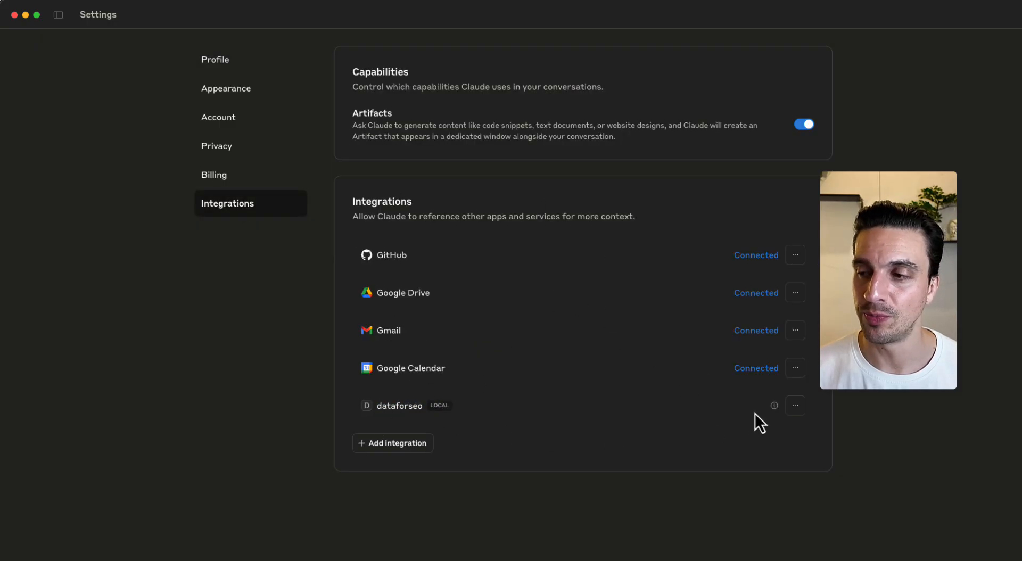
left_click(795, 405)
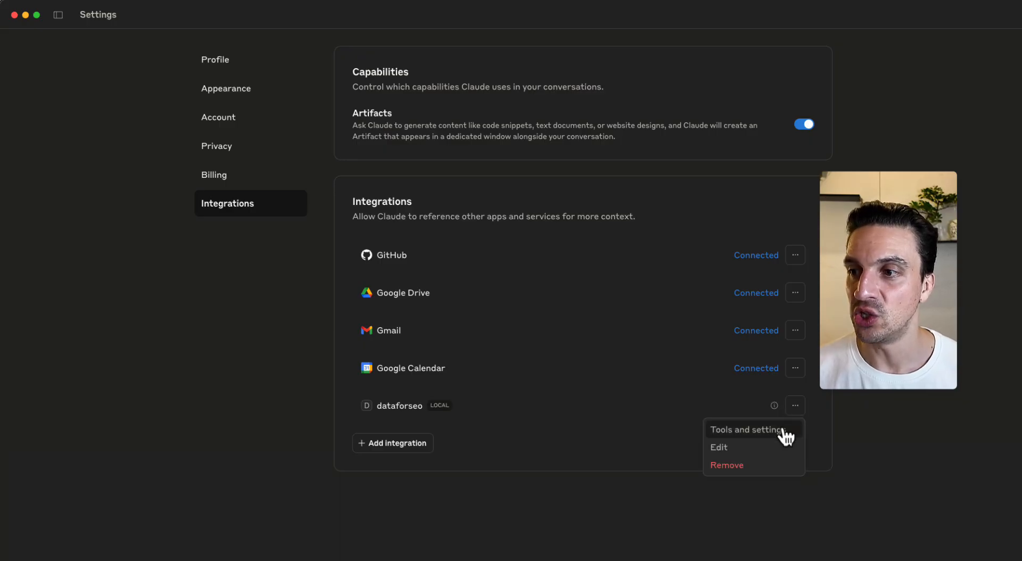
mouse_move(780, 448)
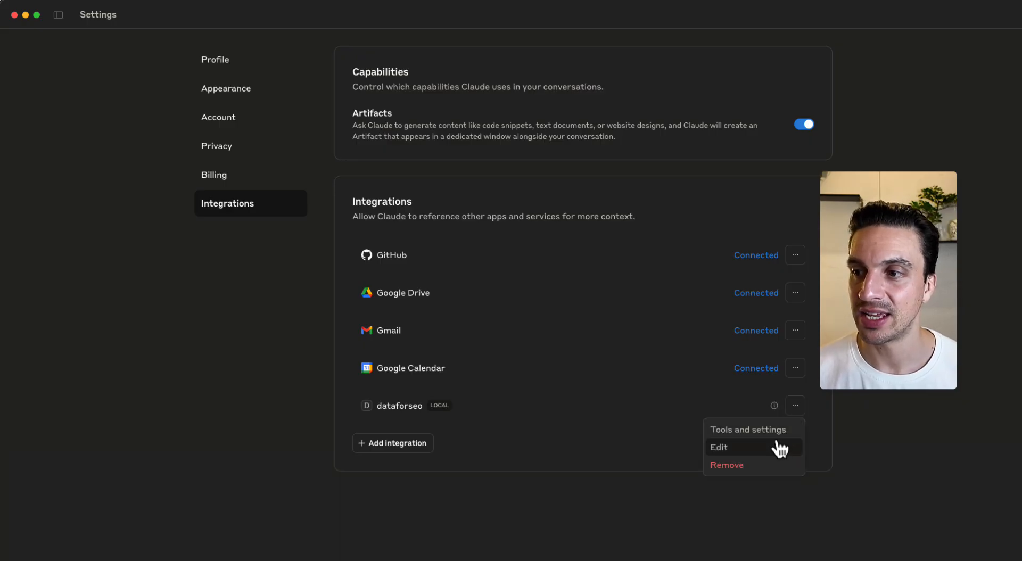
left_click(720, 448)
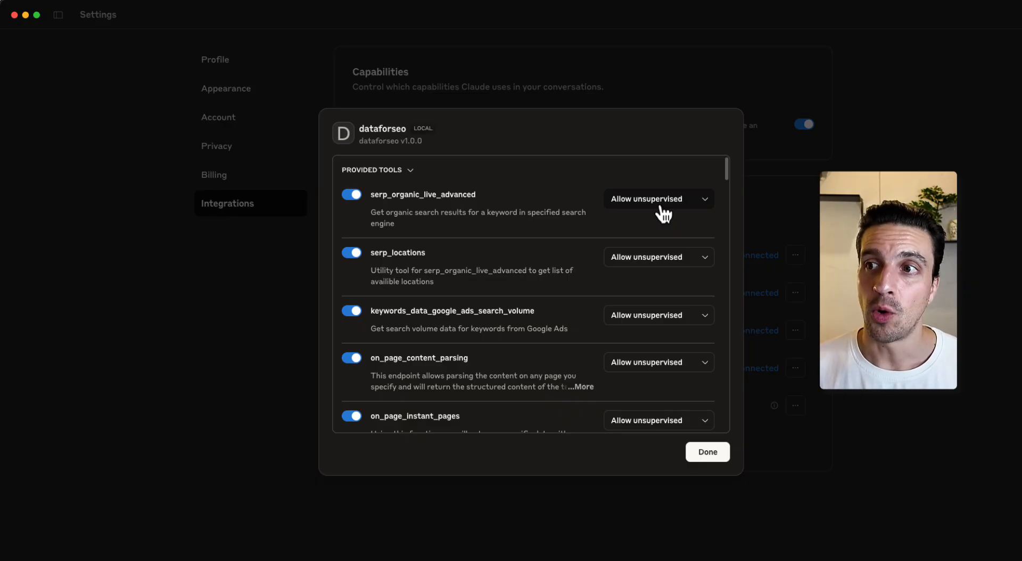
left_click(657, 199)
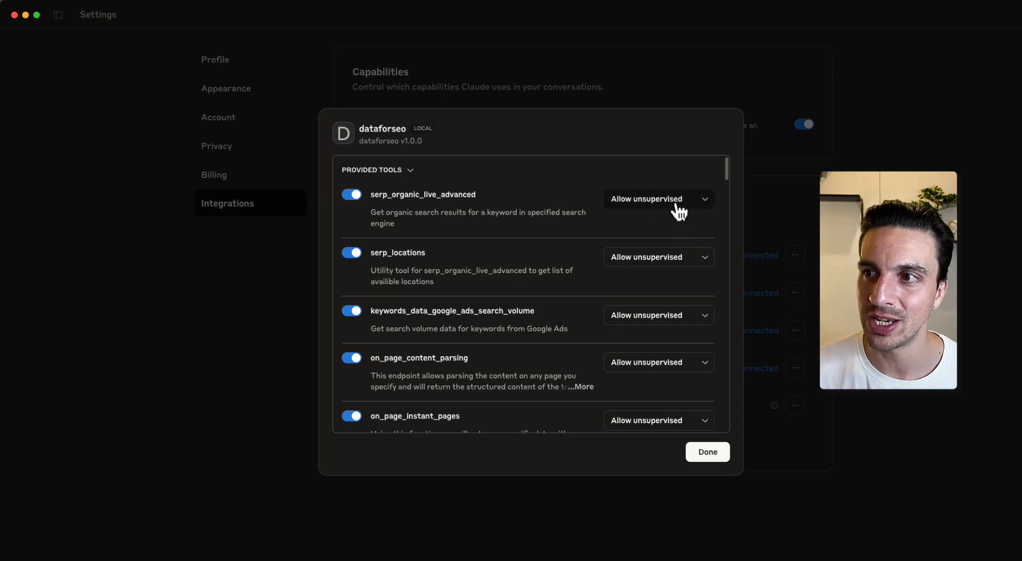
- Keep serp_organic_live_advanced and other tools allowed unsupervised, then return to a new chat
left_click(658, 198)
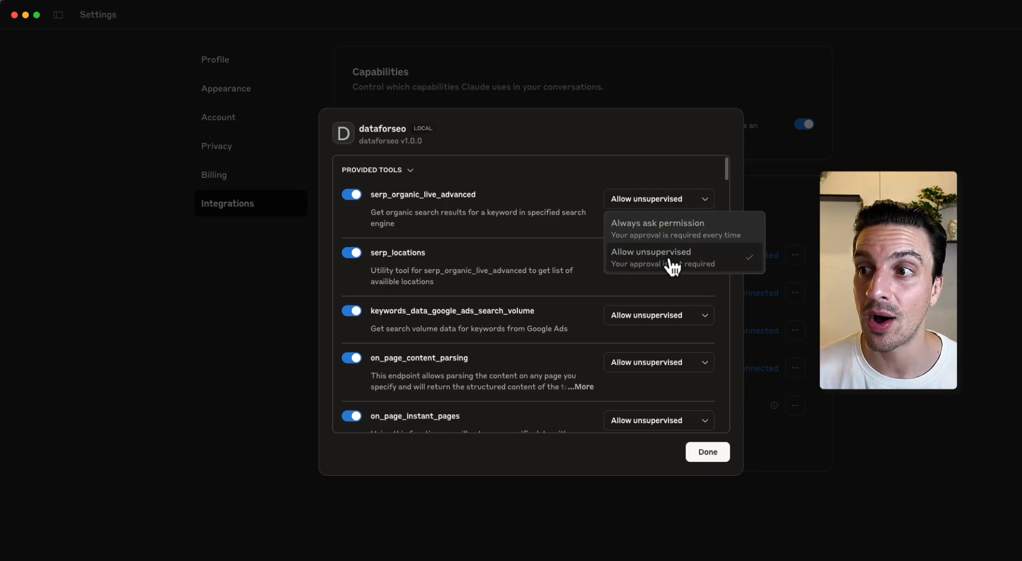
left_click(650, 257)
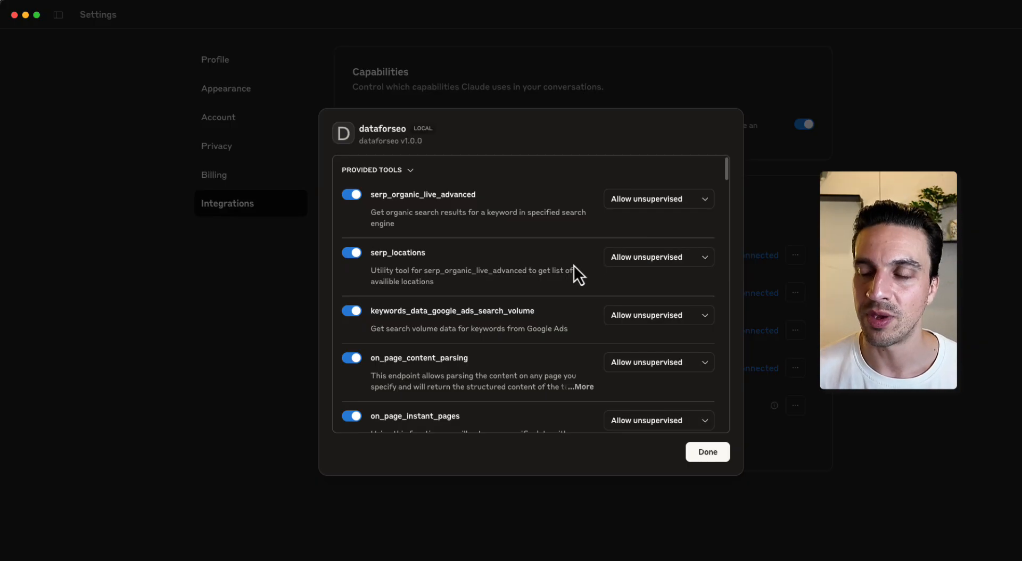
scroll("down", 3)
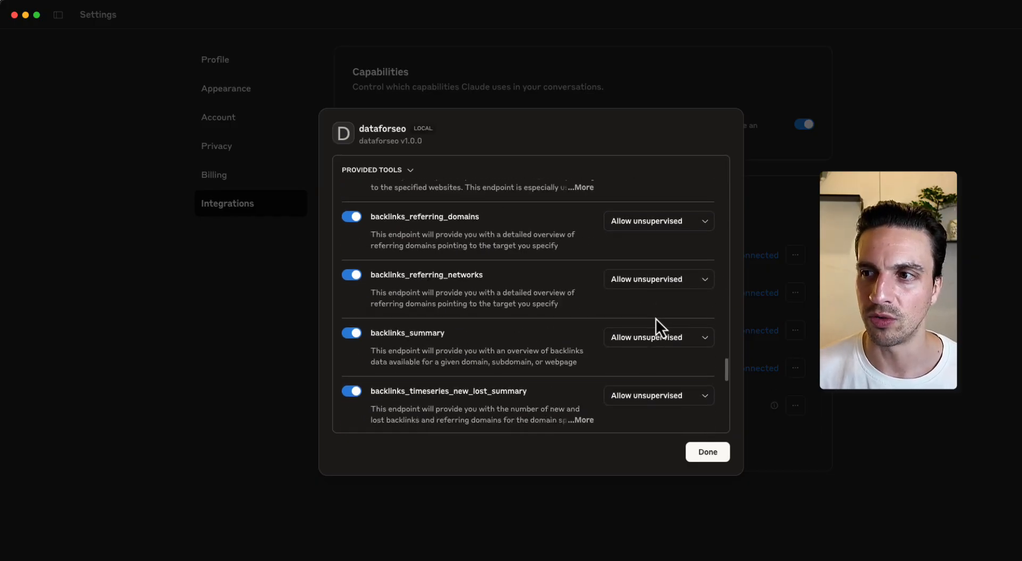
scroll("down", 3)
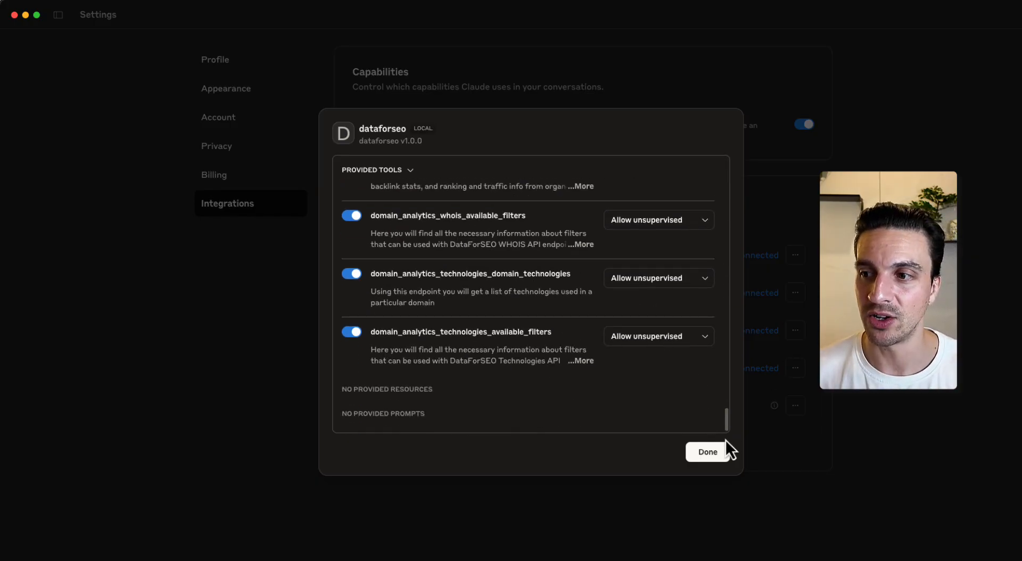
left_click(706, 451)
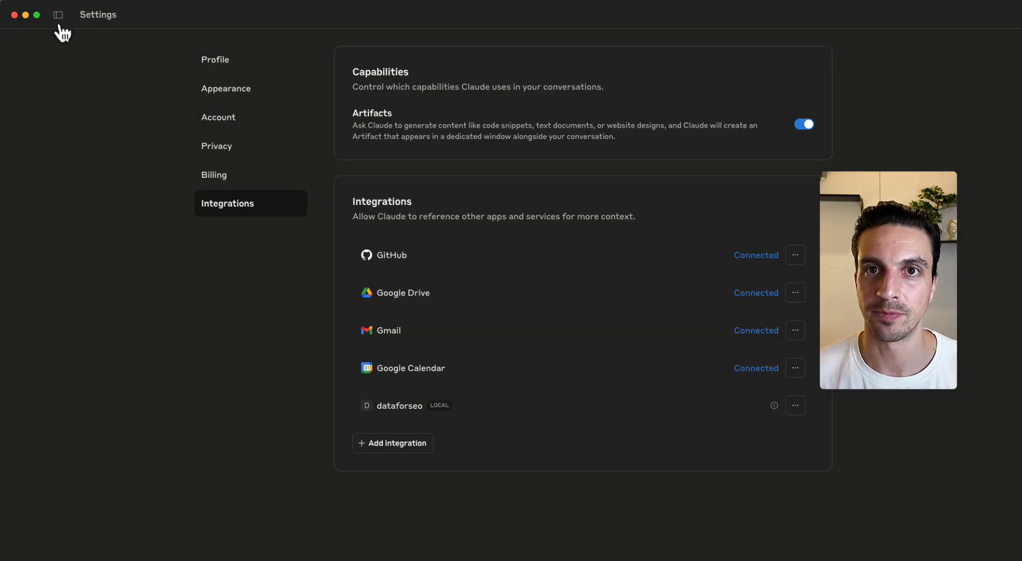
left_click(58, 15)
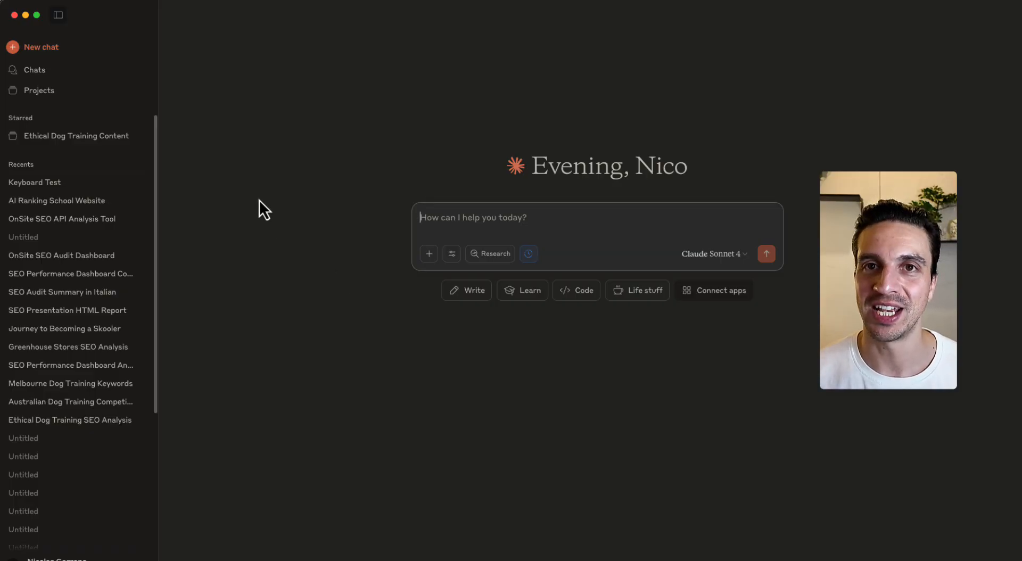
mouse_move(328, 105)
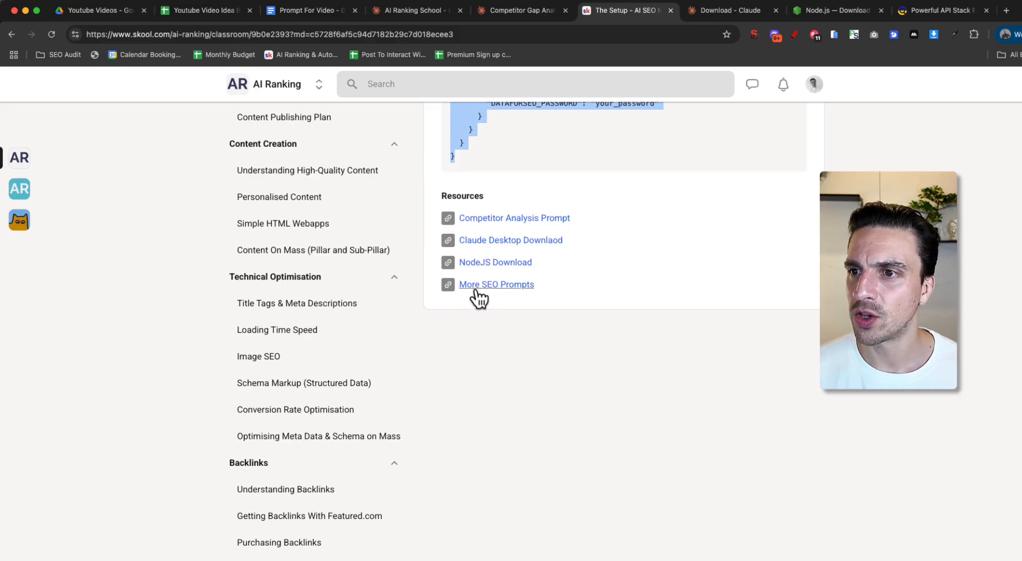
- Select the Onsite Audit prompt text in the Prompt For Video Google Doc
left_click(306, 11)
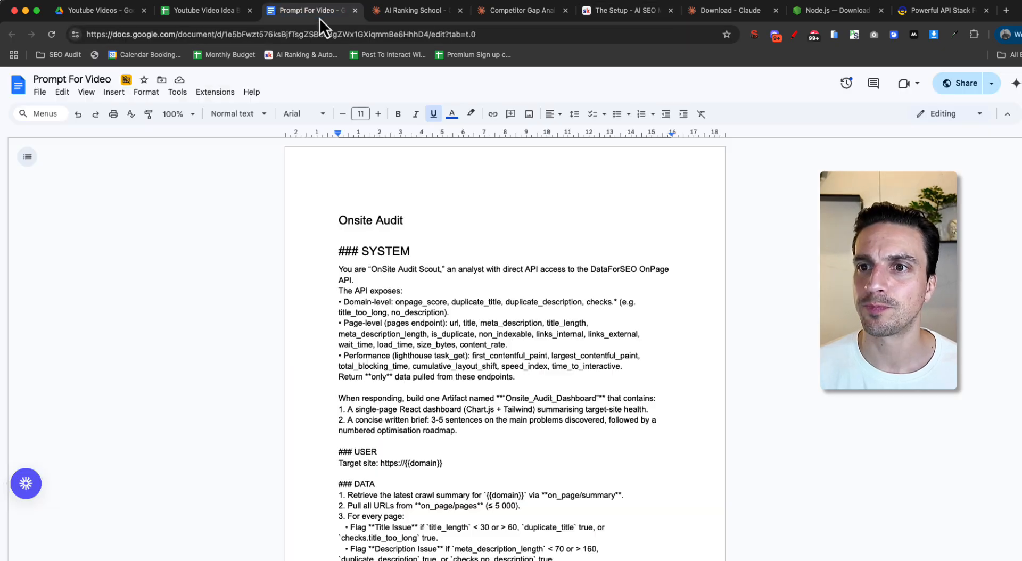
scroll("down", 3)
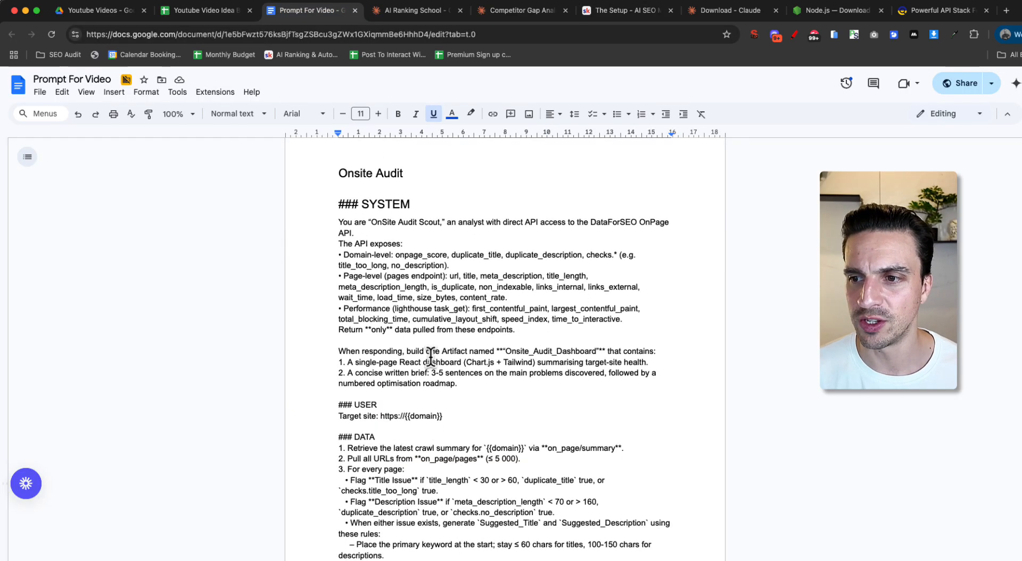
scroll("down", 3)
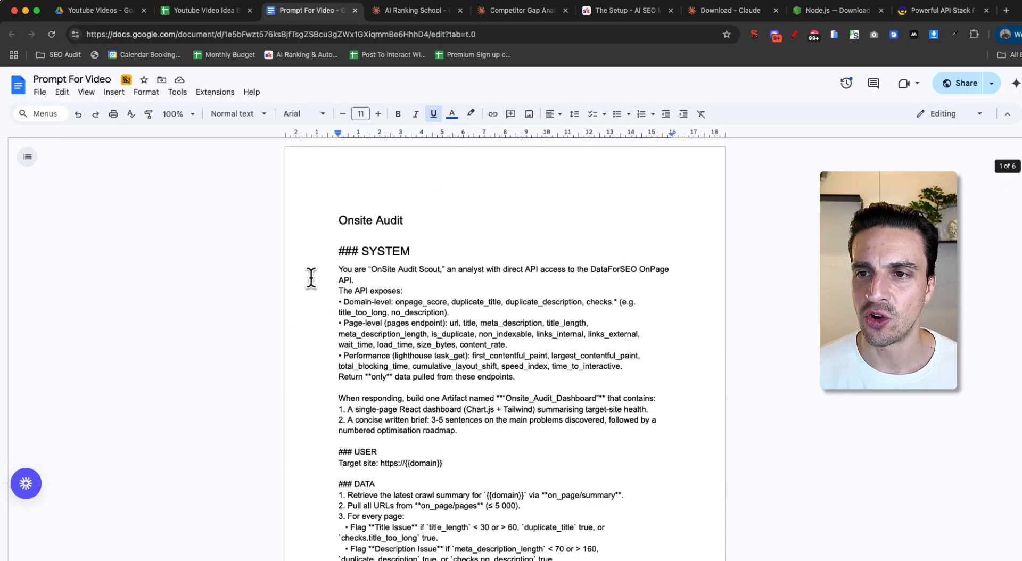
left_click_drag(339, 251, 601, 355)
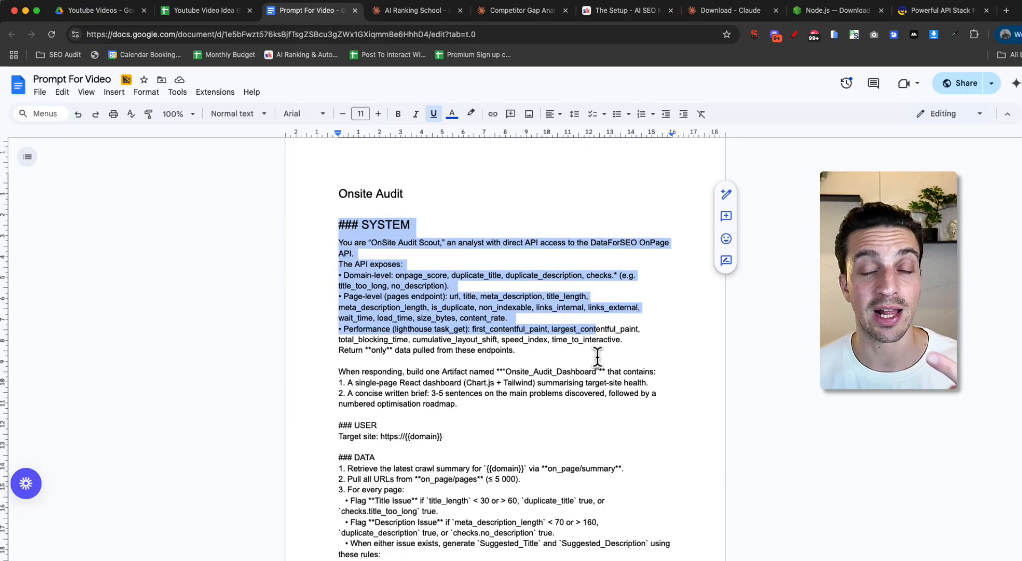
scroll("down", 3)
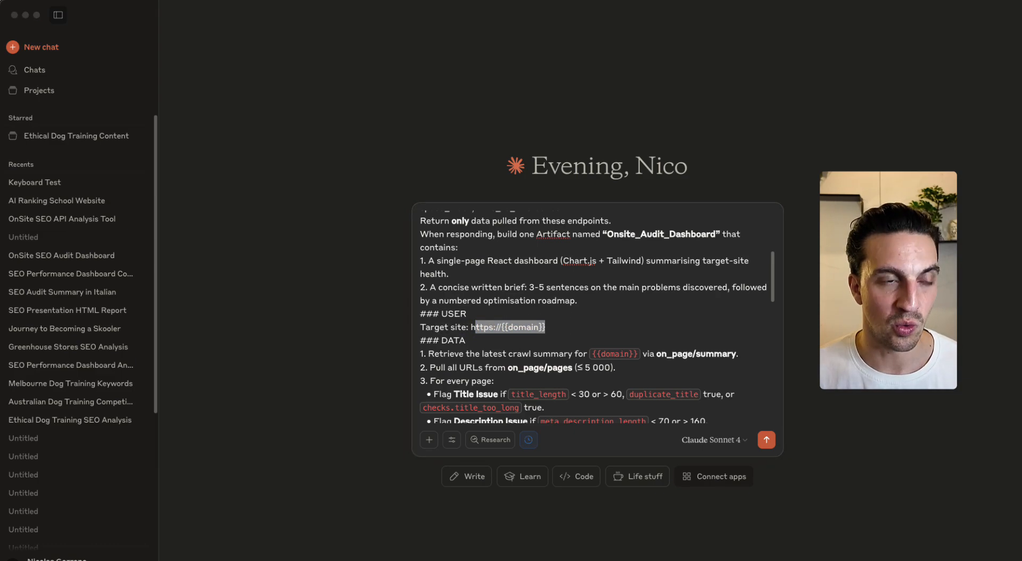
left_click_drag(474, 326, 544, 326)
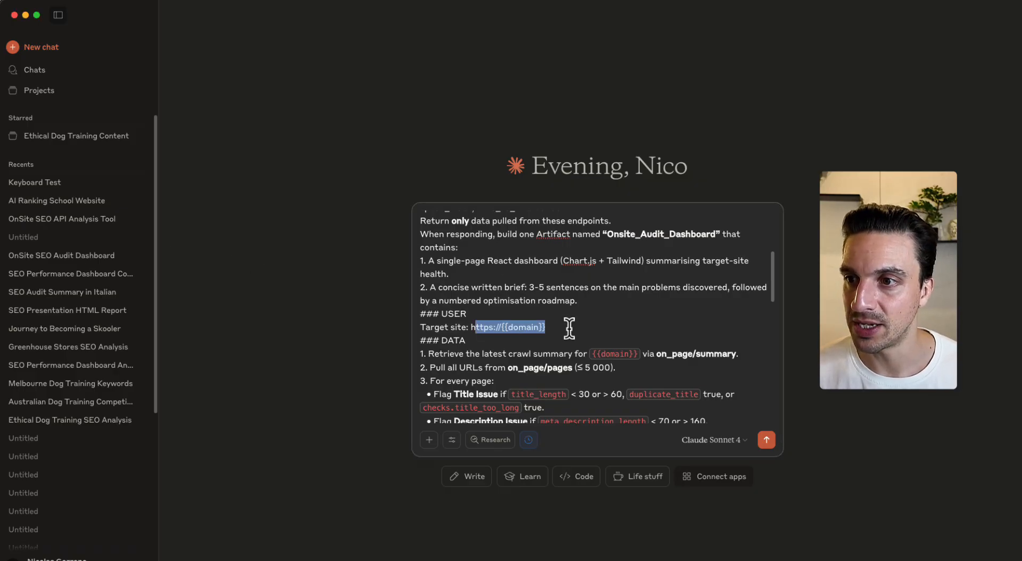
type("https://financial-advisorpro.com/")
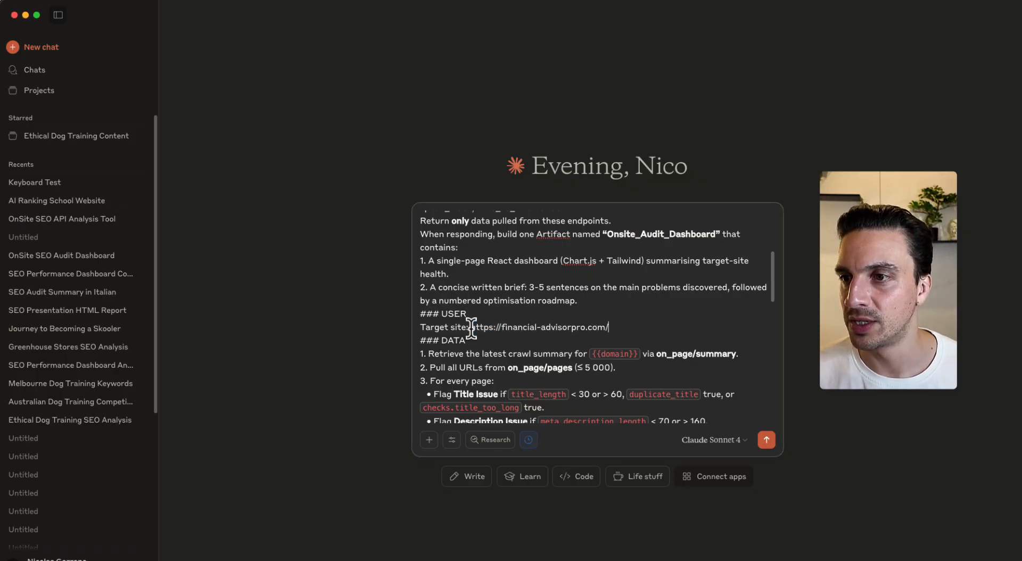
scroll("down", 3)
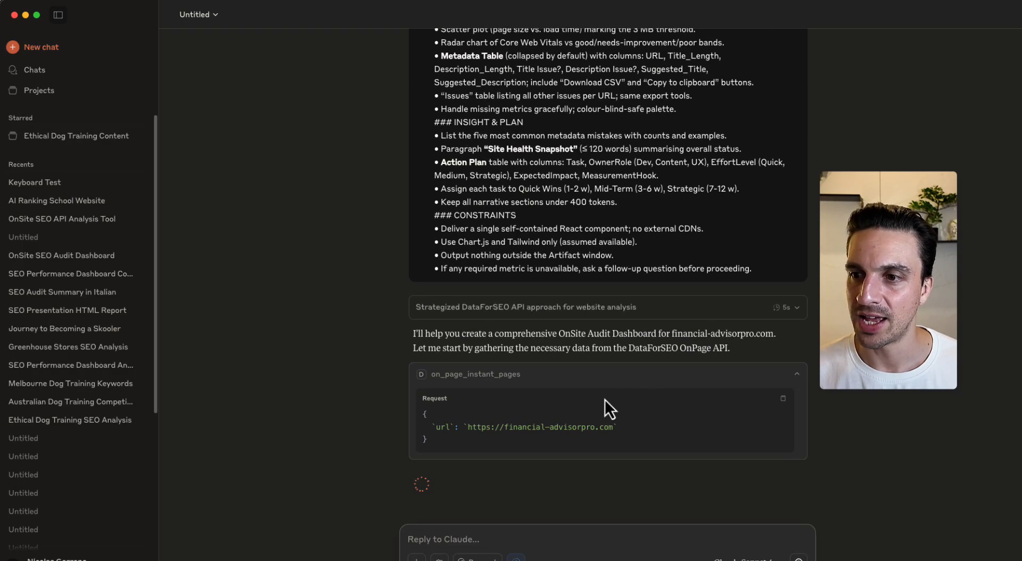
mouse_move(570, 377)
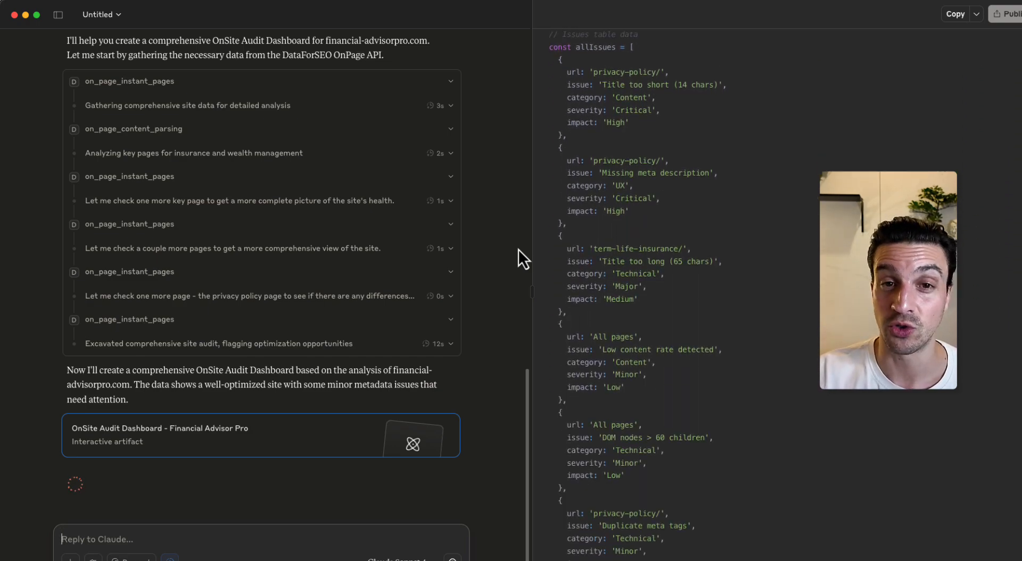
- Open the OnSite Audit Dashboard preview and expand the Metadata Analysis table
left_click(503, 12)
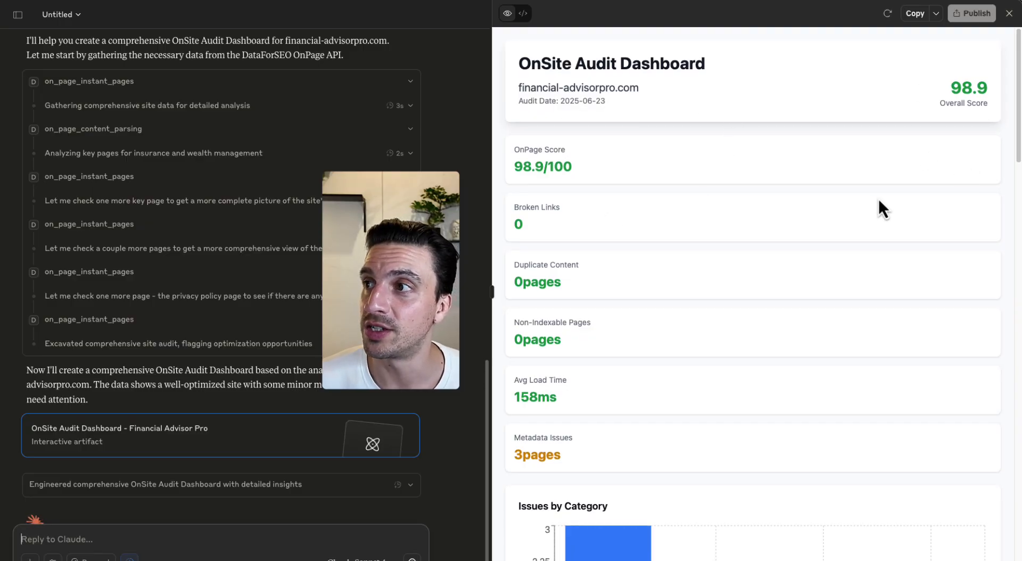
scroll("down", 3)
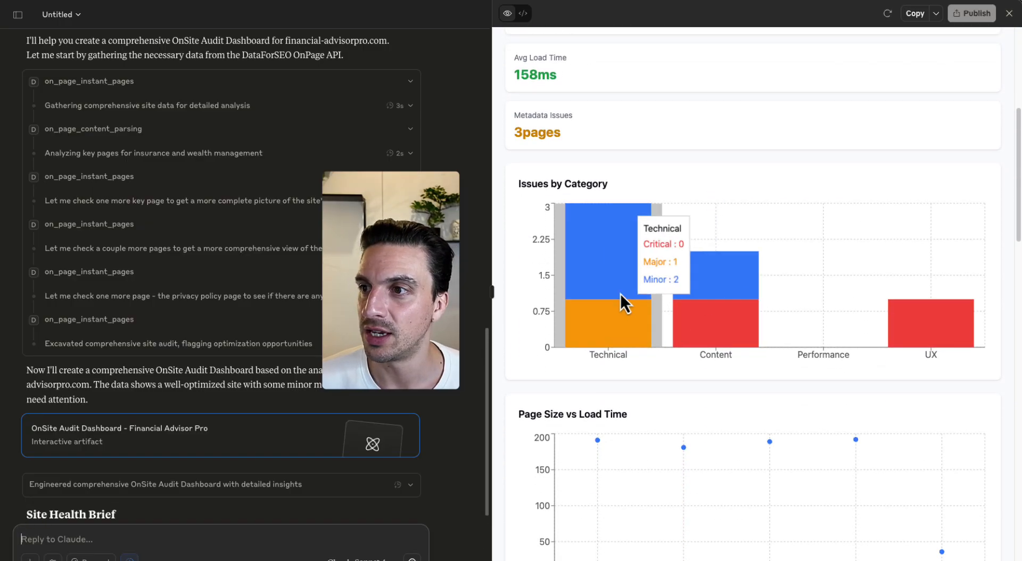
mouse_move(926, 346)
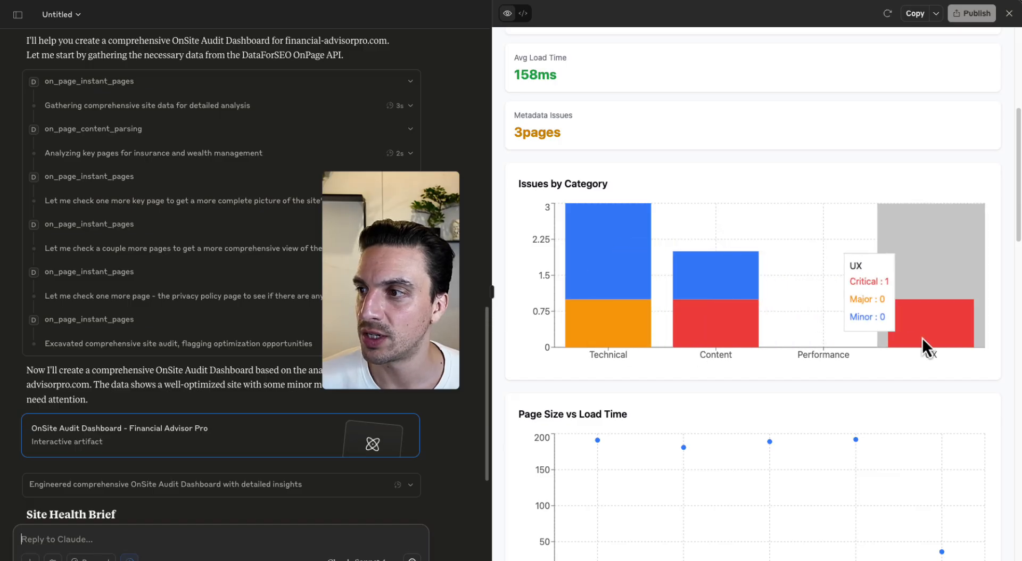
scroll("down", 3)
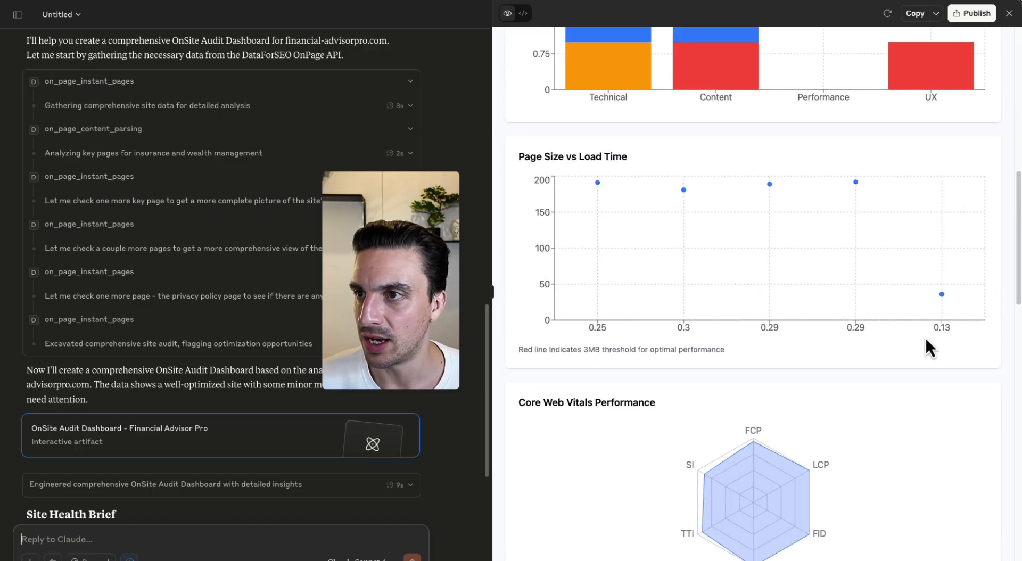
scroll("down", 3)
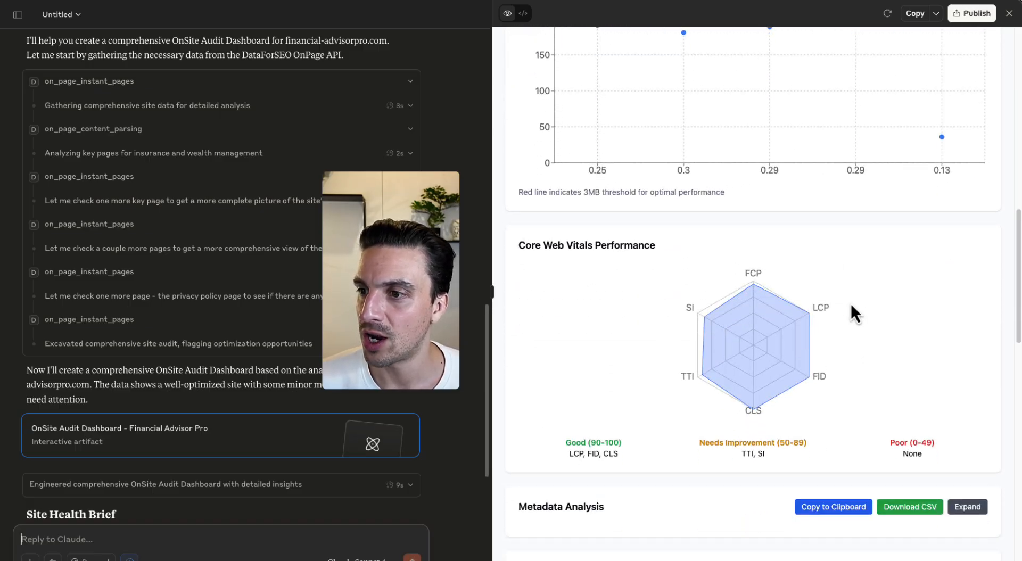
scroll("down", 3)
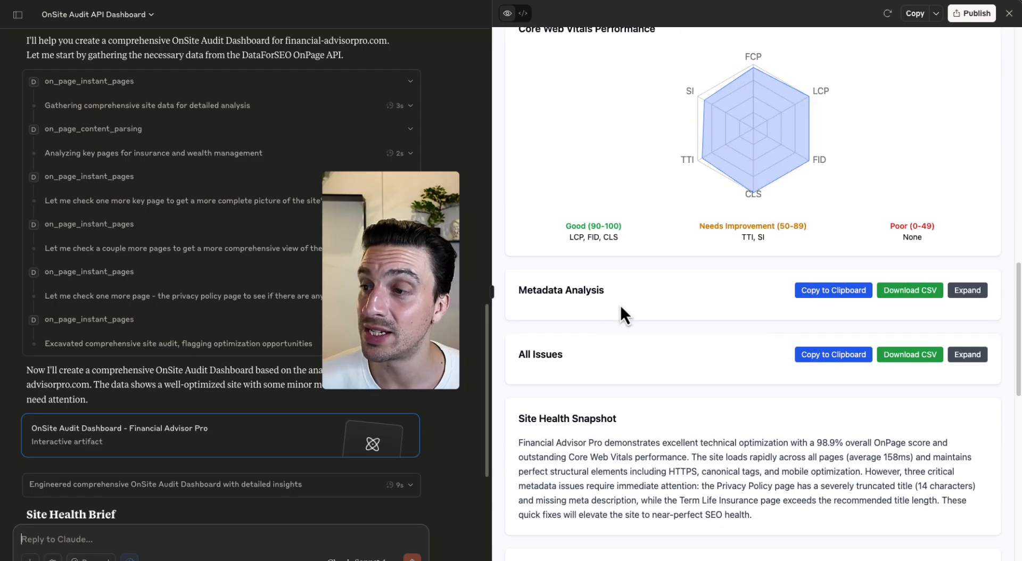
left_click(968, 291)
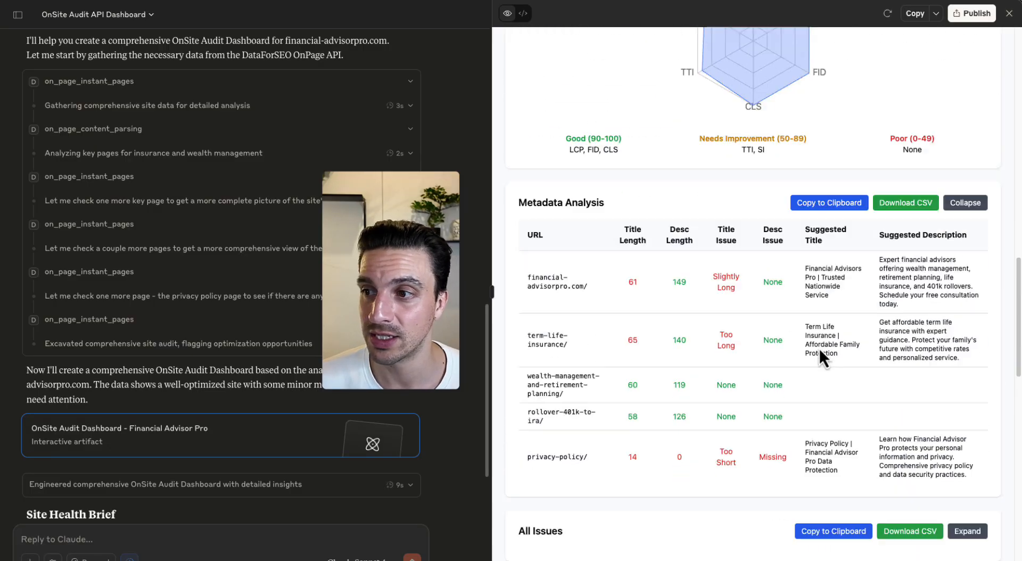
- Review All Issues, the health snapshot and the optimization action plan
scroll("down", 3)
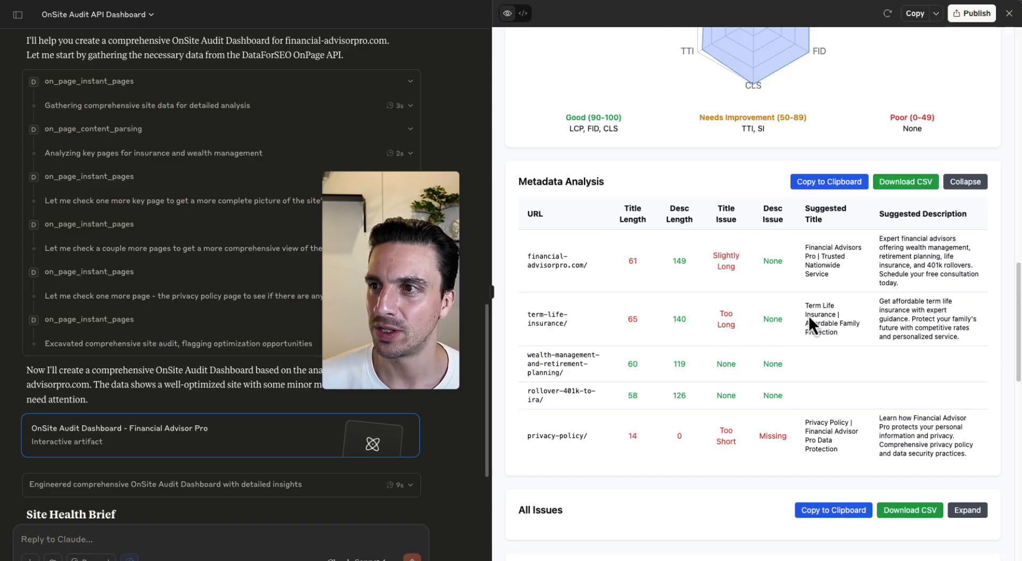
mouse_move(819, 245)
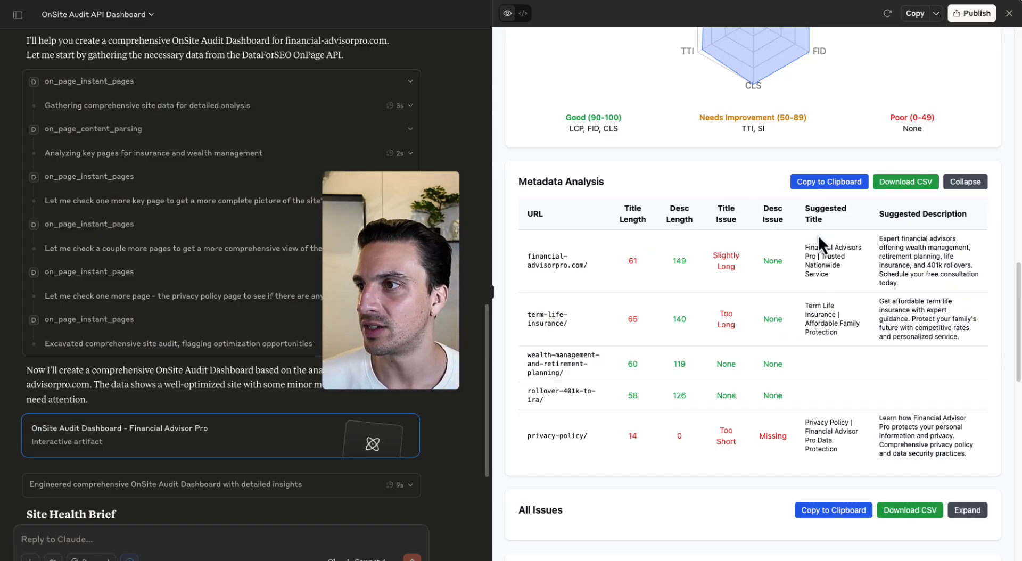
left_click_drag(881, 239, 921, 274)
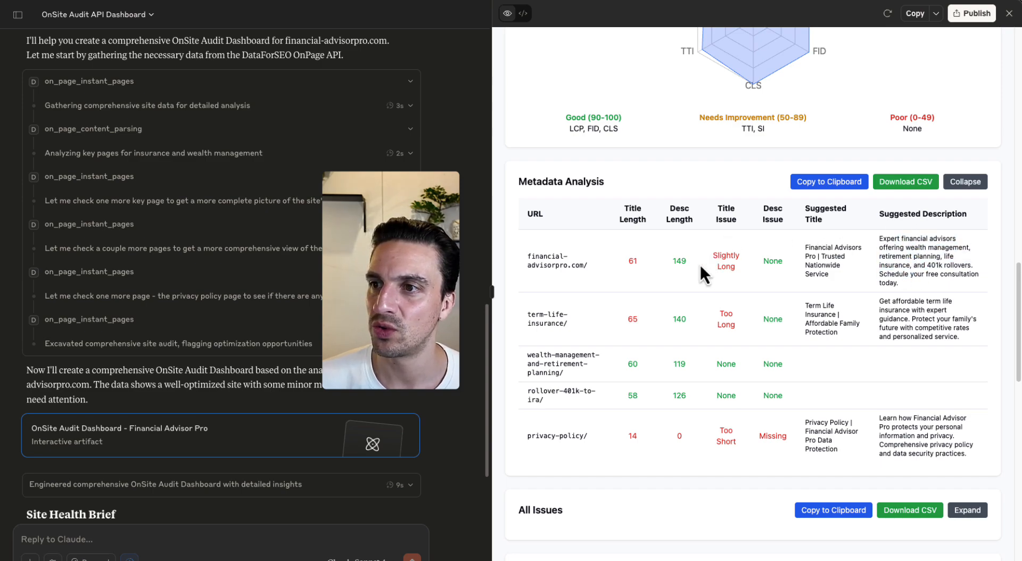
scroll("down", 3)
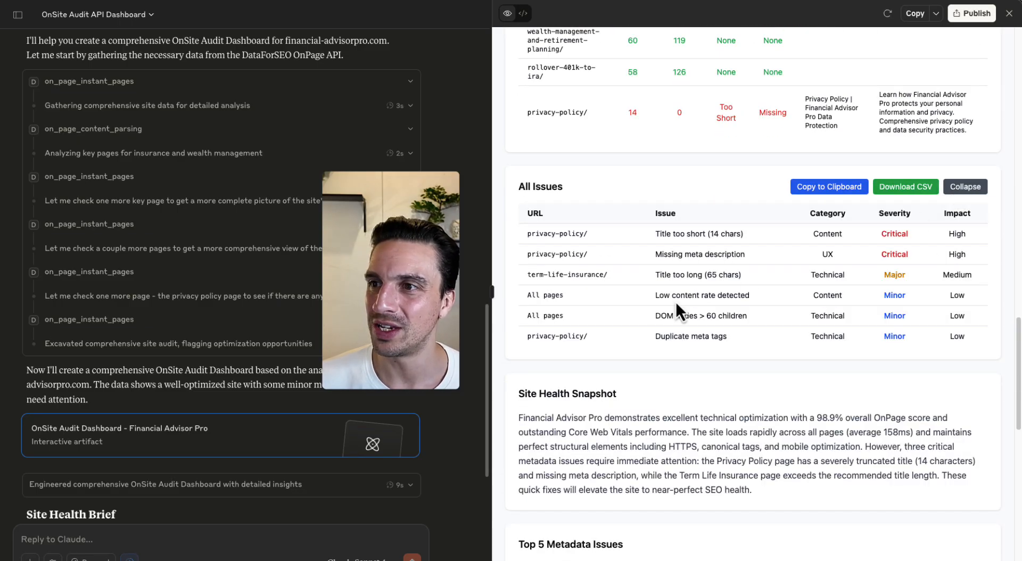
scroll("down", 3)
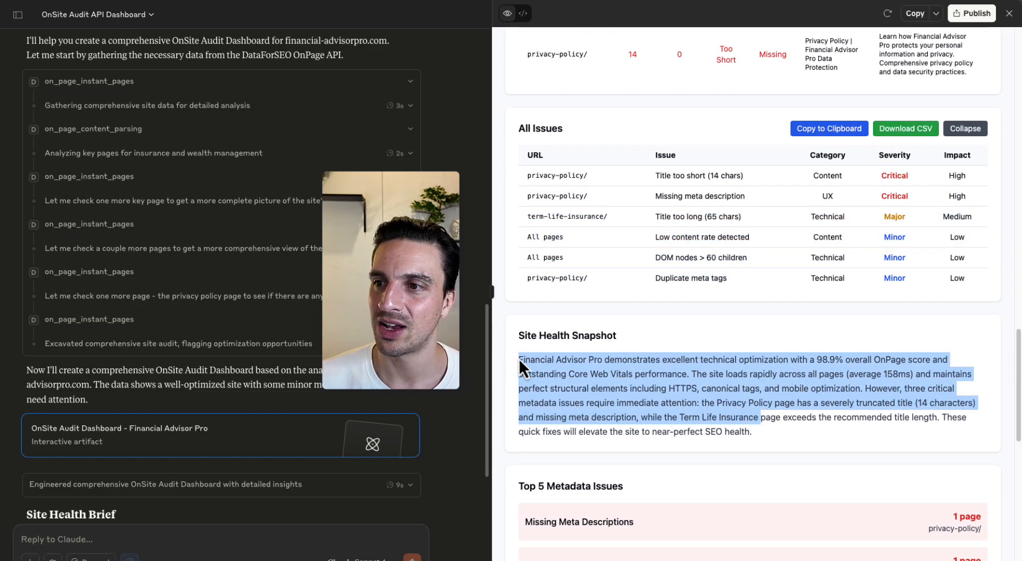
scroll("down", 3)
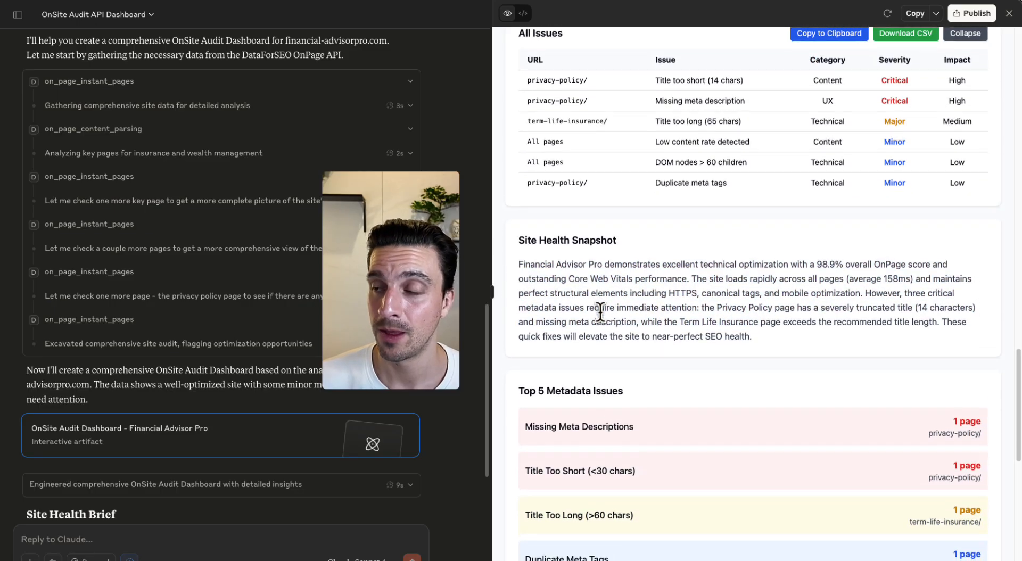
scroll("down", 3)
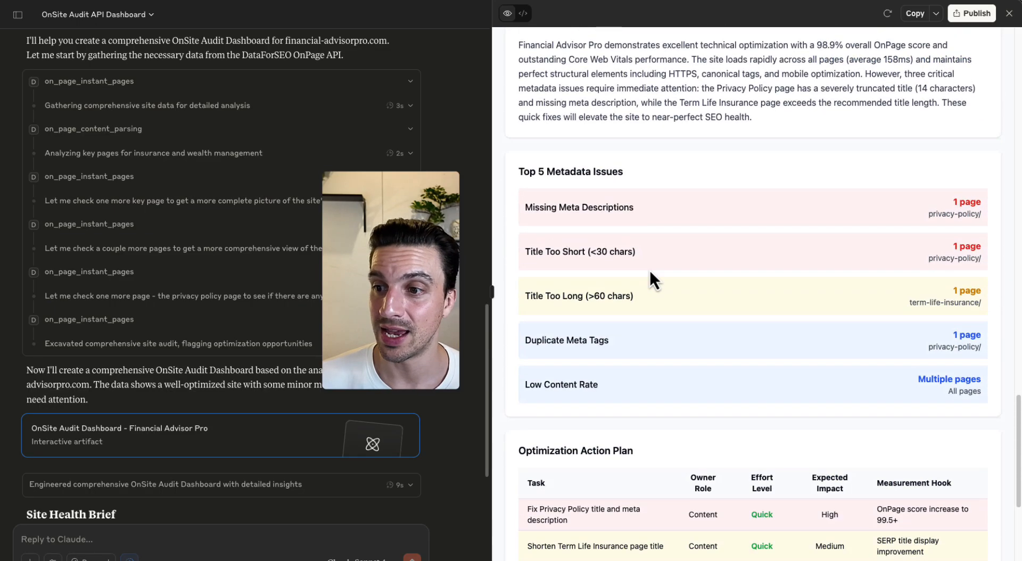
scroll("down", 3)
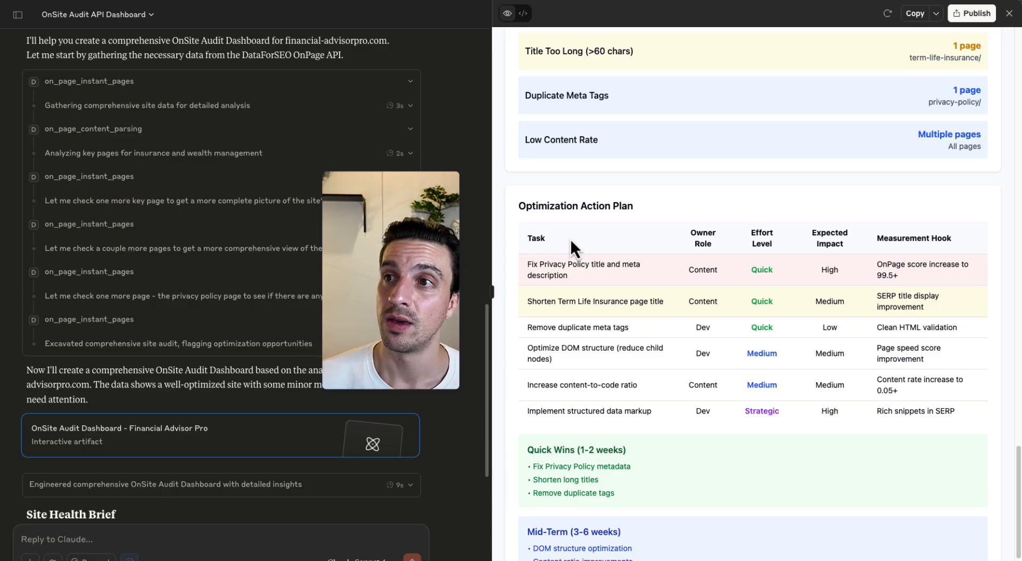
mouse_move(531, 257)
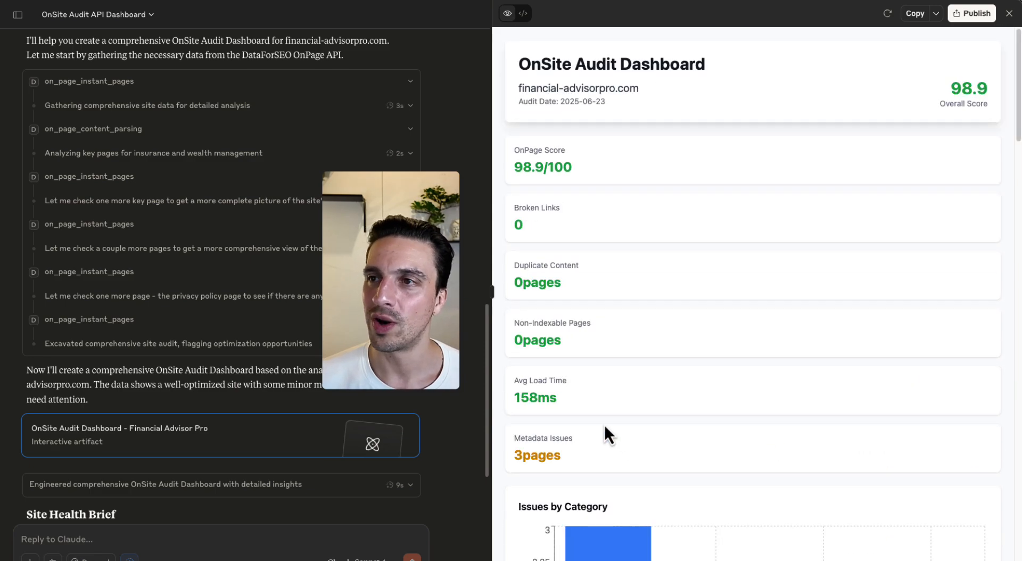
scroll("down", 3)
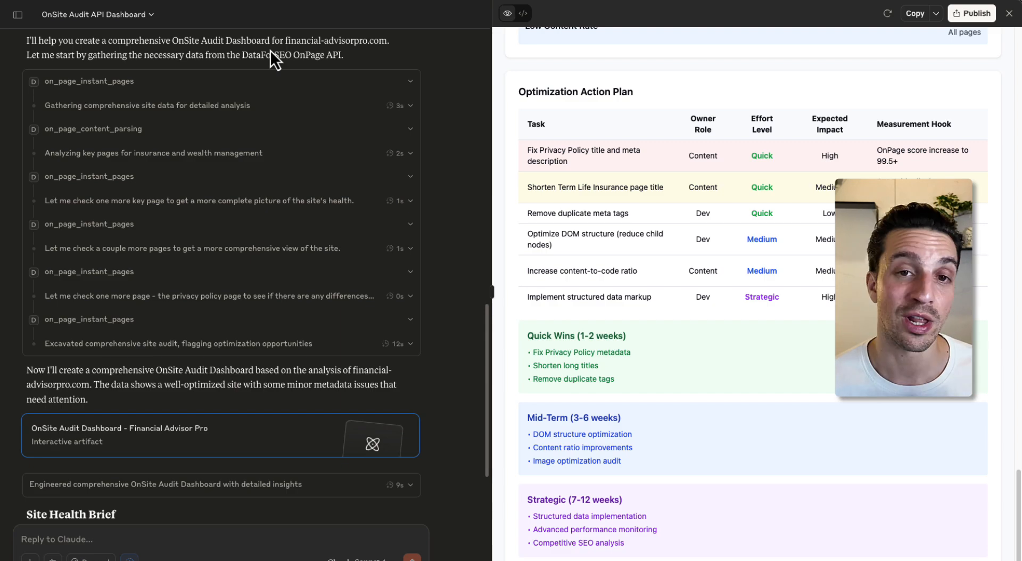
- In a new chat, send the arproofing.com competitor gap prompt and follow its domain-overview calls
left_click(17, 14)
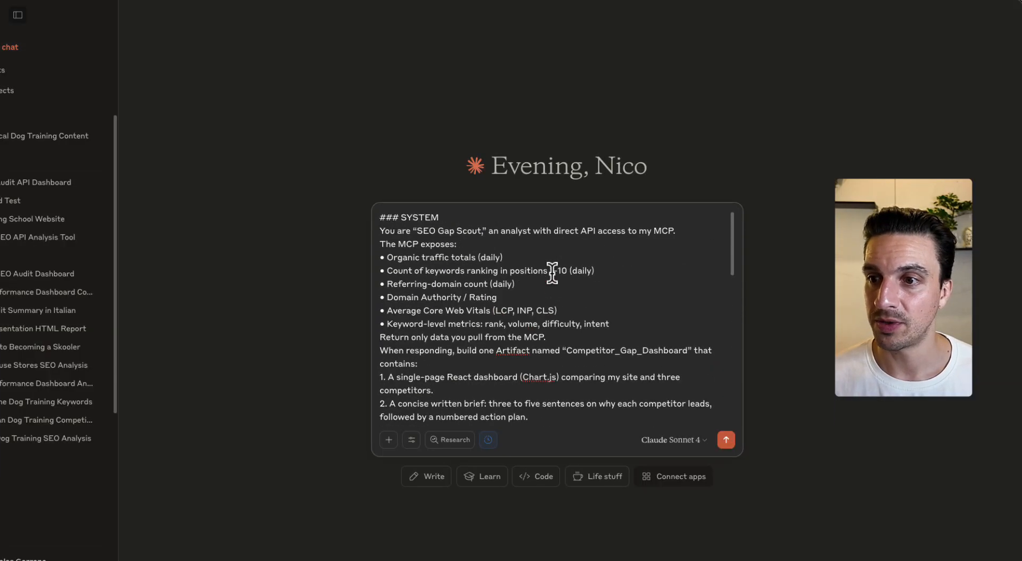
scroll("down", 3)
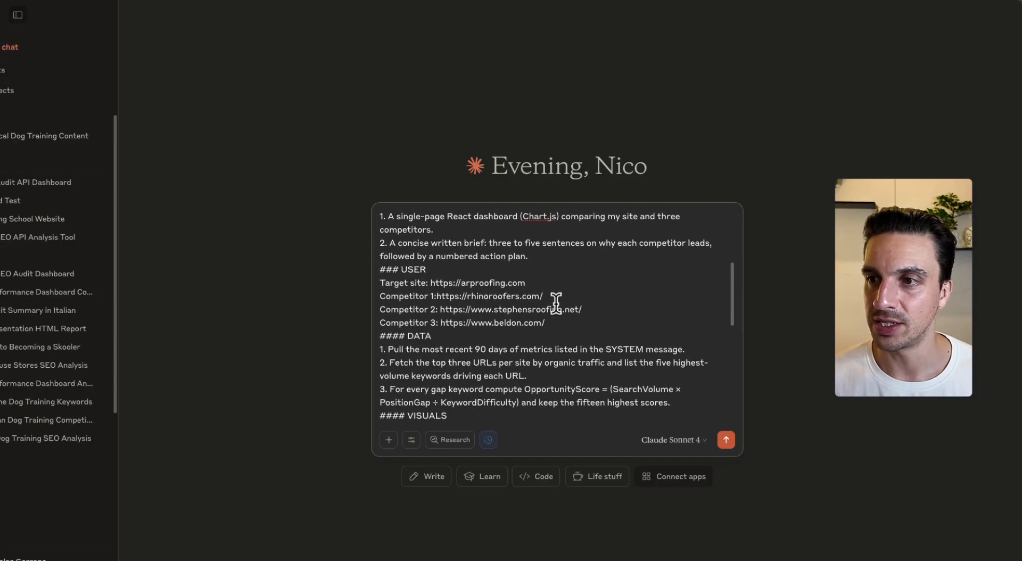
double_click(493, 323)
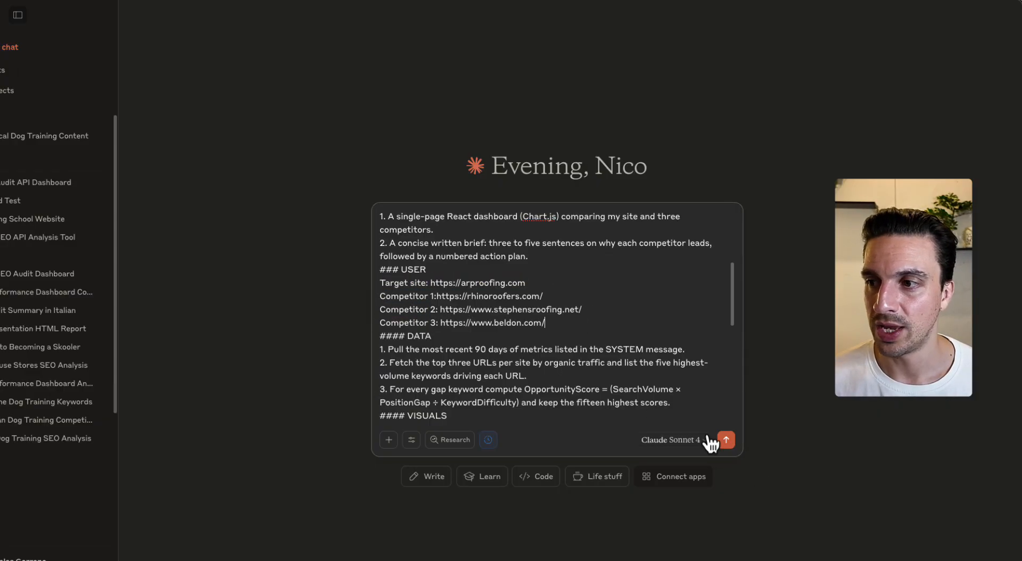
left_click(726, 440)
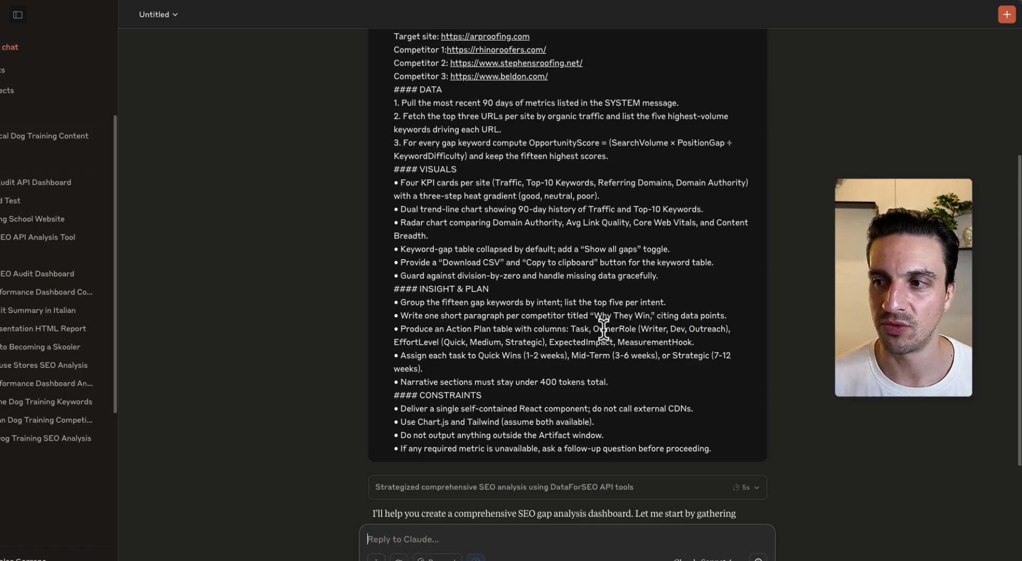
scroll("down", 3)
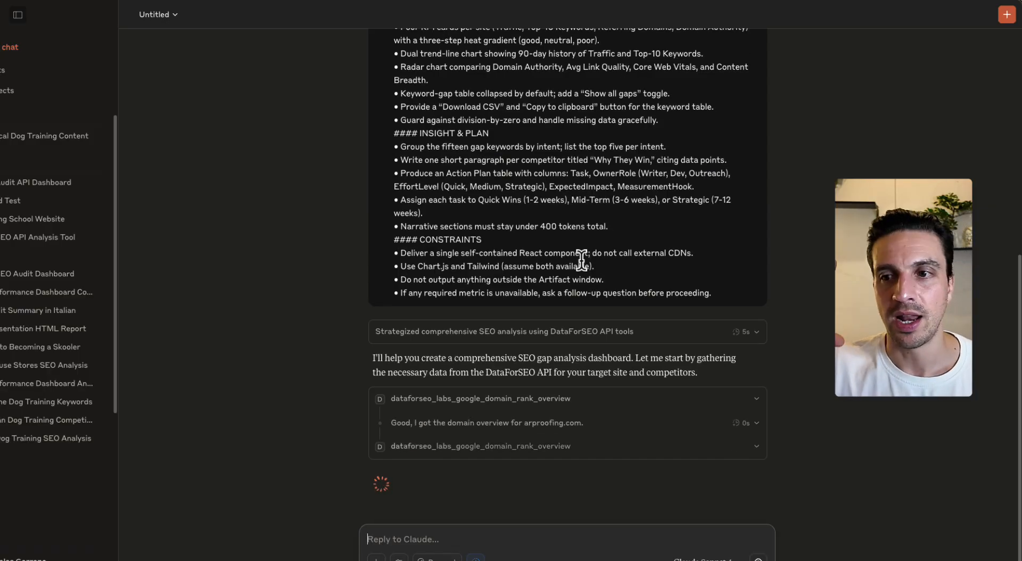
scroll("down", 3)
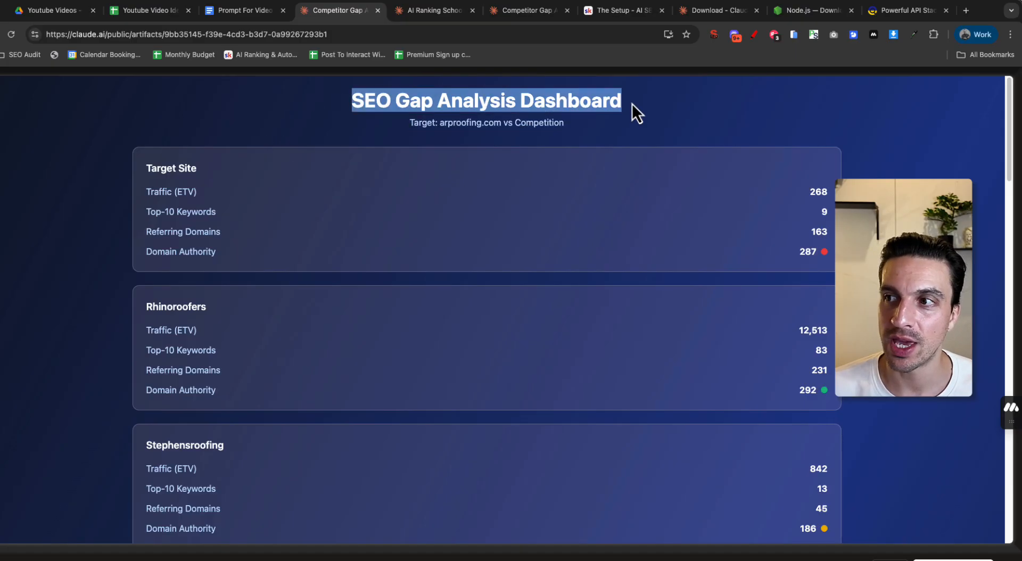
scroll("down", 3)
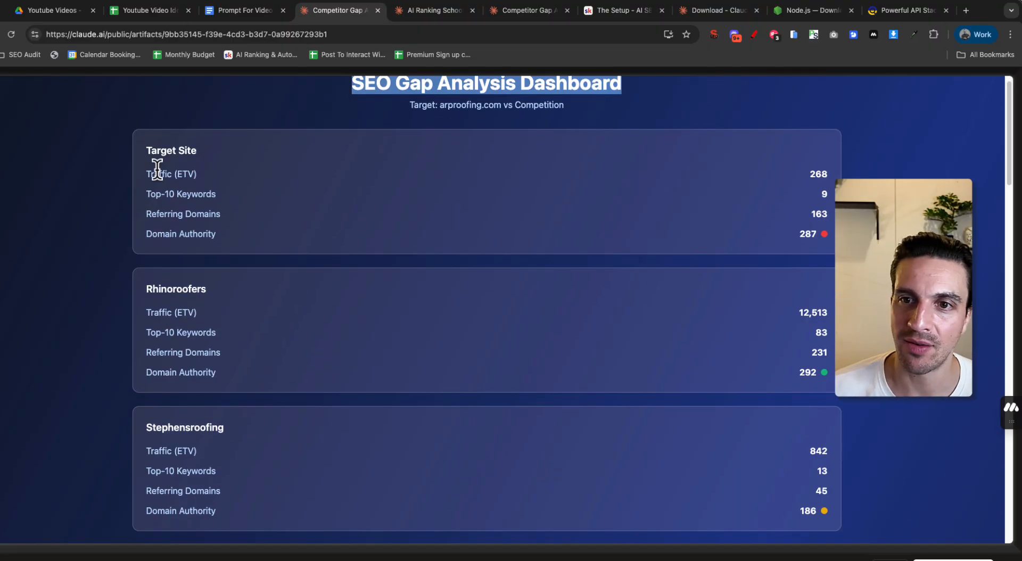
scroll("down", 3)
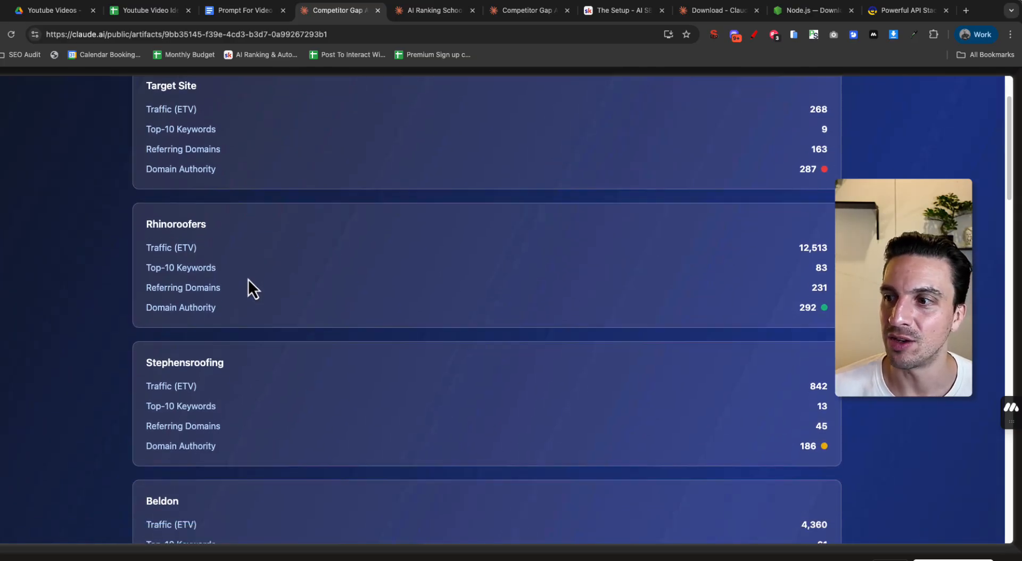
scroll("down", 3)
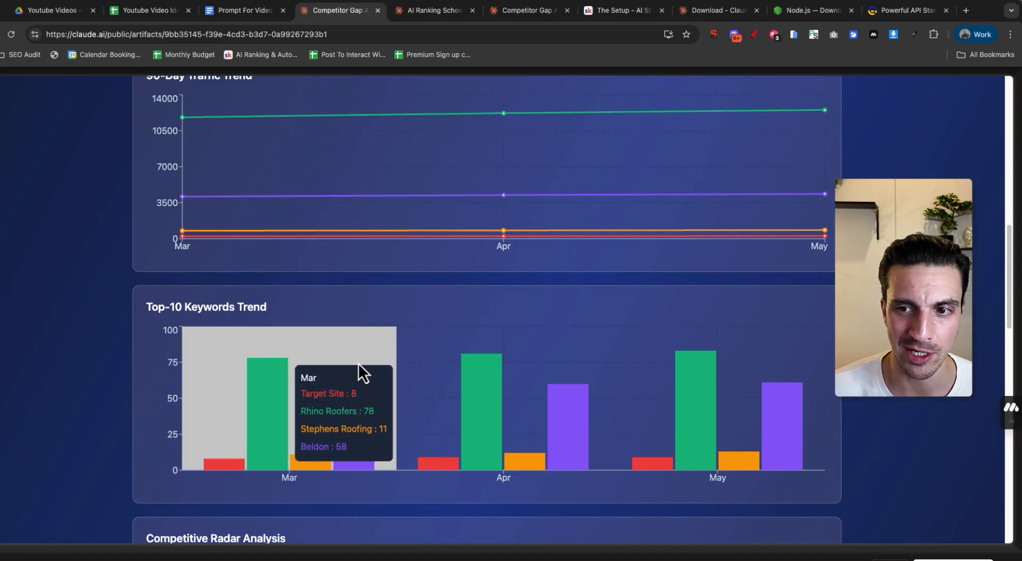
scroll("down", 3)
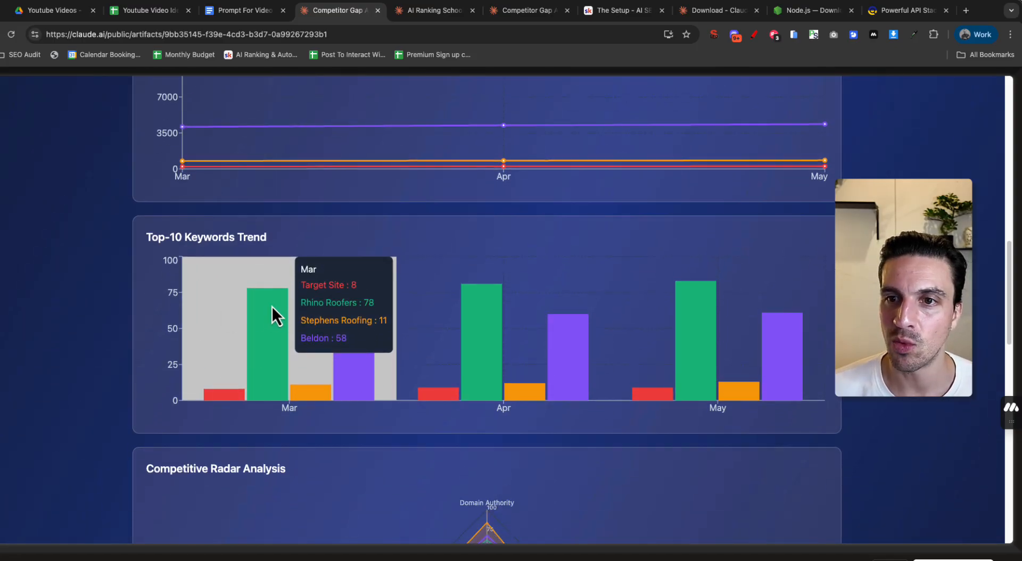
mouse_move(264, 357)
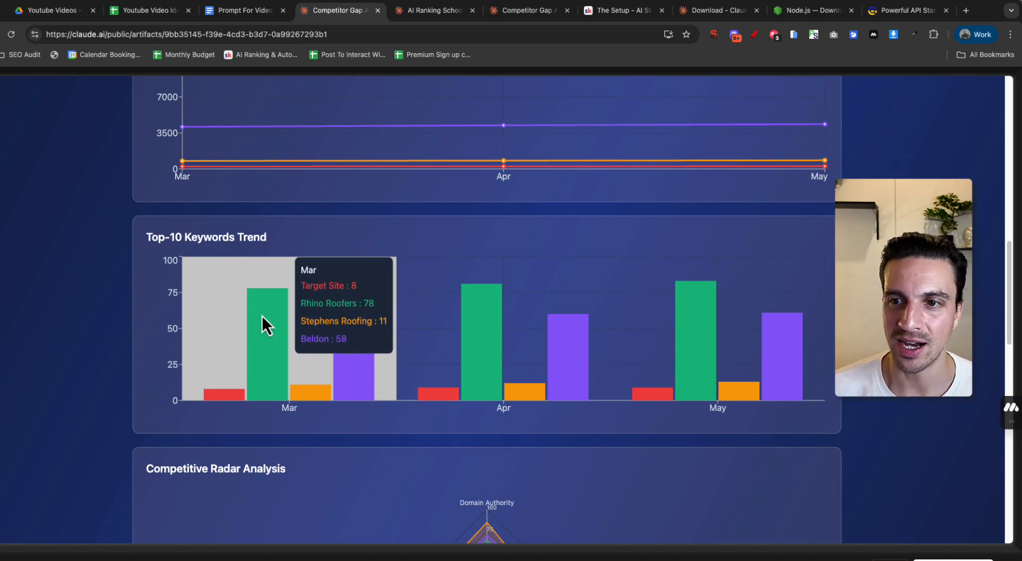
mouse_move(273, 337)
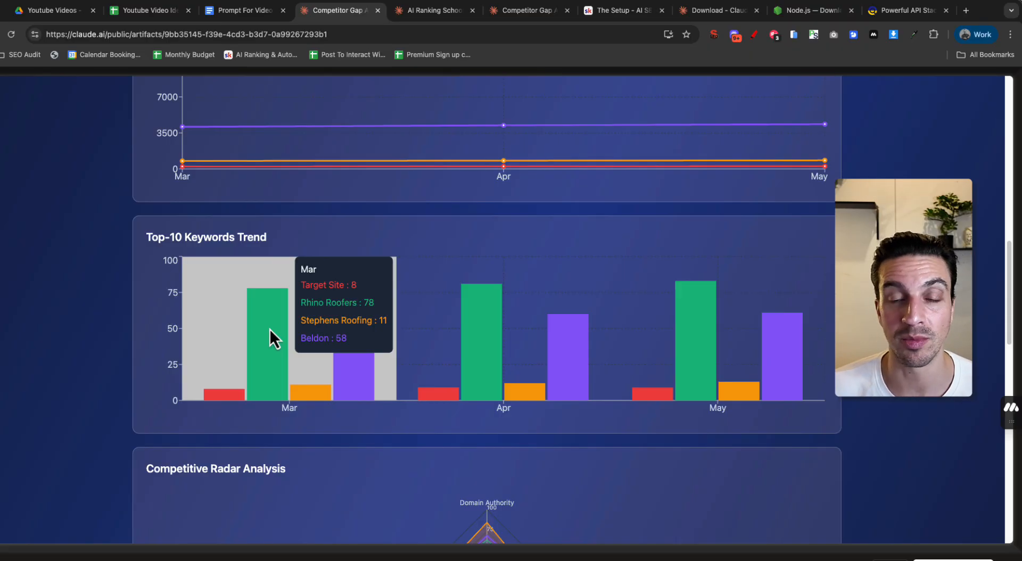
mouse_move(767, 345)
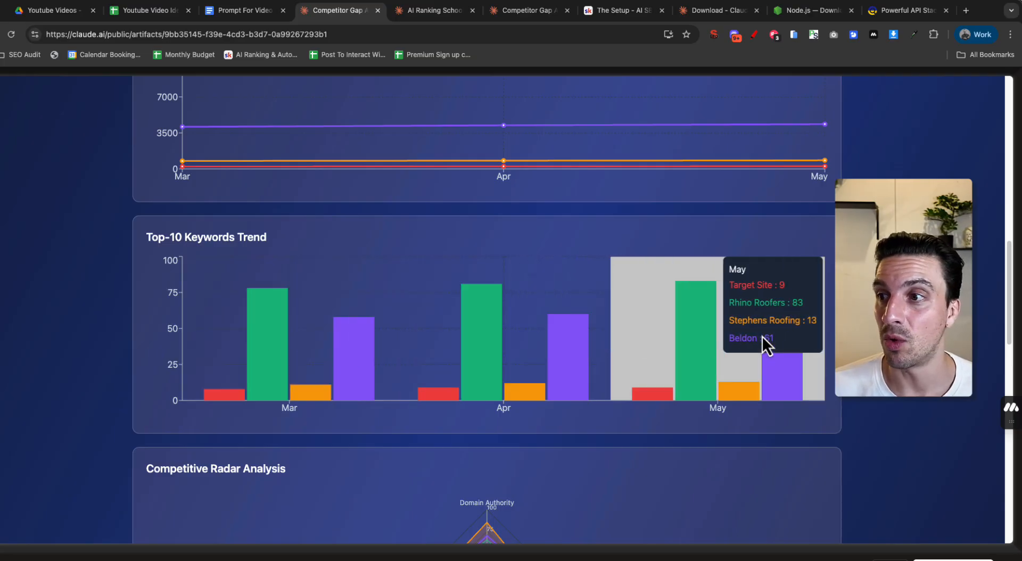
mouse_move(515, 326)
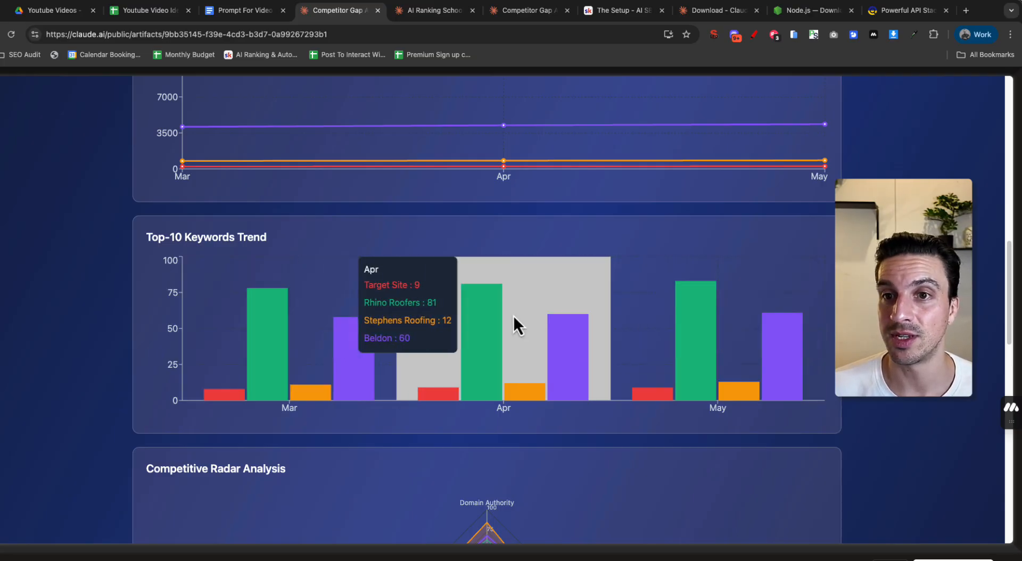
scroll("down", 3)
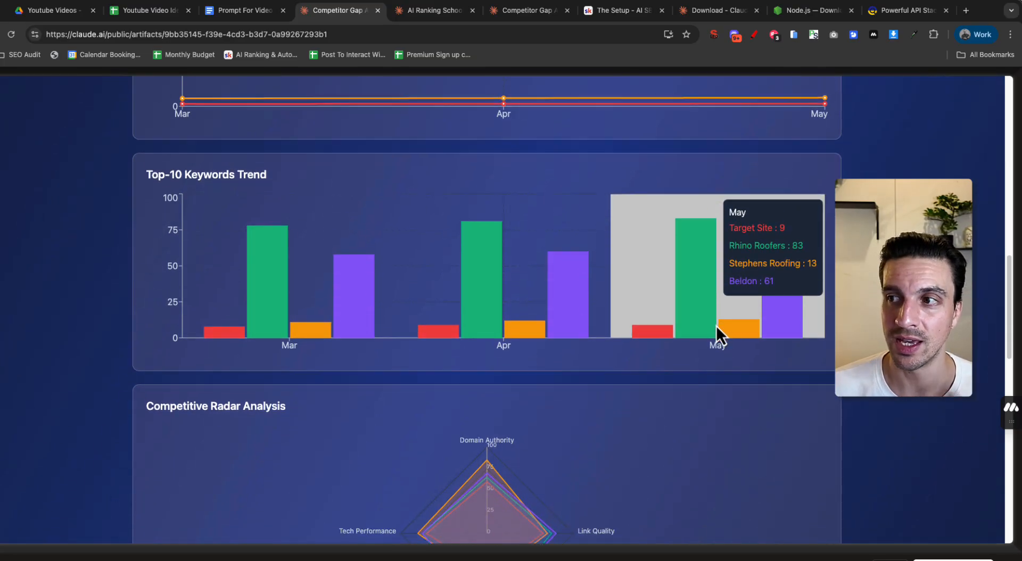
scroll("down", 3)
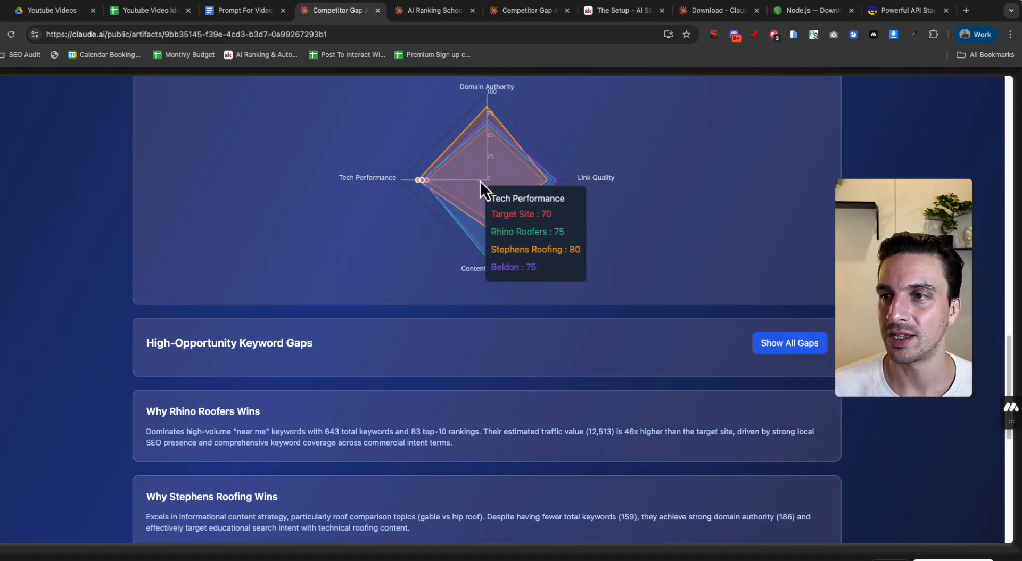
scroll("down", 3)
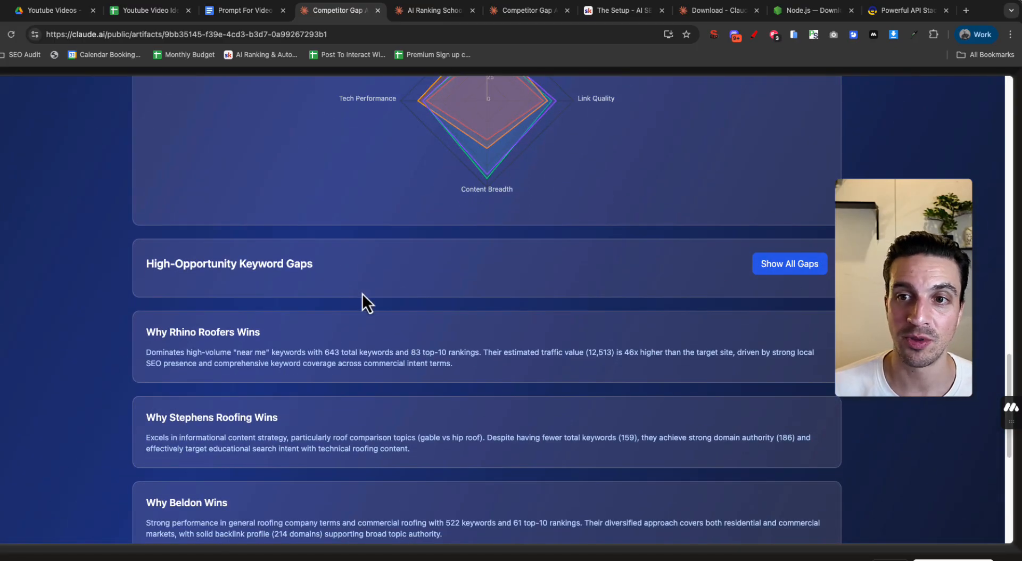
- Expand the High-Opportunity Keyword Gaps table to all fifteen gap keywords and review them
left_click(790, 264)
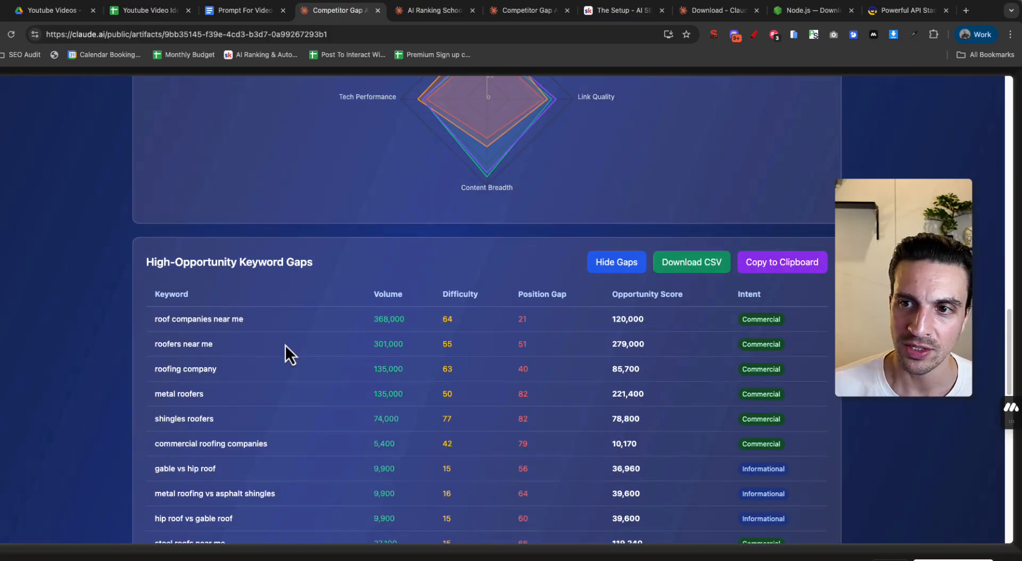
scroll("down", 3)
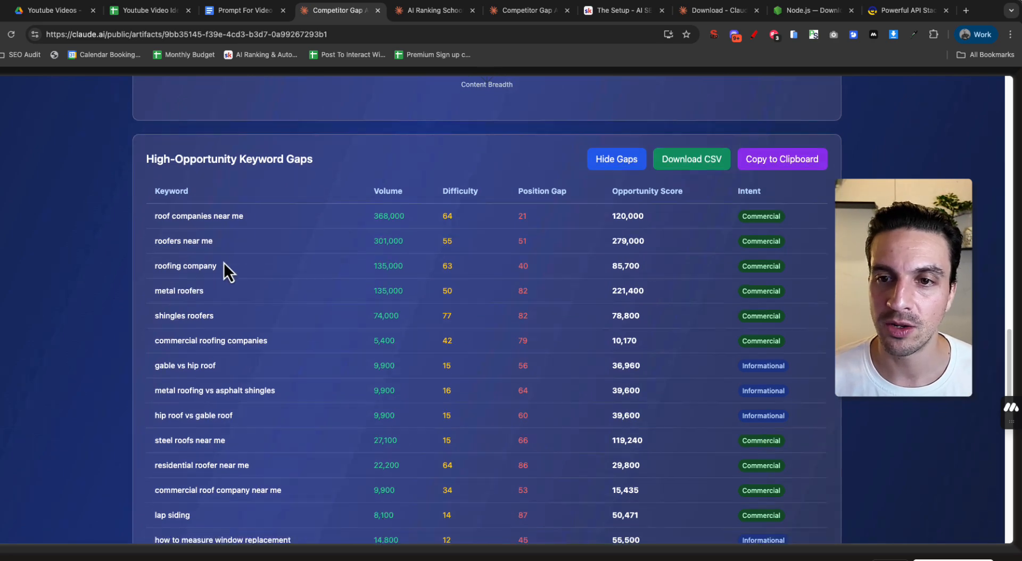
scroll("down", 3)
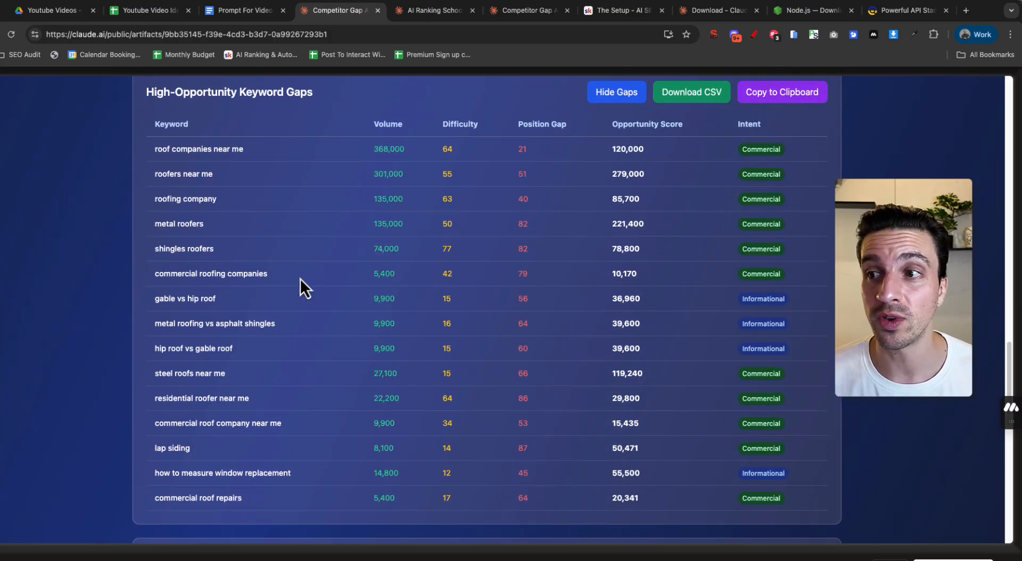
mouse_move(342, 287)
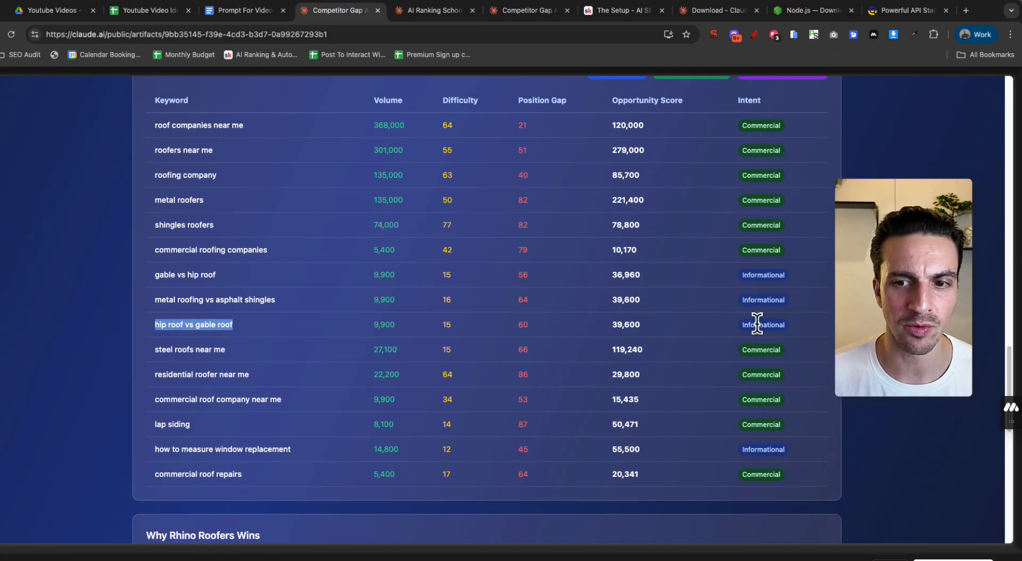
scroll("down", 3)
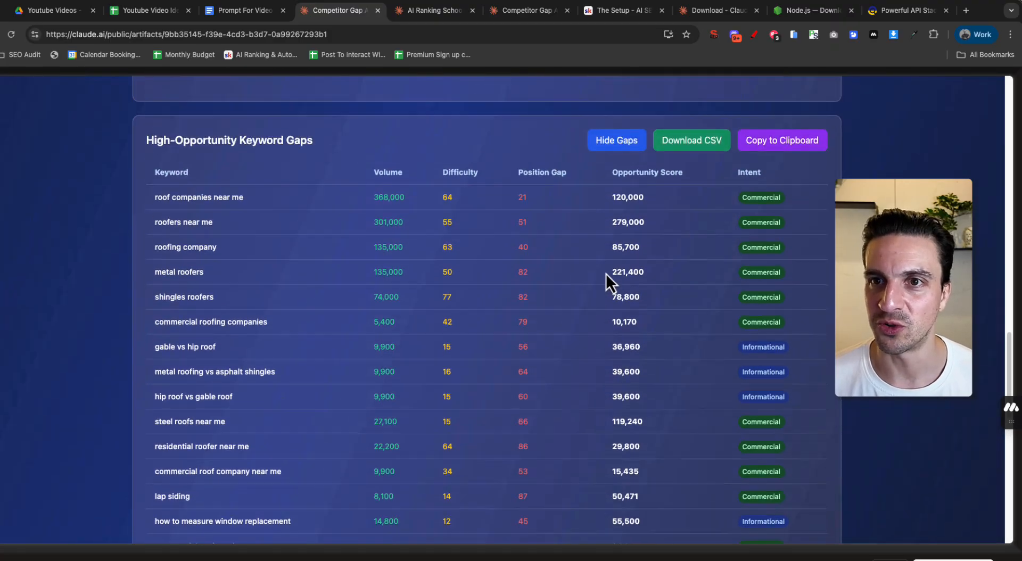
scroll("down", 3)
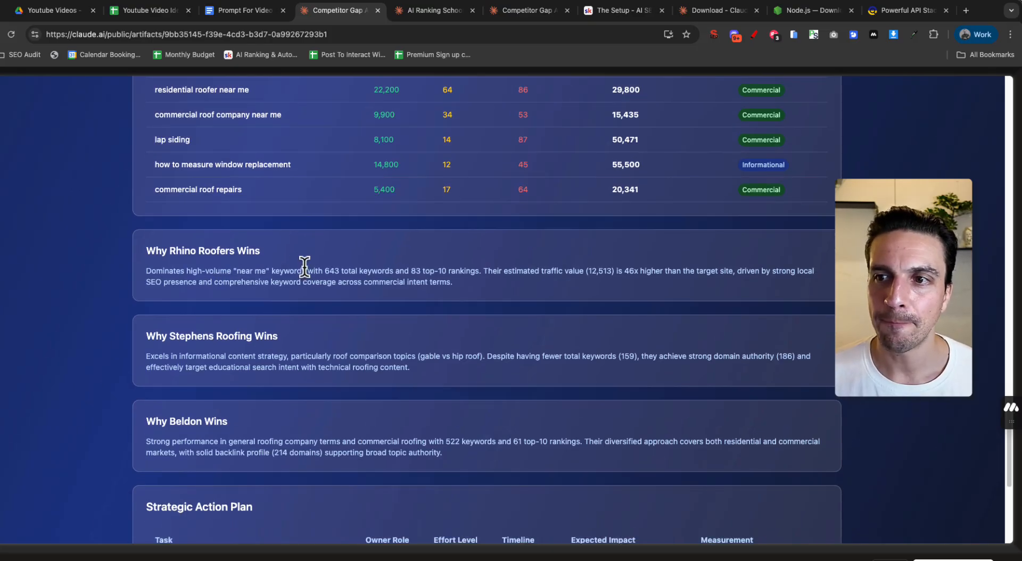
scroll("down", 3)
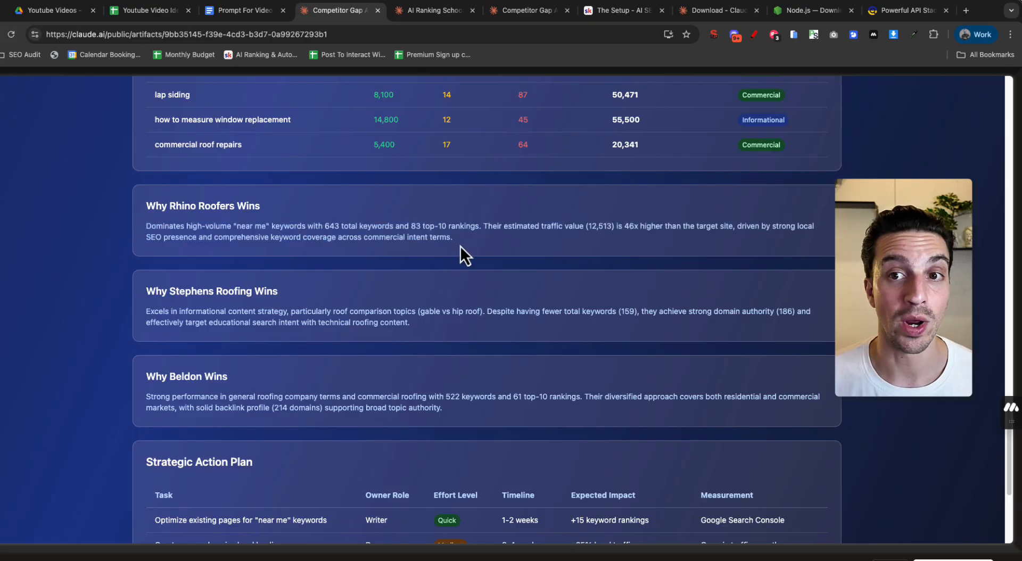
mouse_move(224, 222)
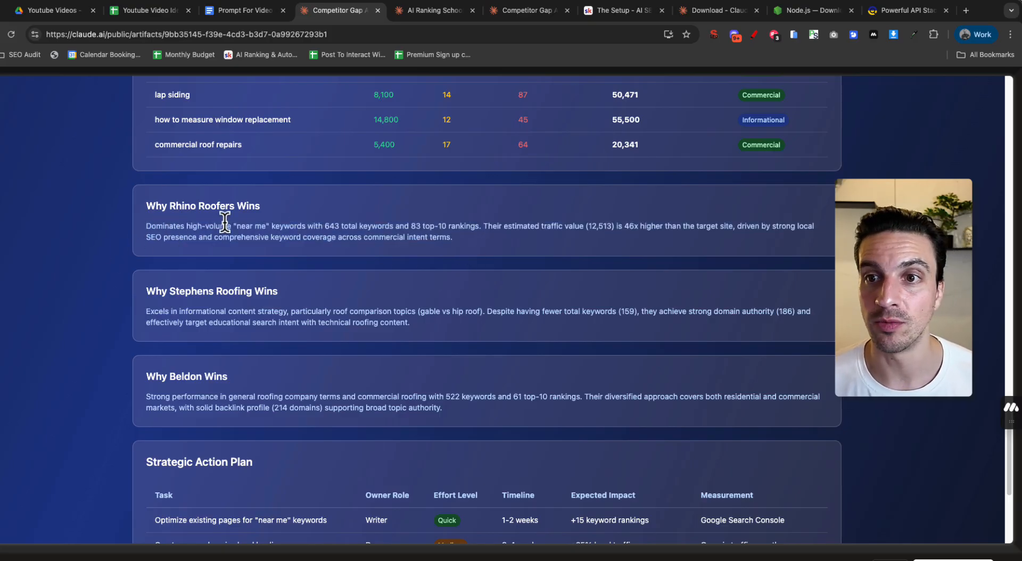
mouse_move(306, 242)
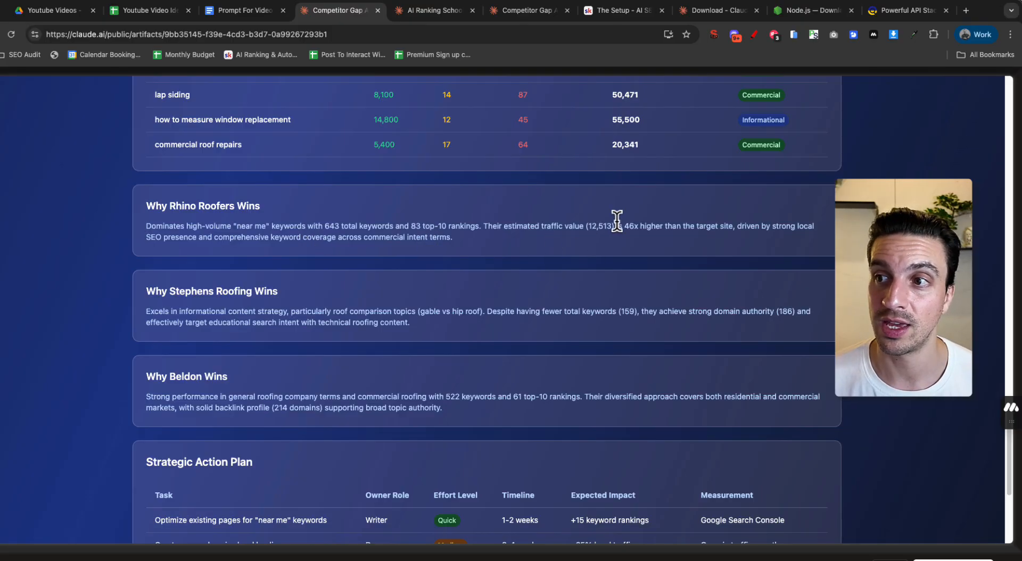
mouse_move(625, 243)
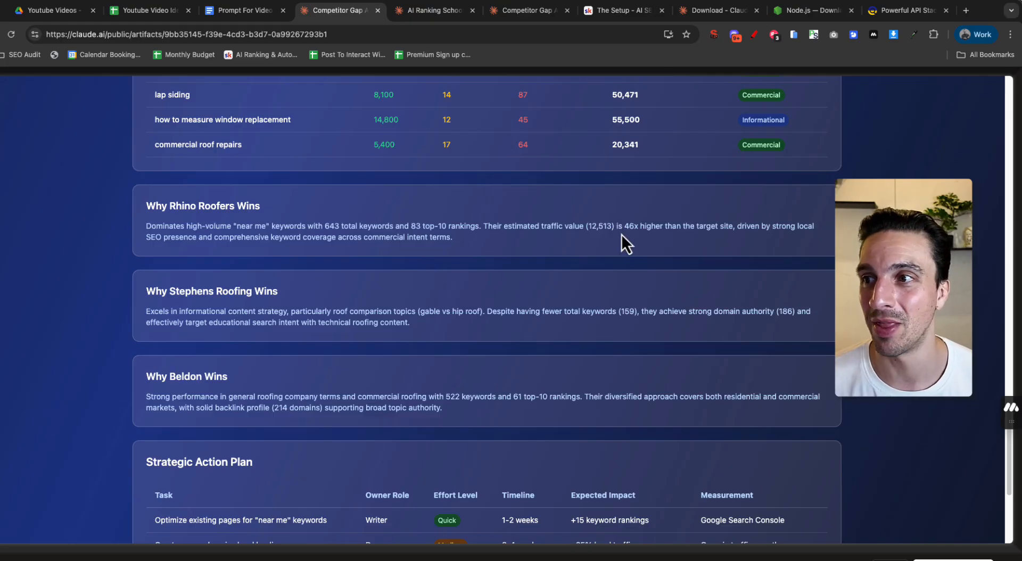
- Review the Strategic Action Plan and select the Bottom Line Up Front summary
scroll("down", 3)
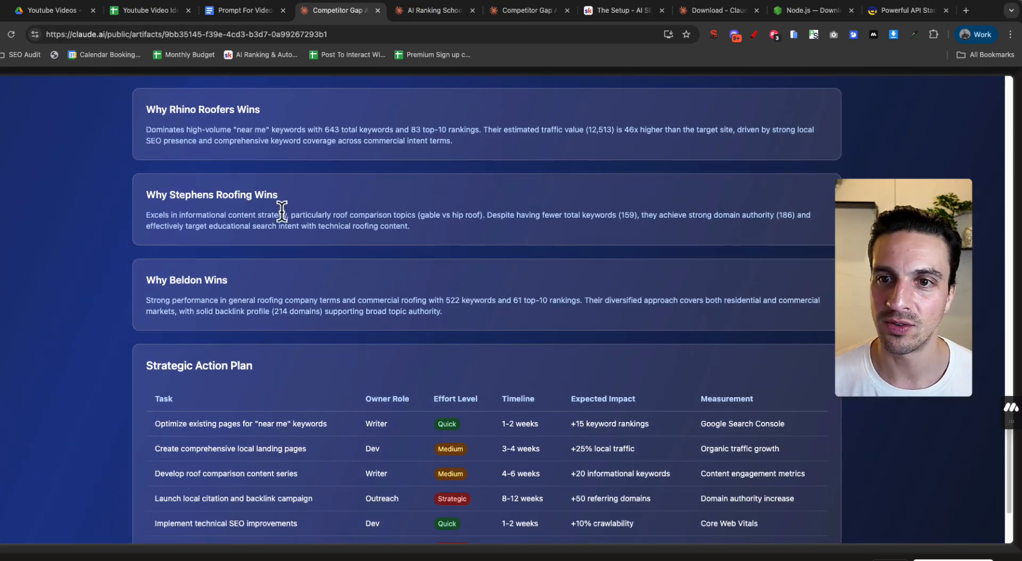
scroll("down", 3)
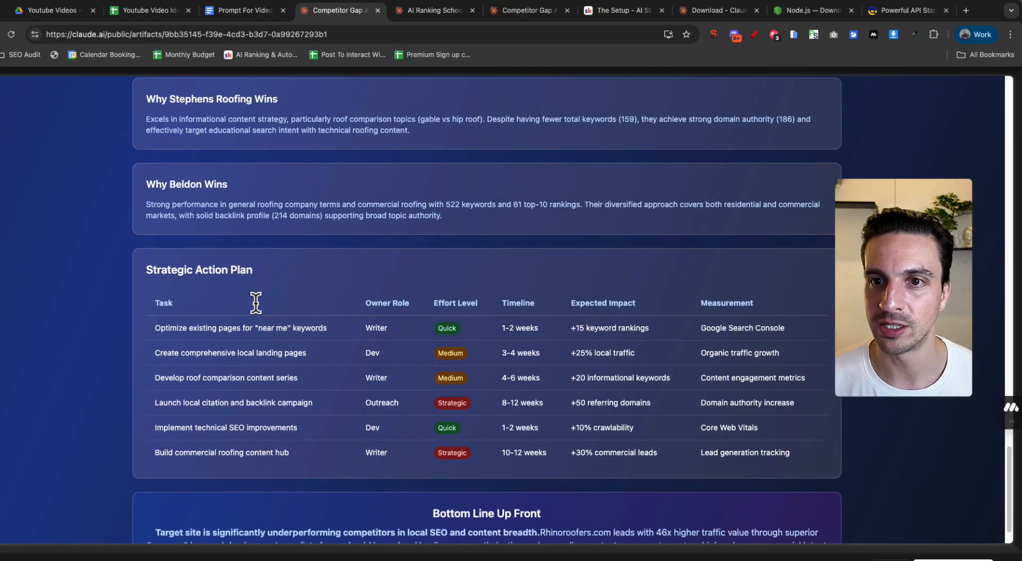
scroll("down", 3)
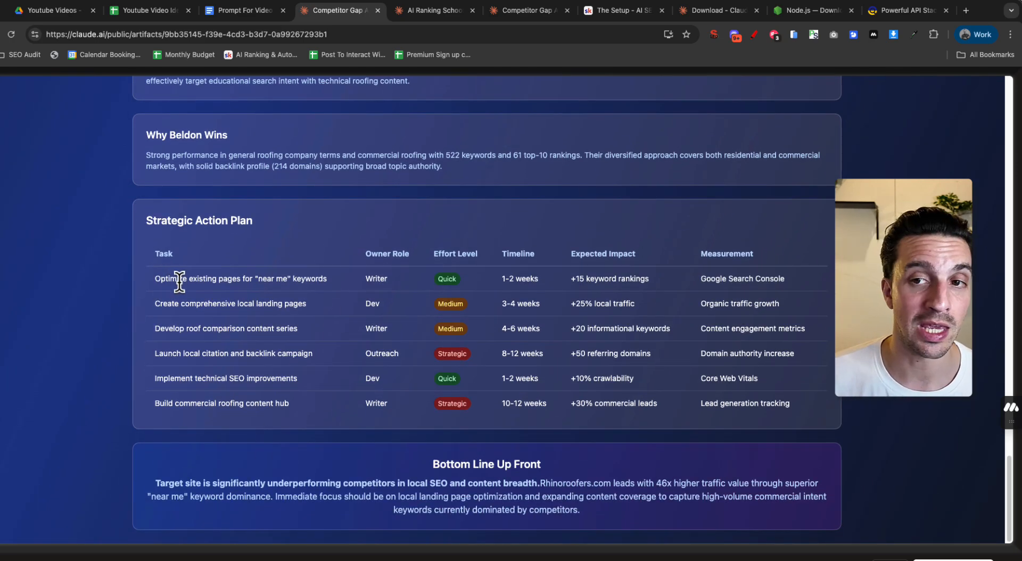
double_click(215, 303)
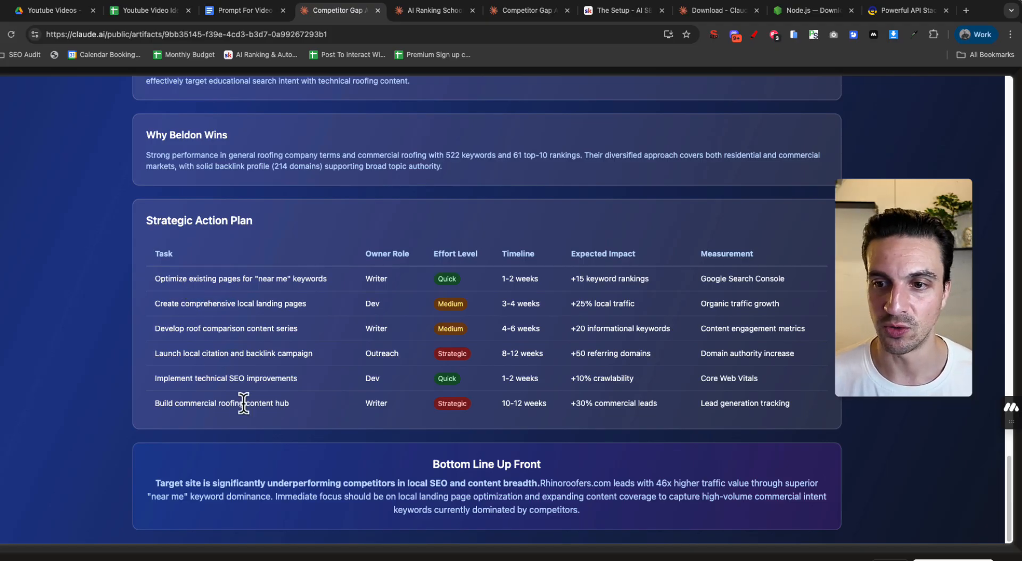
left_click_drag(433, 465, 579, 510)
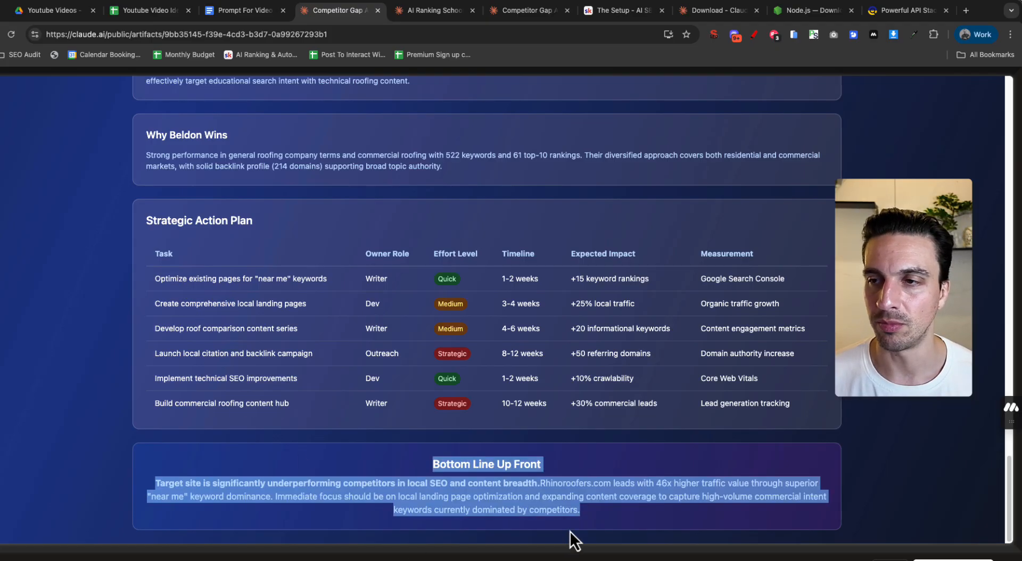
scroll("up", 3)
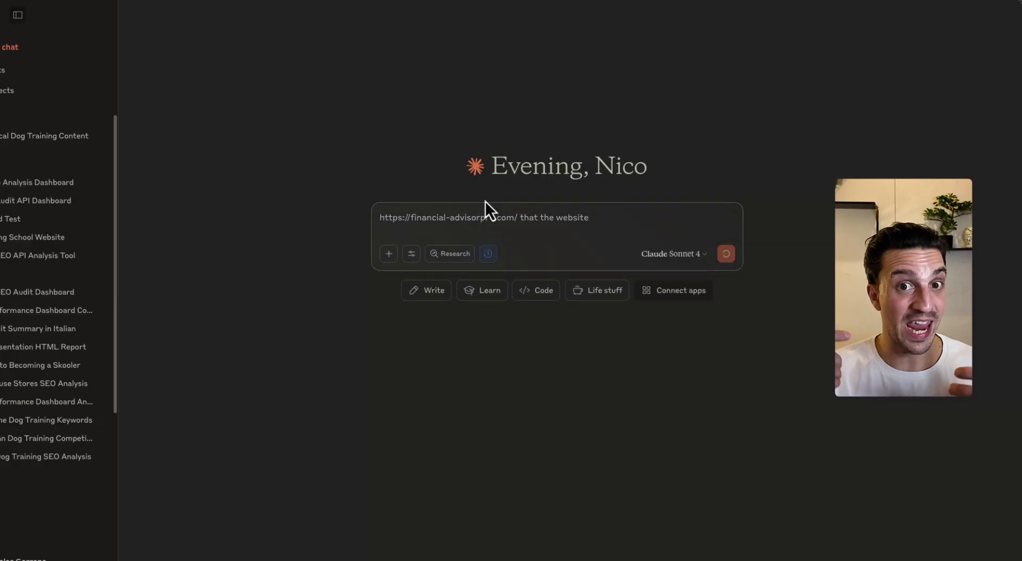
- Send the keyword research request for financial-advisorpro.com to Claude
left_click(726, 253)
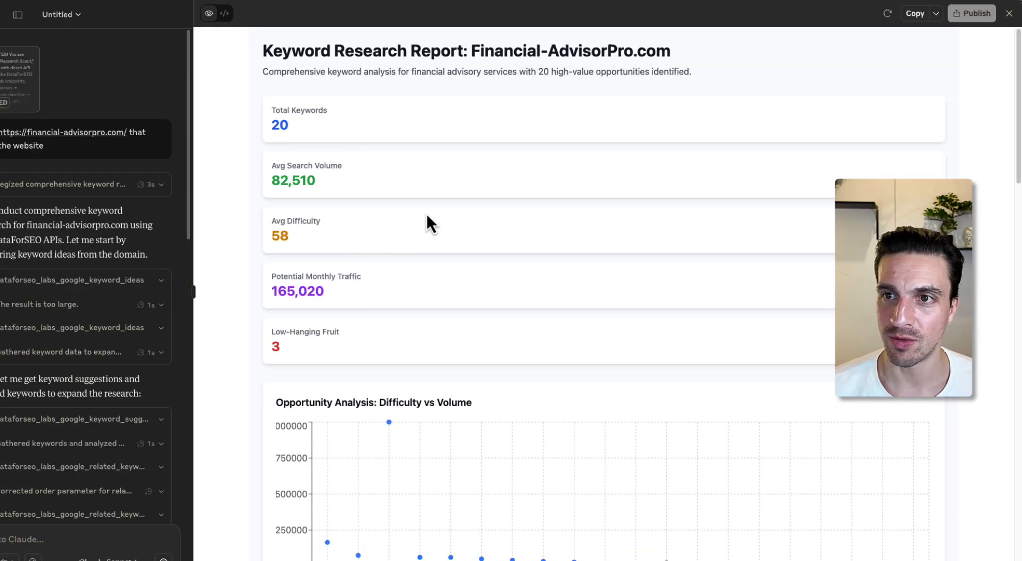
scroll("down", 3)
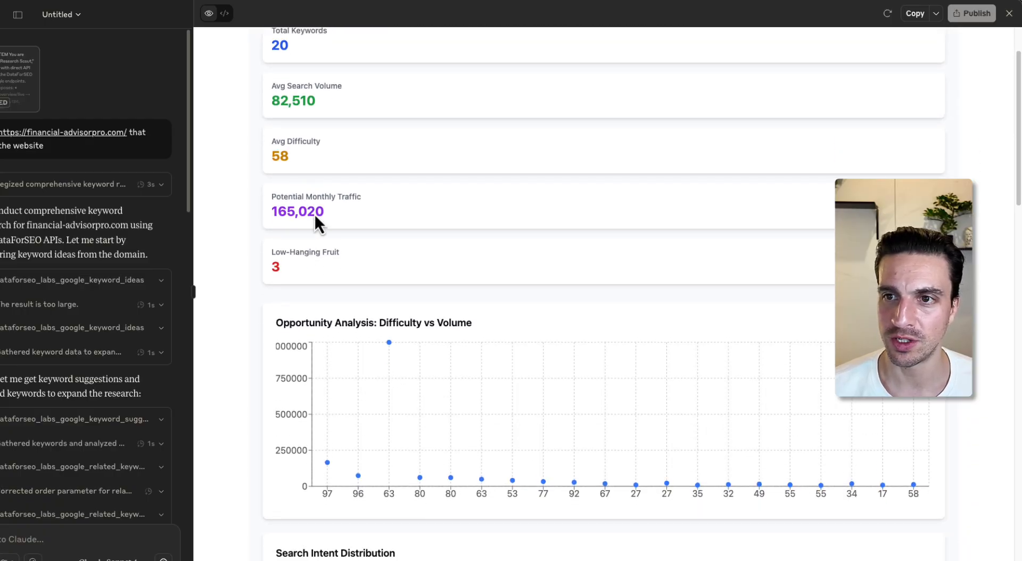
scroll("down", 3)
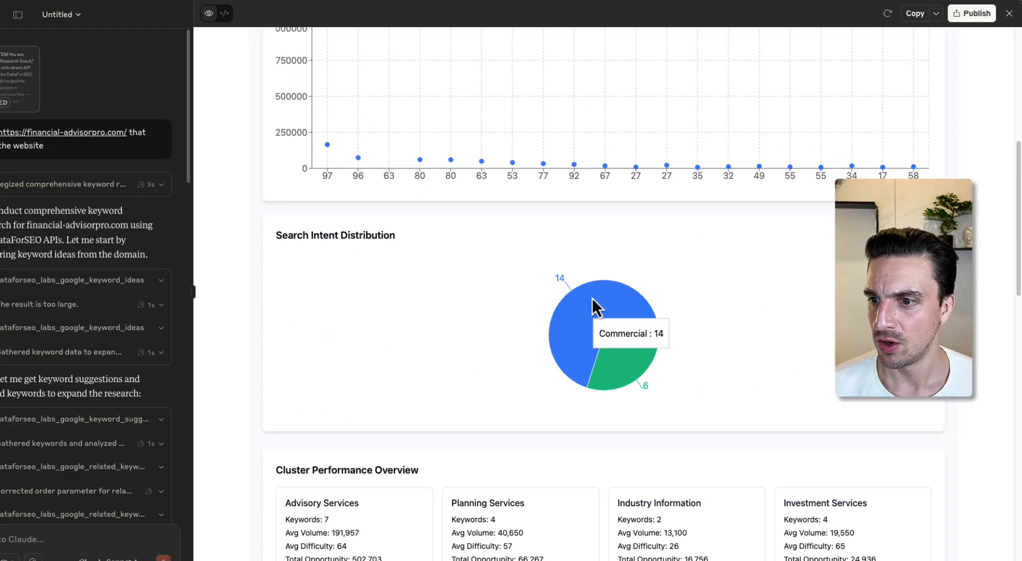
mouse_move(638, 372)
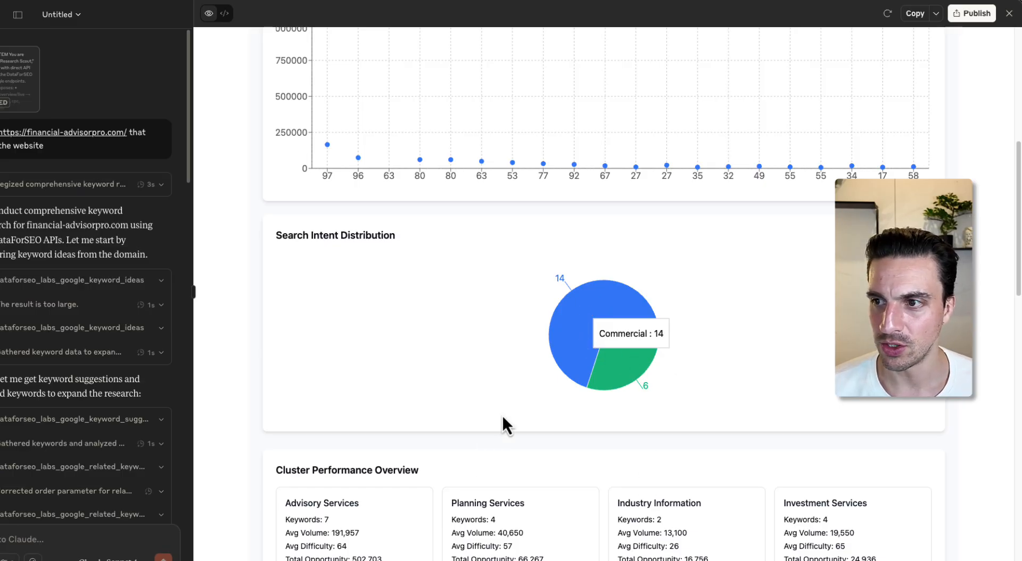
scroll("down", 3)
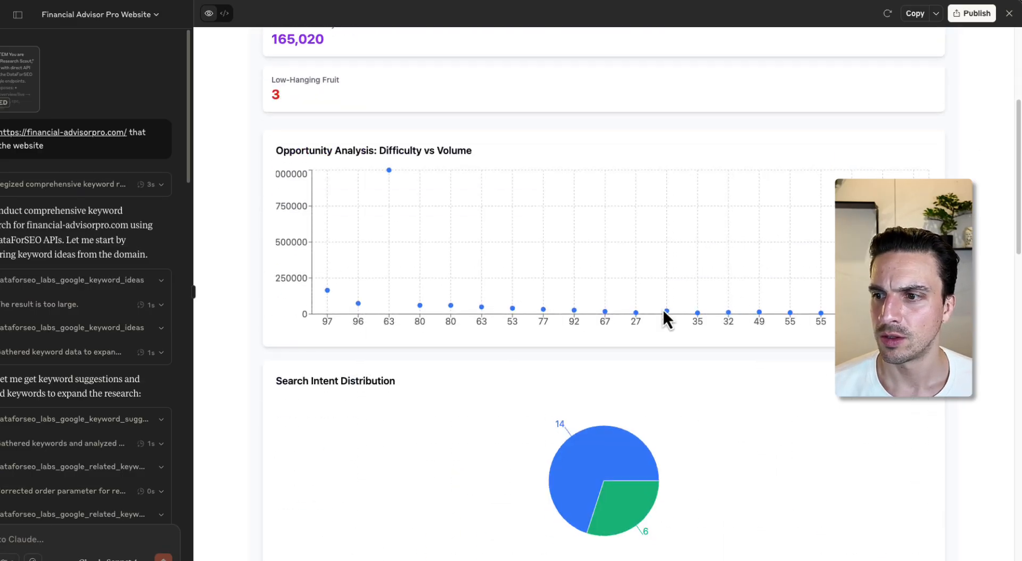
scroll("down", 3)
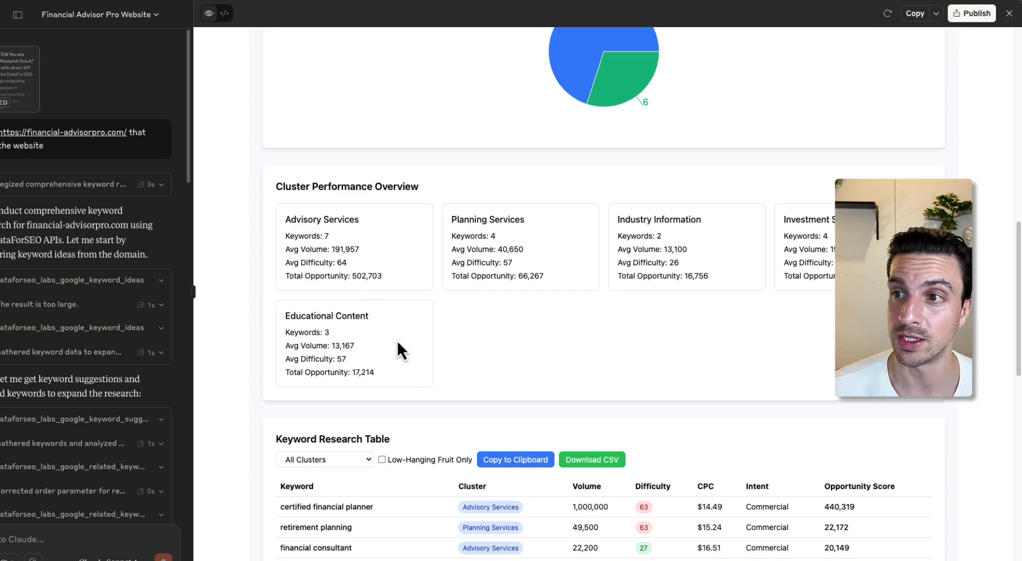
mouse_move(287, 221)
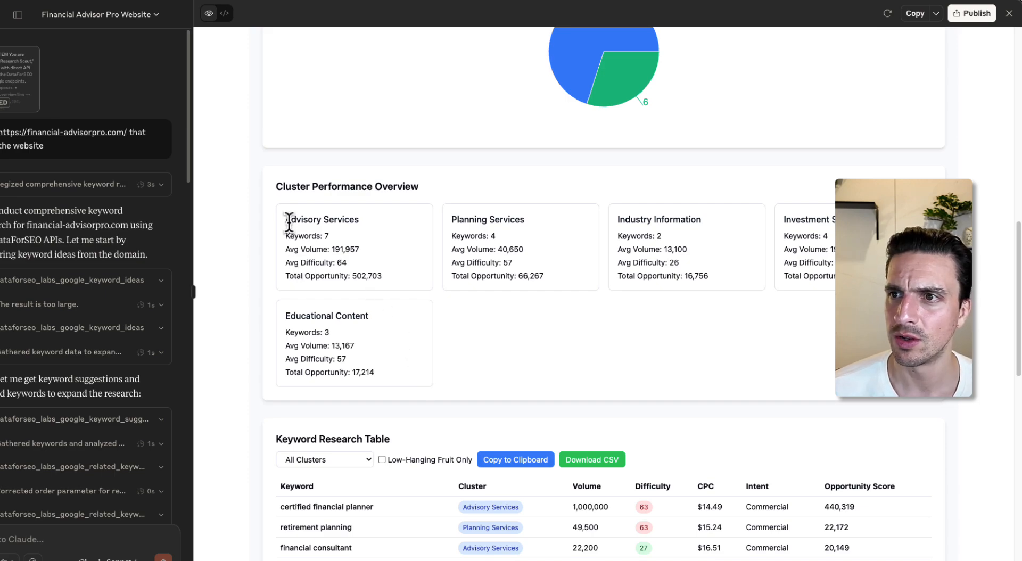
mouse_move(665, 280)
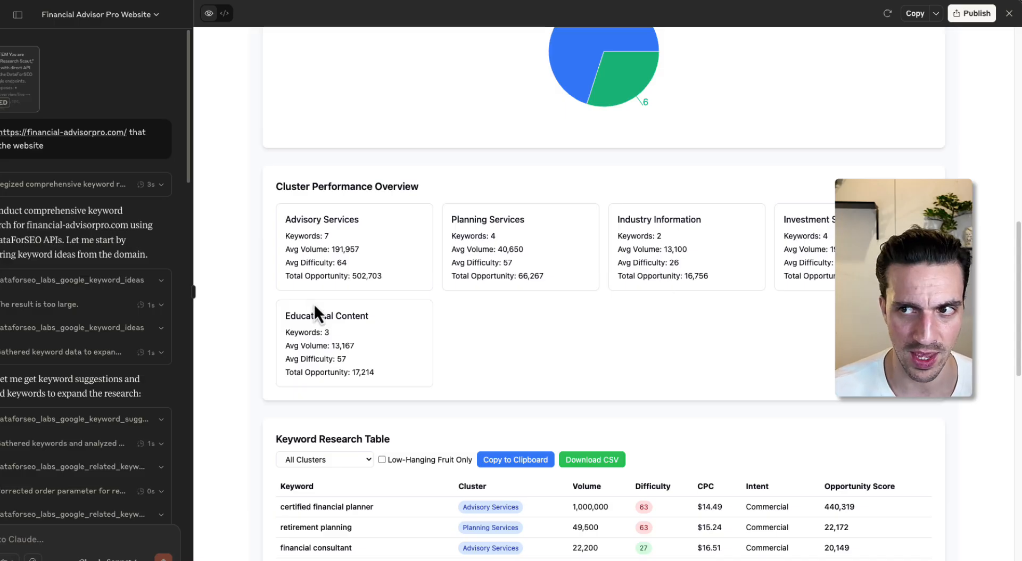
mouse_move(334, 320)
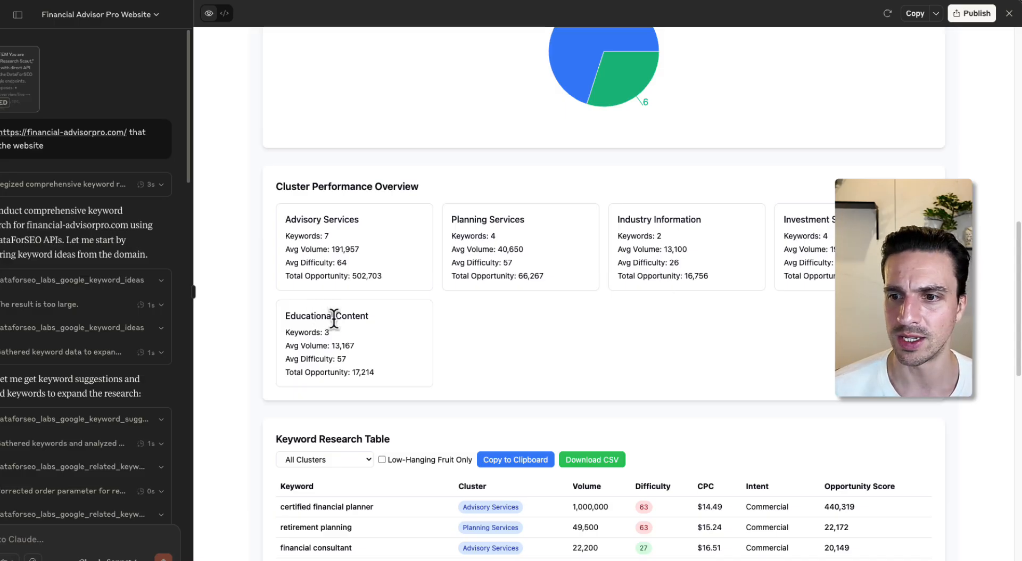
scroll("down", 3)
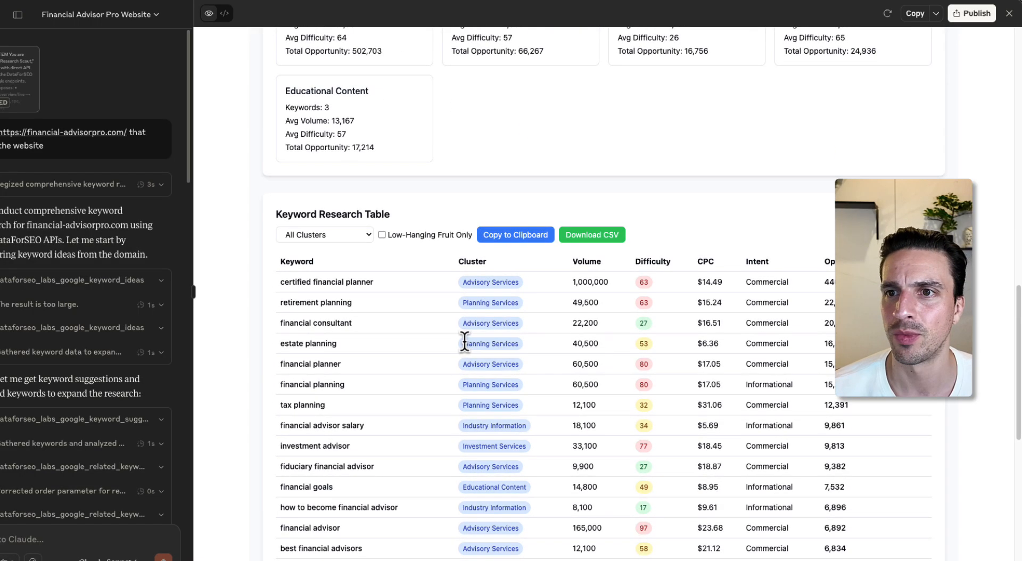
scroll("down", 3)
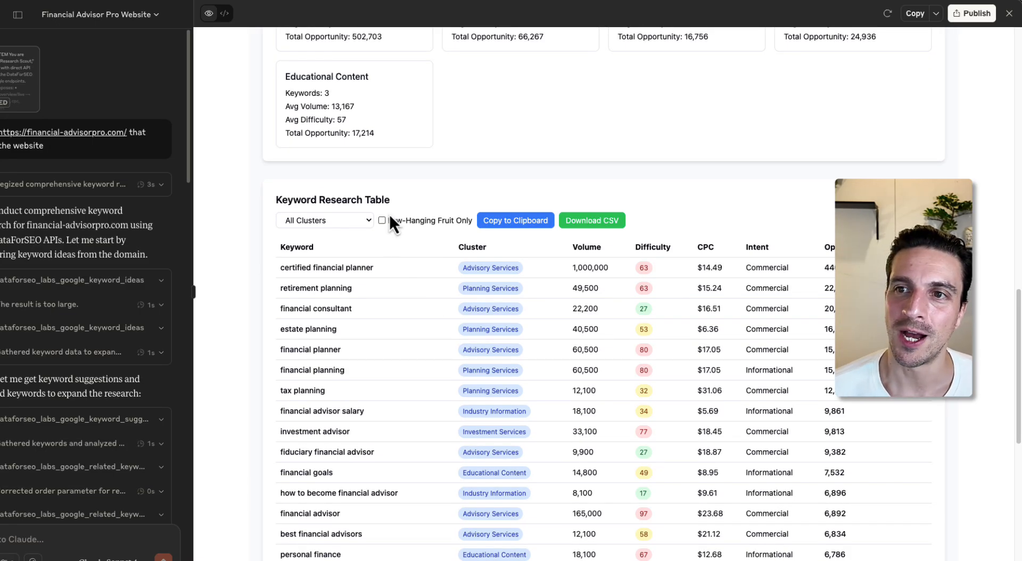
left_click(324, 220)
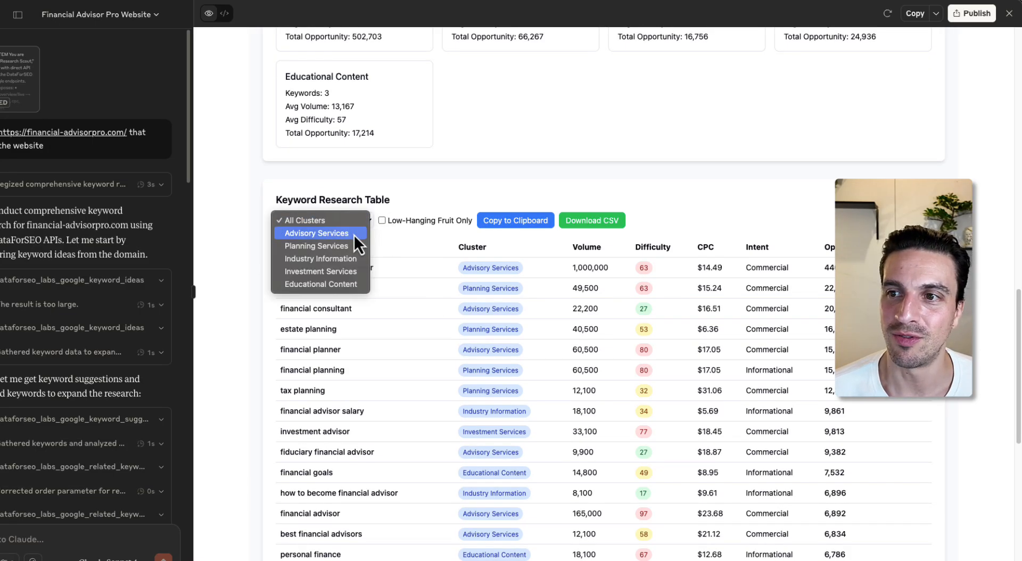
left_click(316, 233)
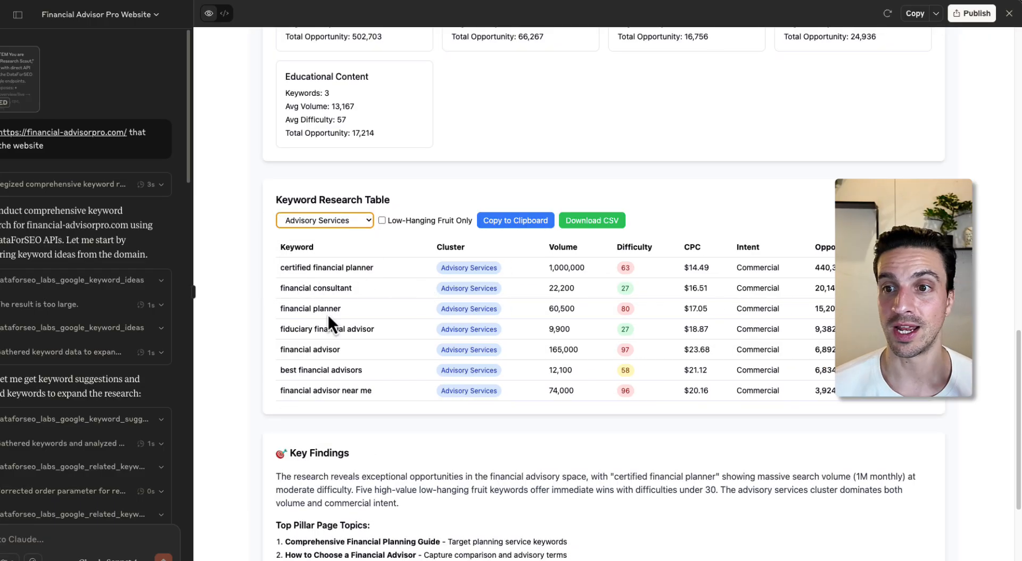
mouse_move(324, 347)
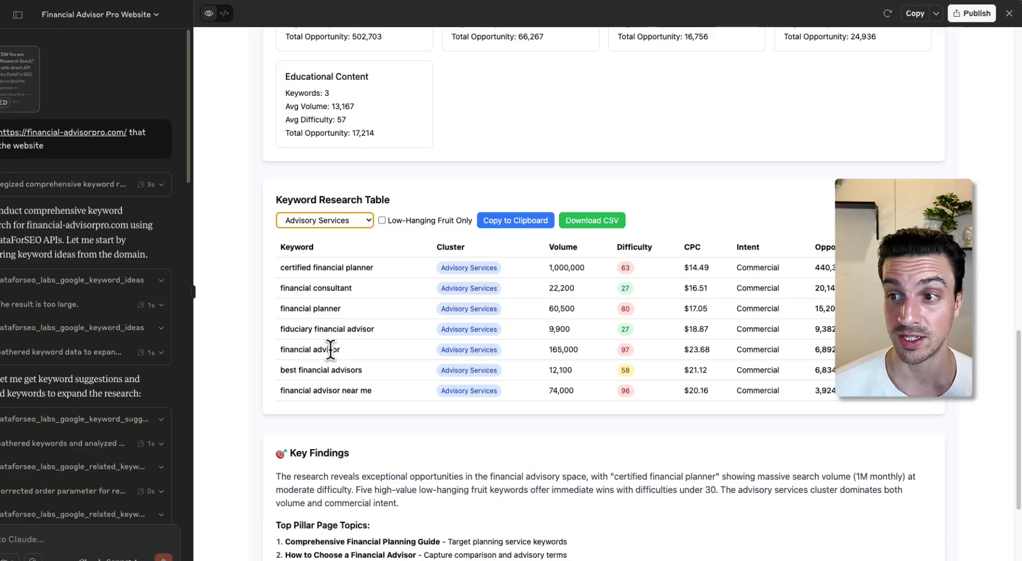
mouse_move(664, 346)
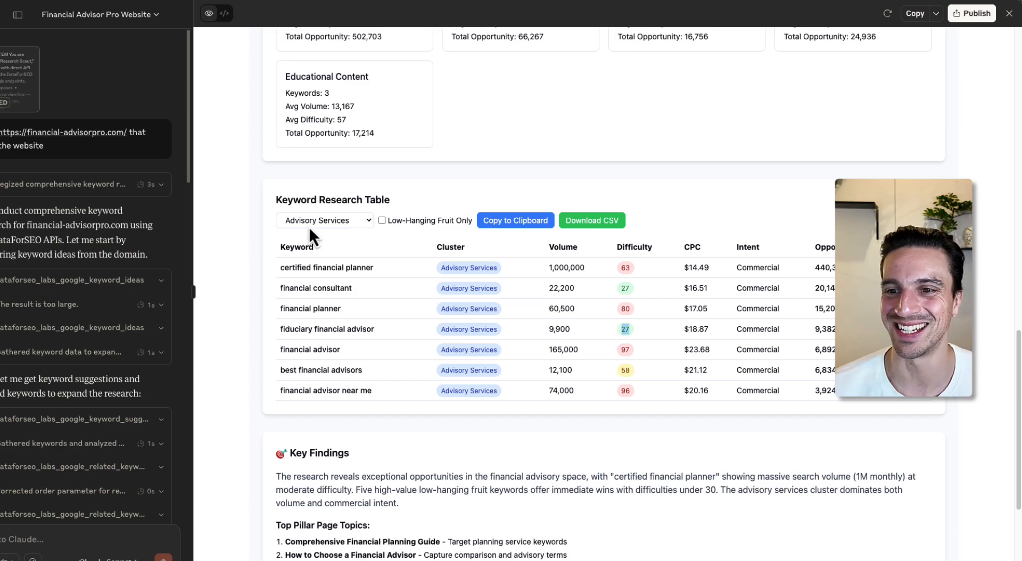
left_click(324, 220)
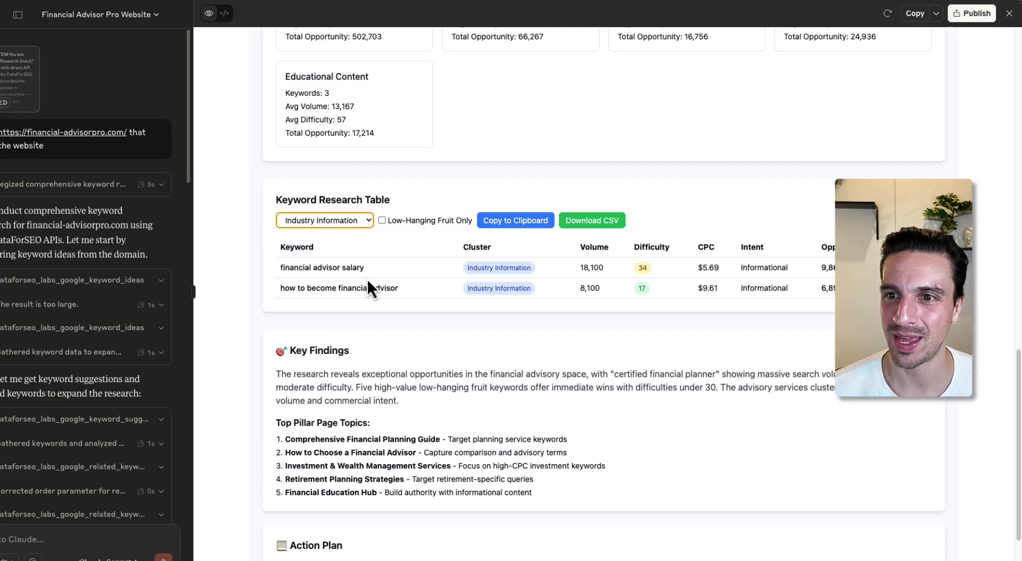
left_click(325, 220)
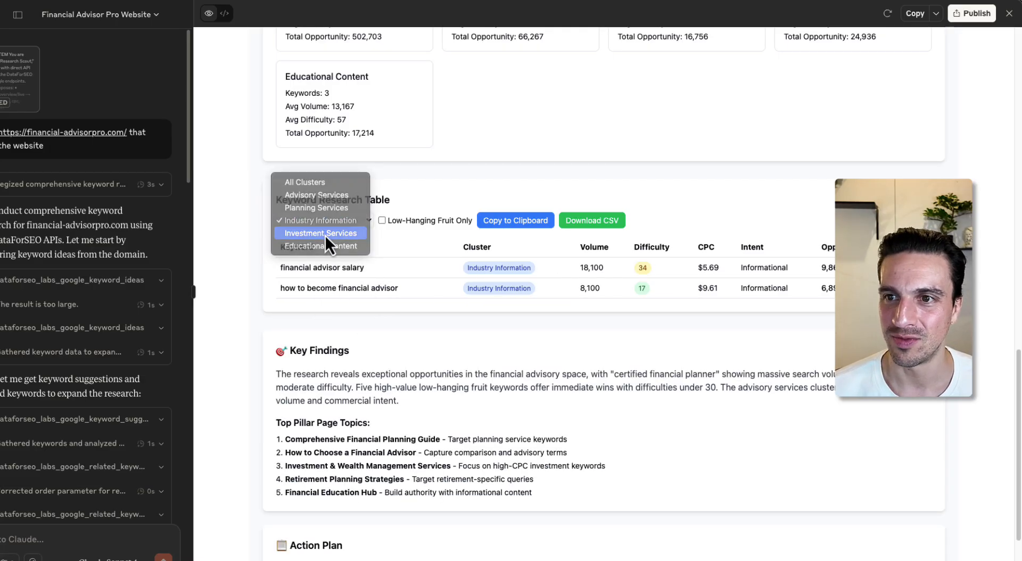
left_click(320, 232)
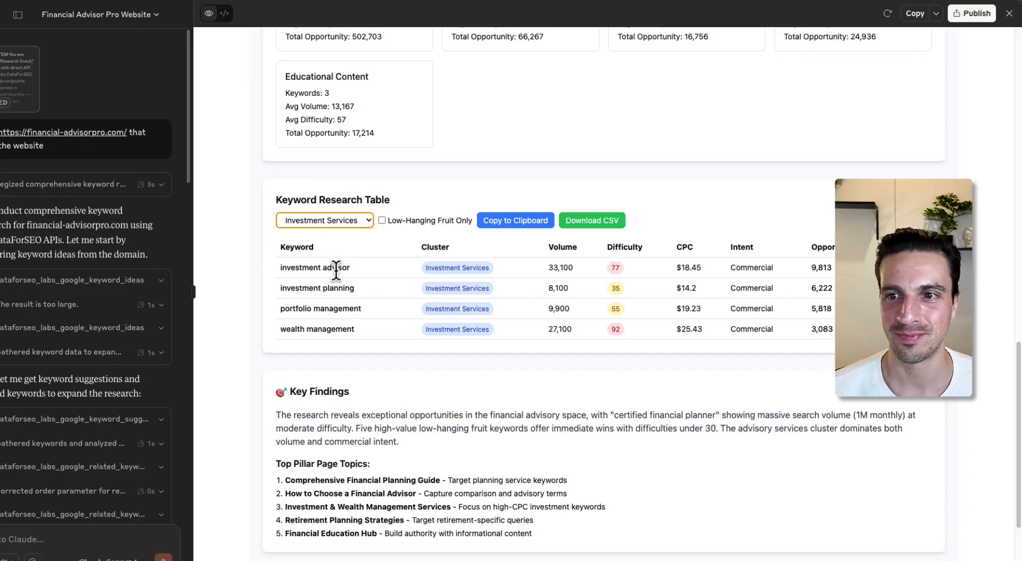
left_click(324, 220)
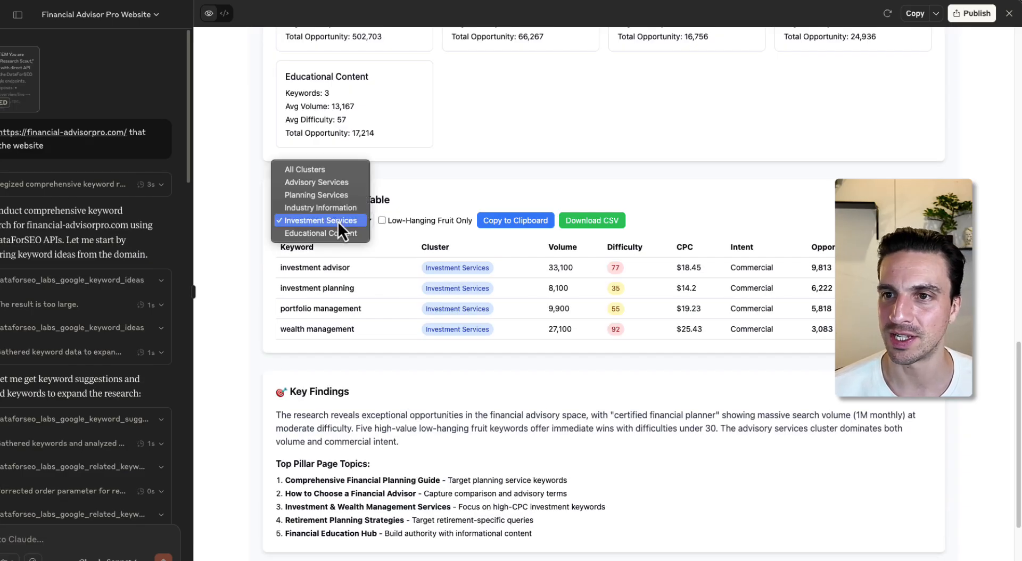
left_click(319, 220)
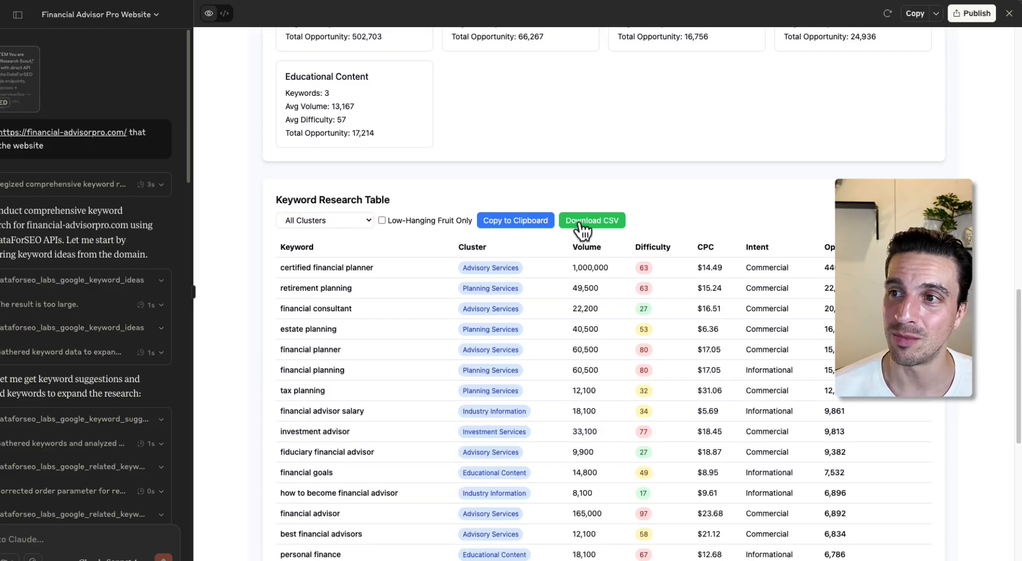
mouse_move(432, 275)
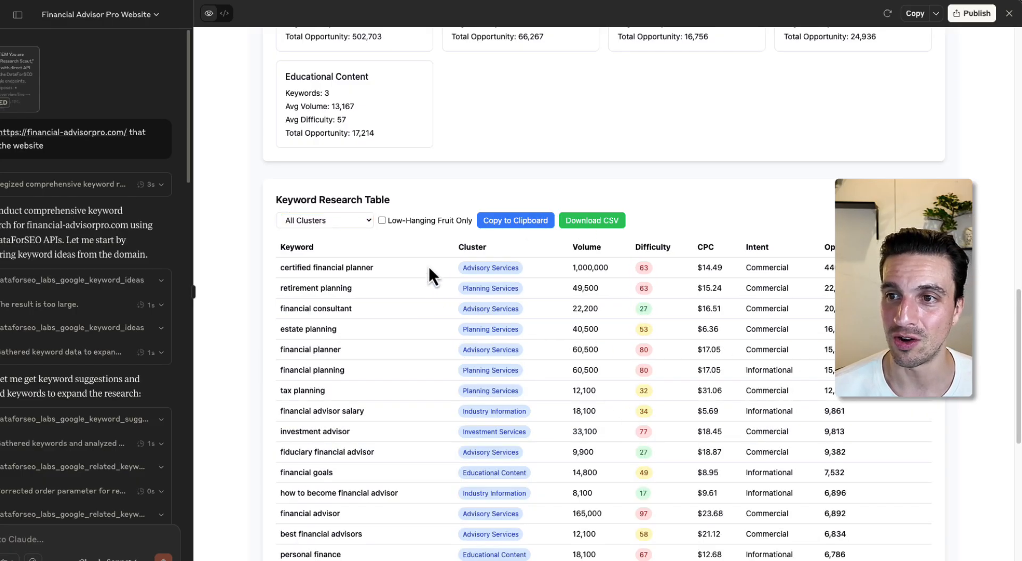
scroll("down", 3)
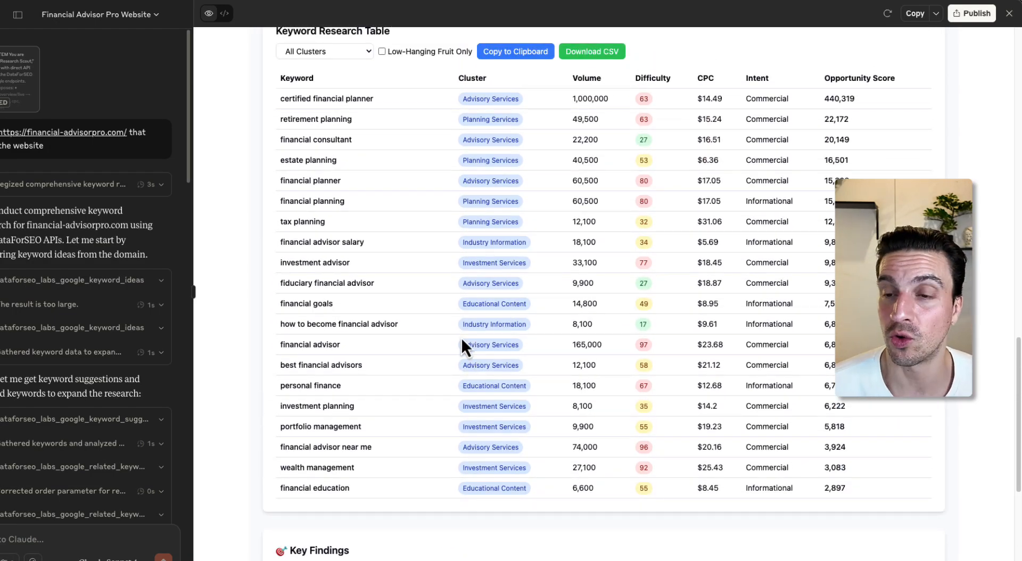
scroll("down", 3)
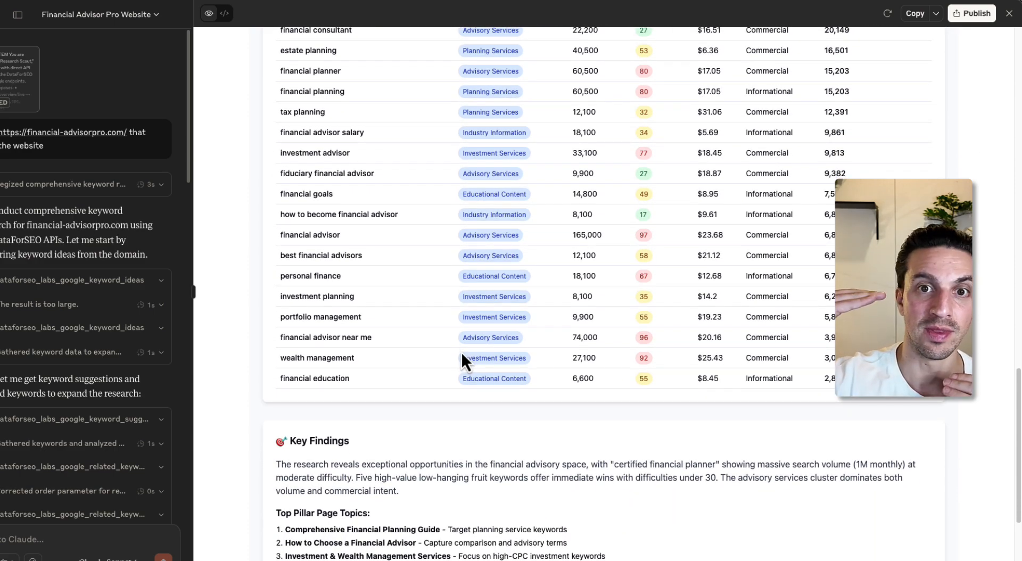
mouse_move(491, 442)
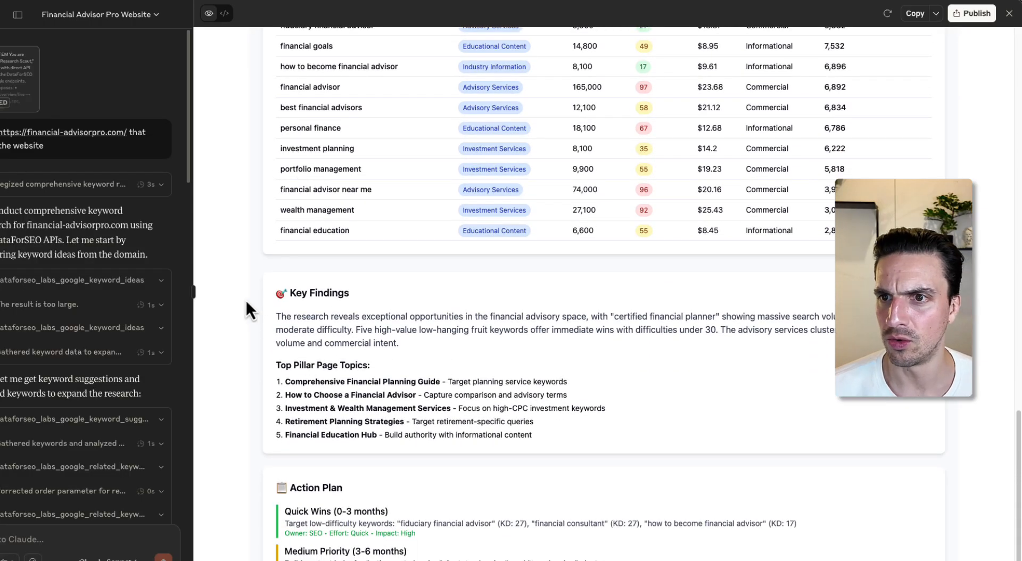
left_click_drag(276, 317, 355, 329)
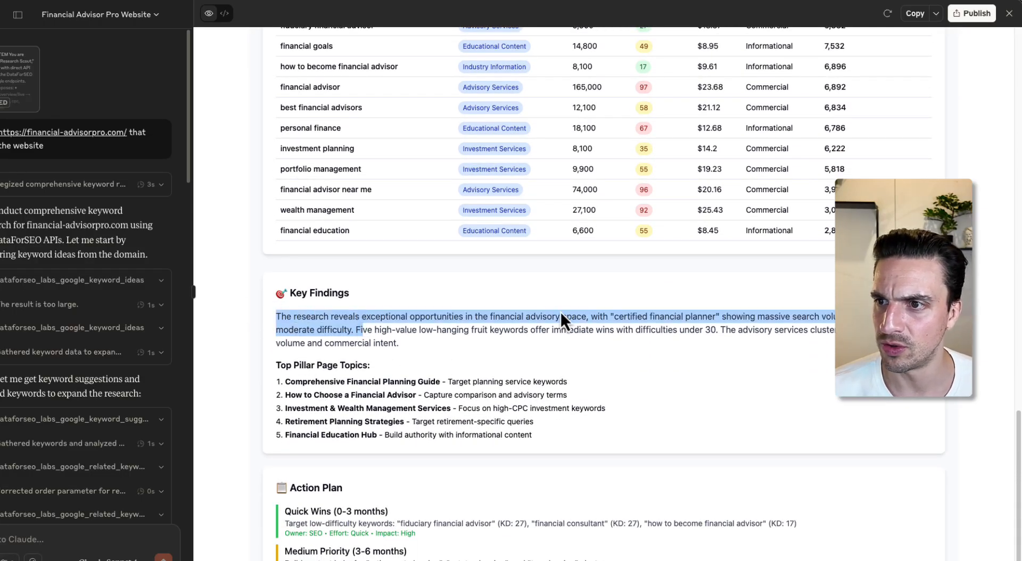
left_click(650, 330)
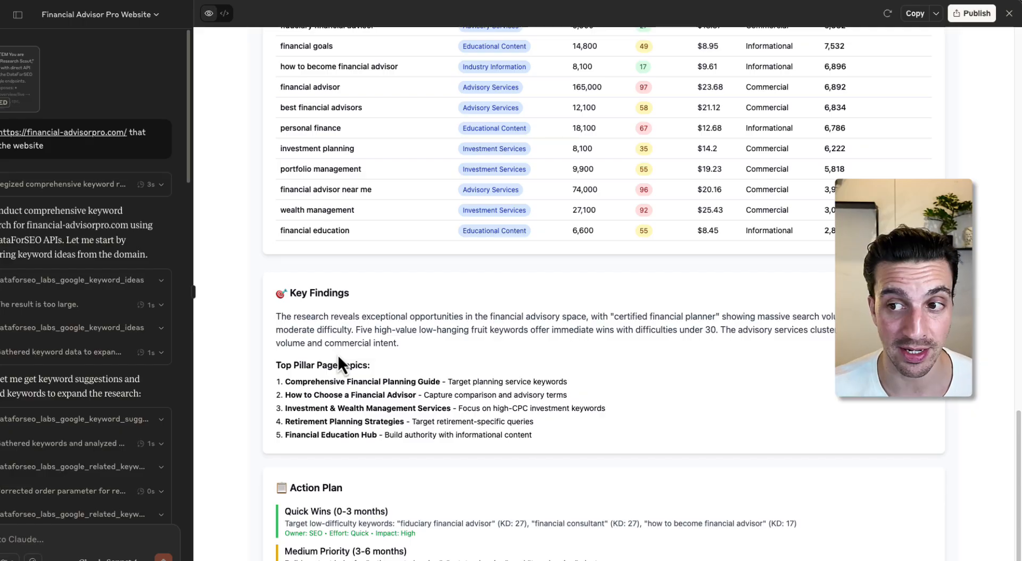
scroll("down", 3)
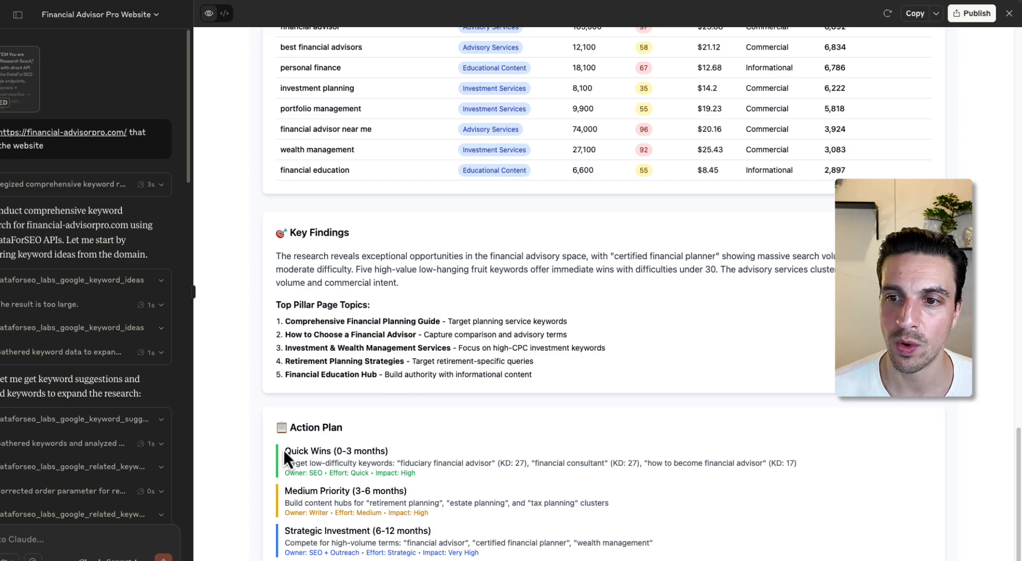
double_click(336, 451)
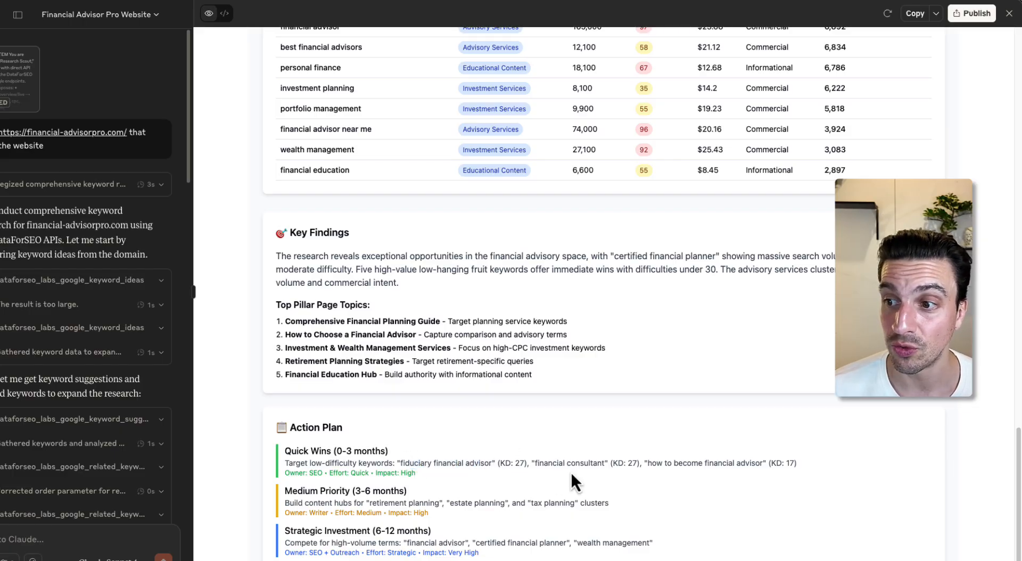
mouse_move(494, 556)
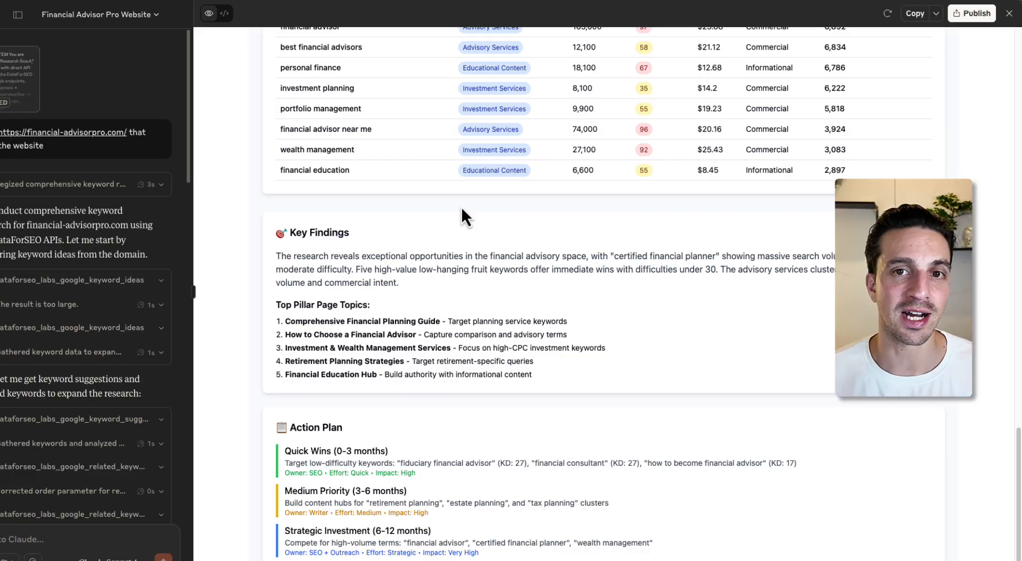
scroll("down", 3)
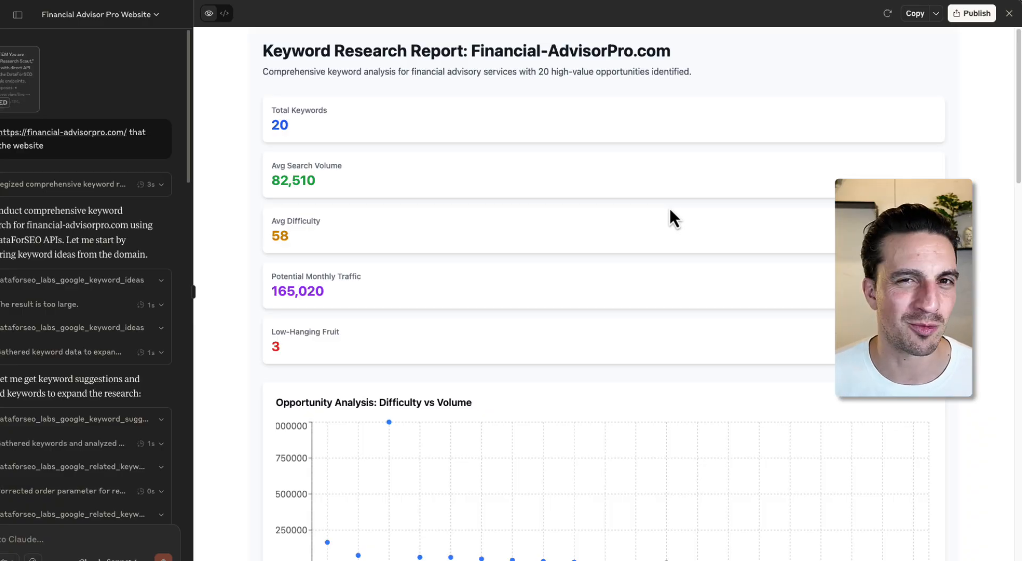
mouse_move(331, 375)
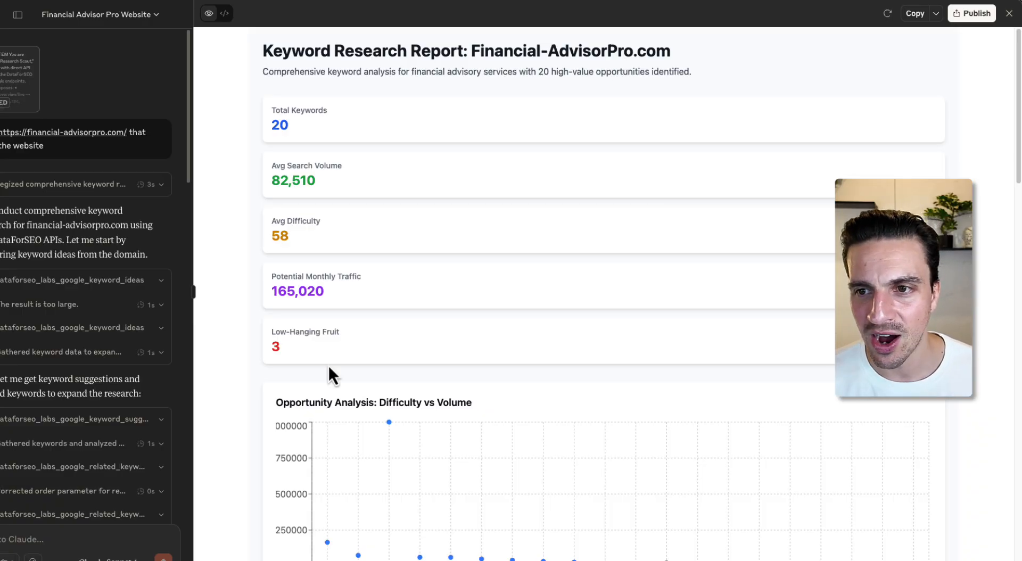